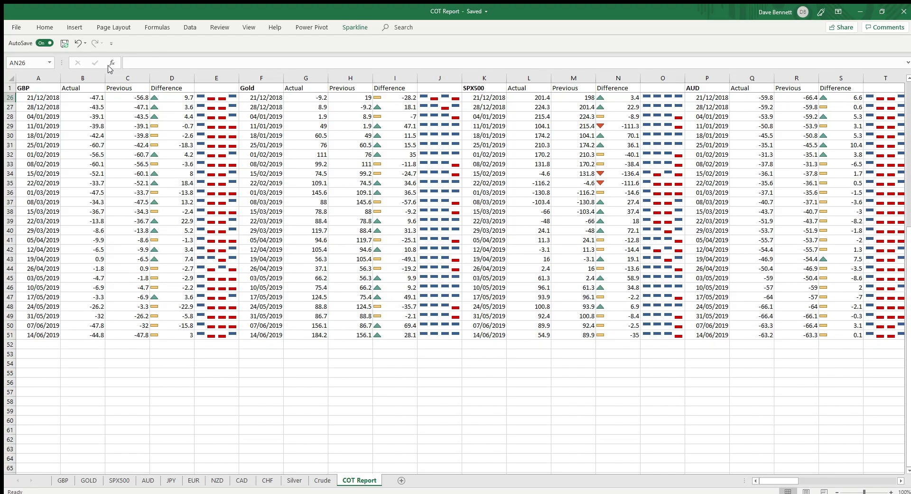
mouse_move(285, 363)
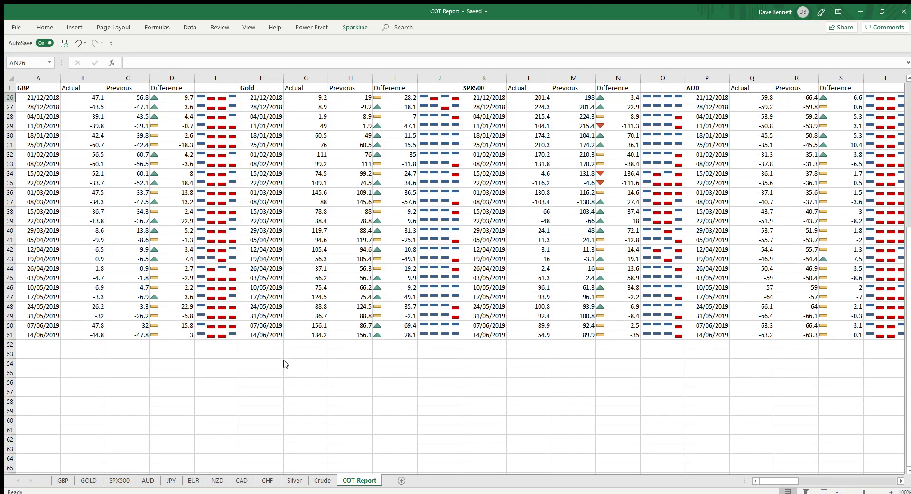
mouse_move(282, 372)
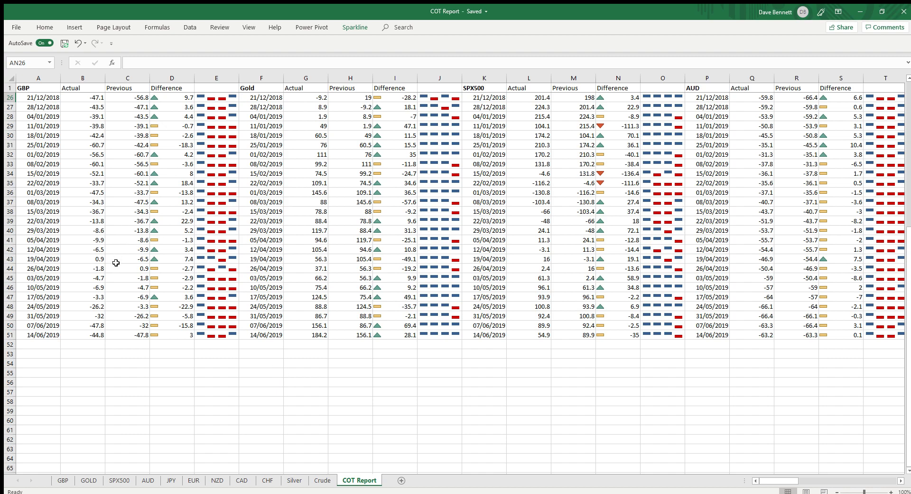
mouse_move(160, 337)
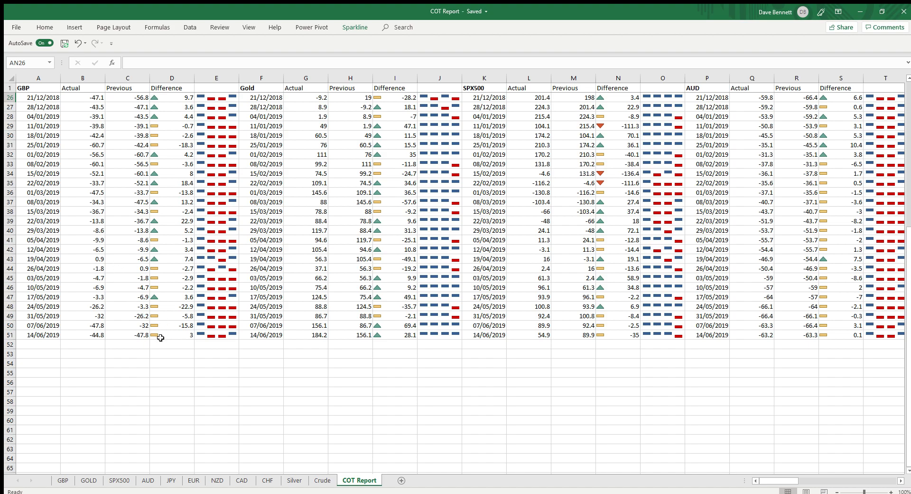
mouse_move(267, 381)
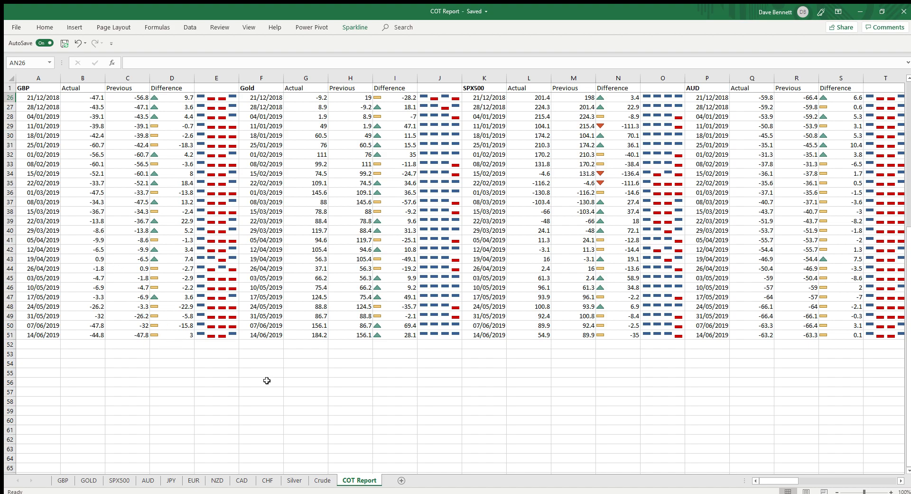
- Bring up the GBP sheet showing its GBP COT Data stacked area chart
left_click(38, 77)
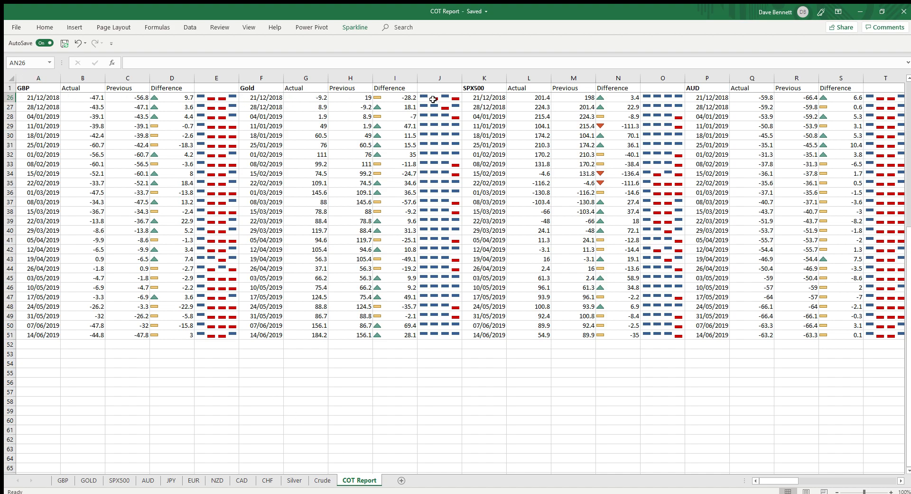
mouse_move(175, 314)
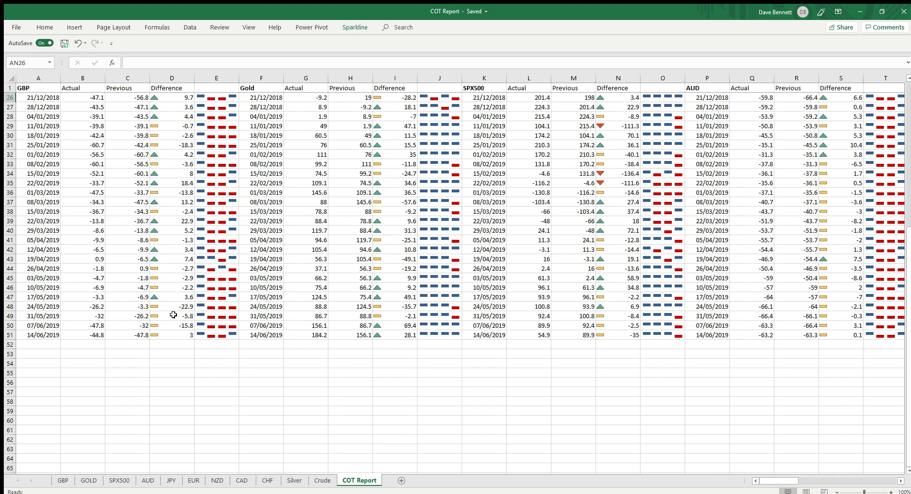
mouse_move(154, 332)
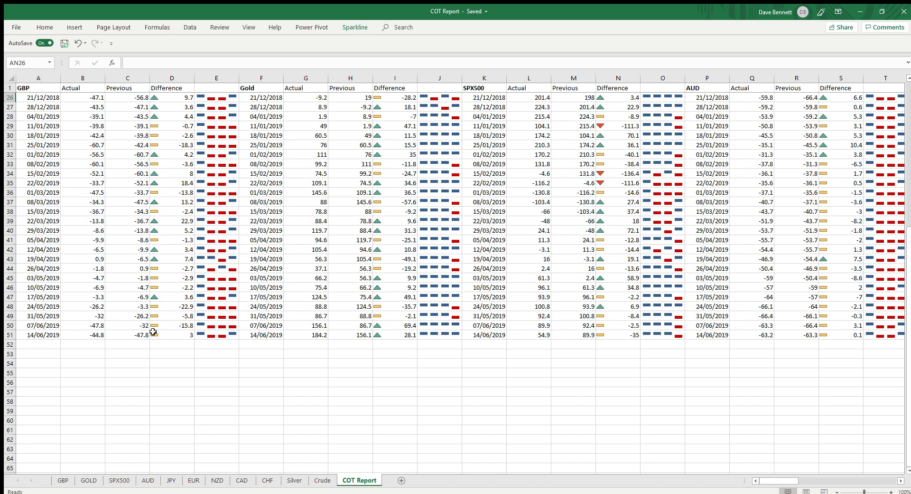
mouse_move(152, 324)
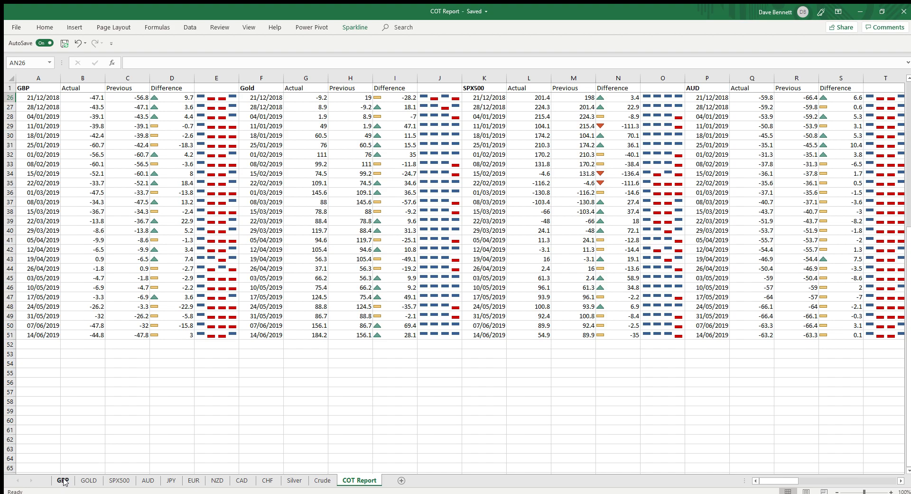
left_click(62, 479)
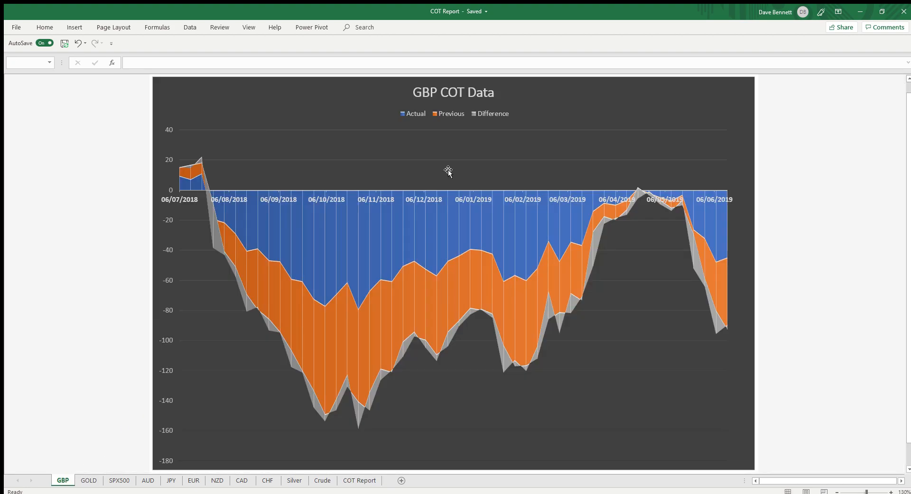
mouse_move(384, 120)
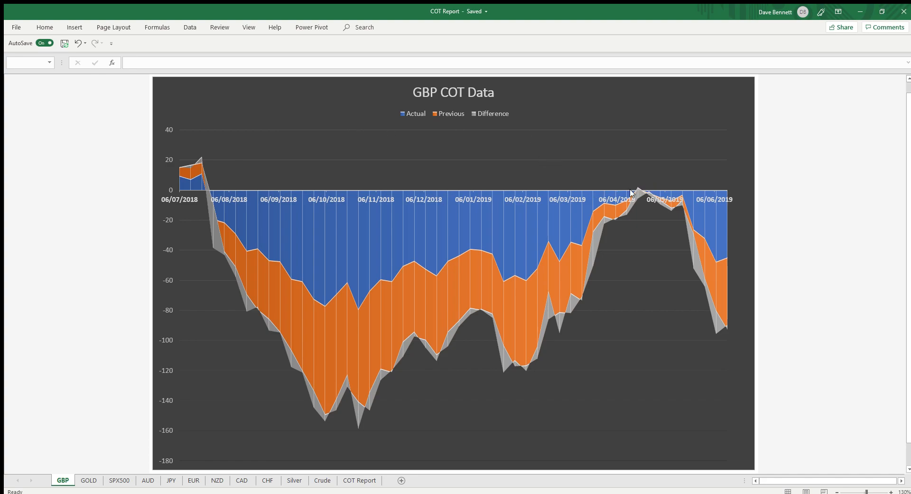
mouse_move(623, 213)
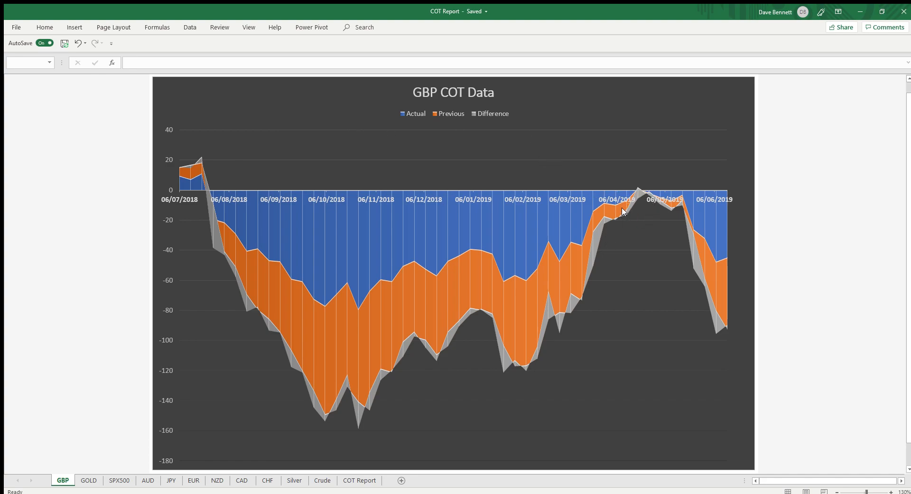
mouse_move(672, 186)
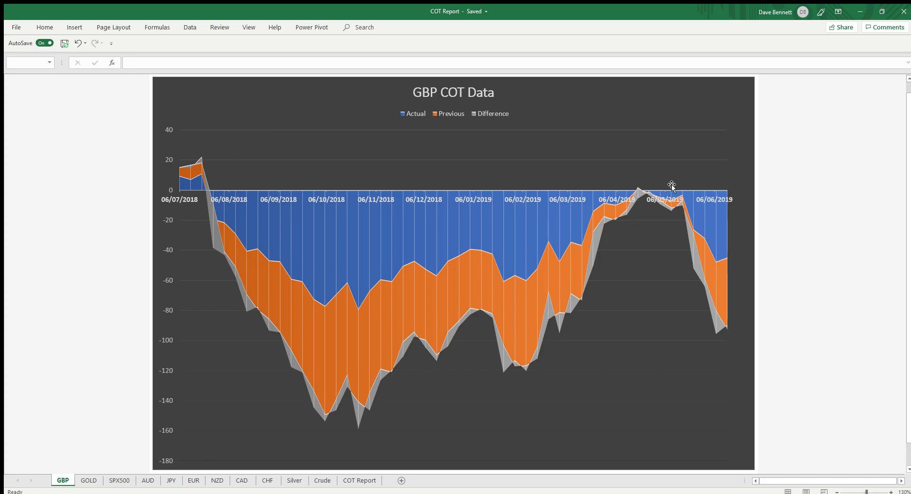
mouse_move(640, 191)
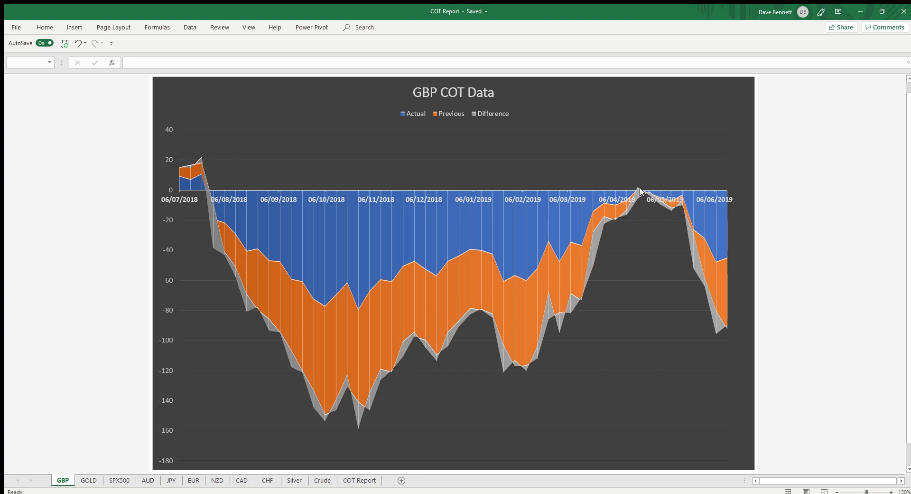
mouse_move(734, 350)
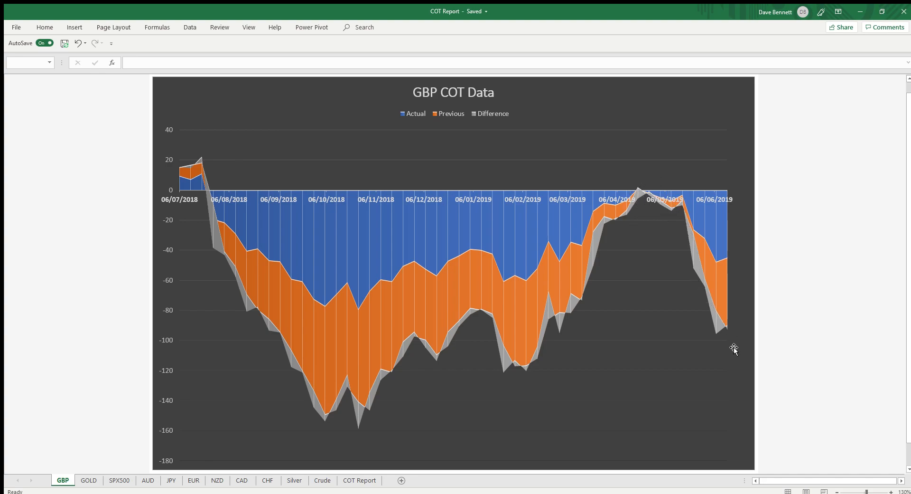
mouse_move(724, 327)
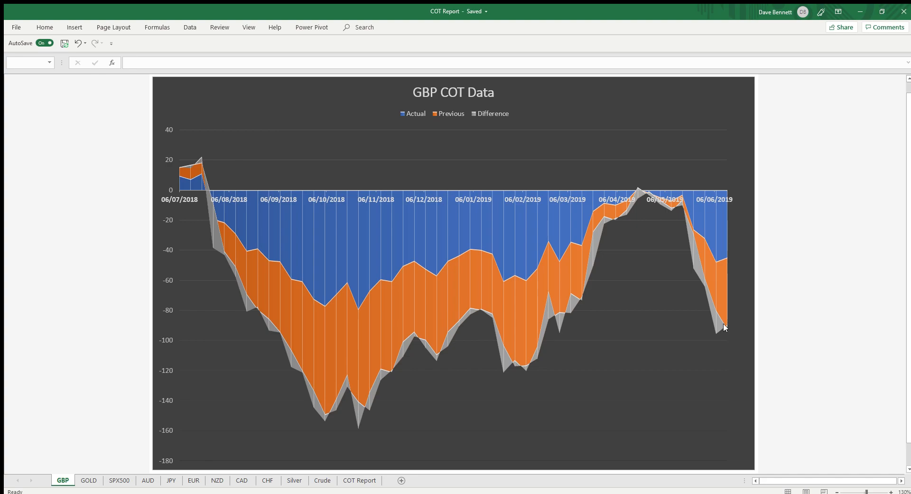
mouse_move(730, 328)
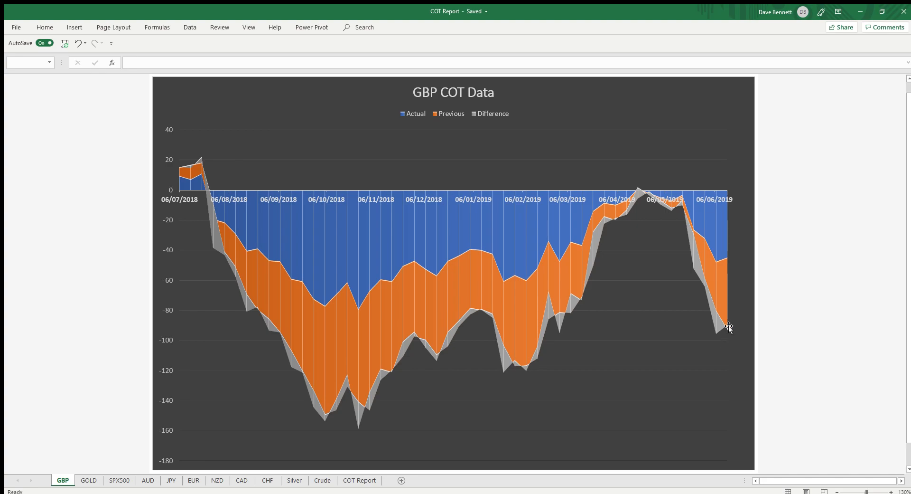
mouse_move(509, 382)
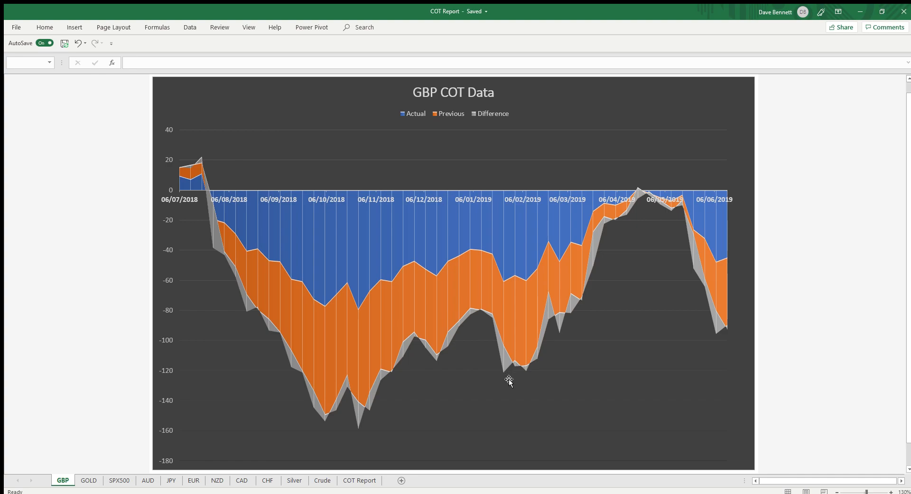
mouse_move(542, 376)
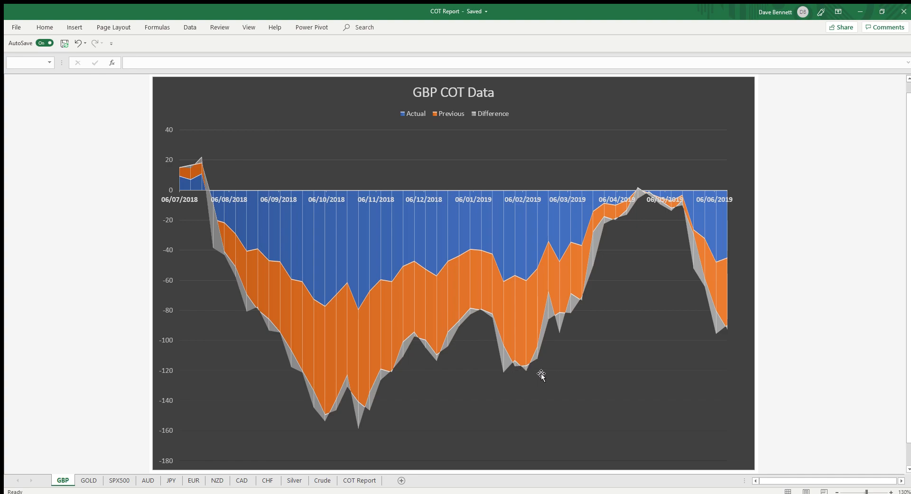
mouse_move(487, 372)
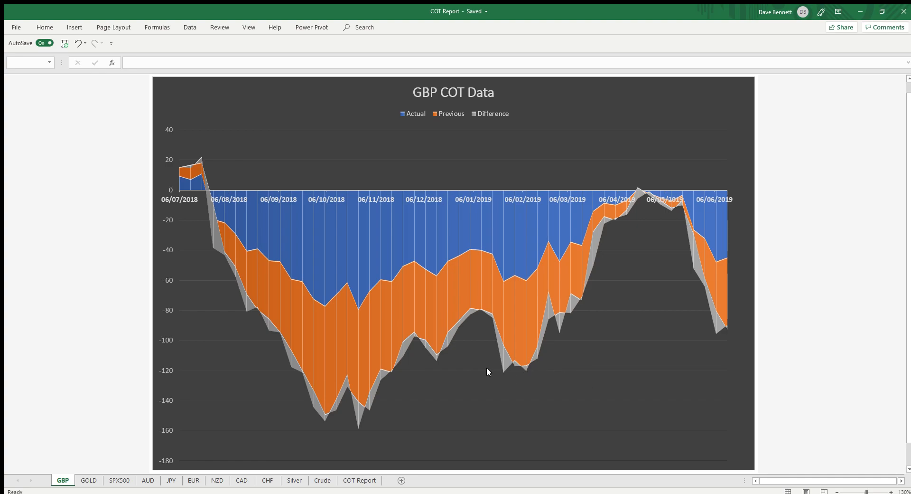
mouse_move(561, 369)
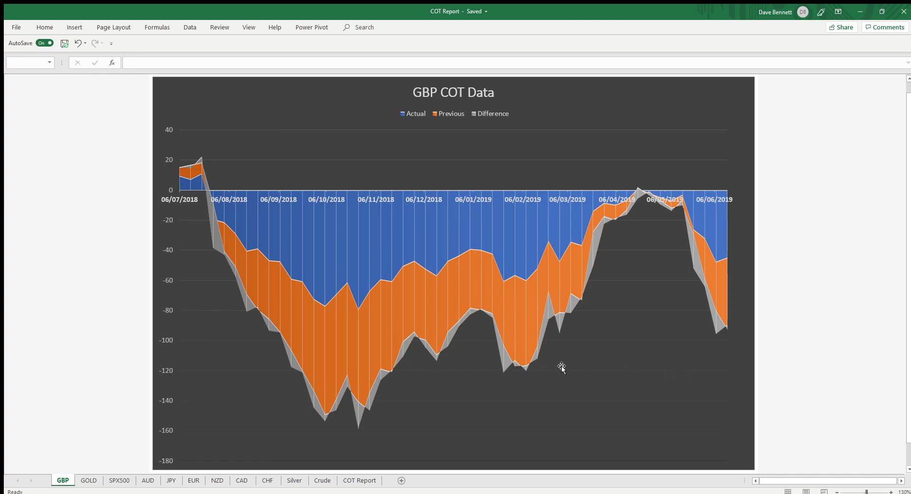
mouse_move(731, 373)
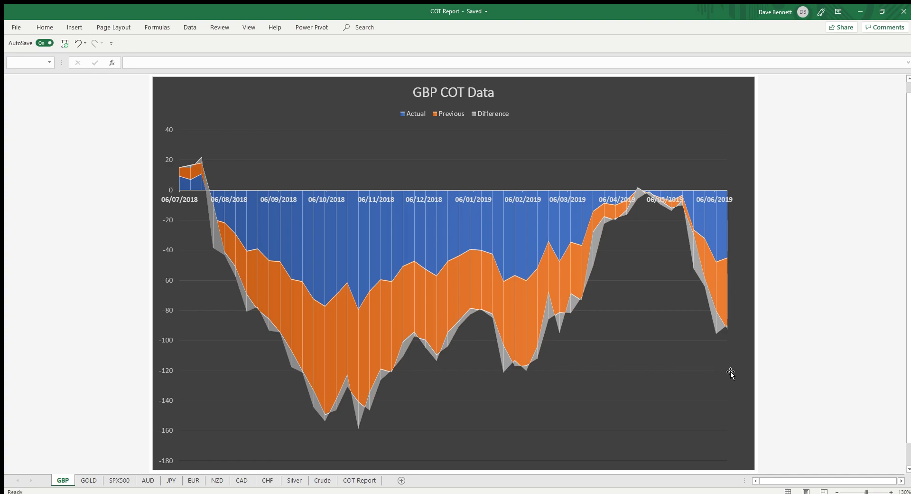
mouse_move(835, 174)
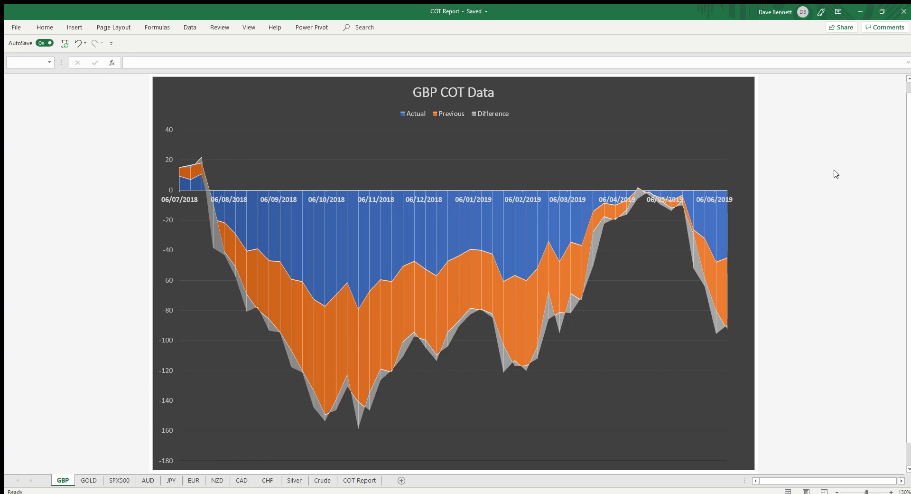
mouse_move(719, 329)
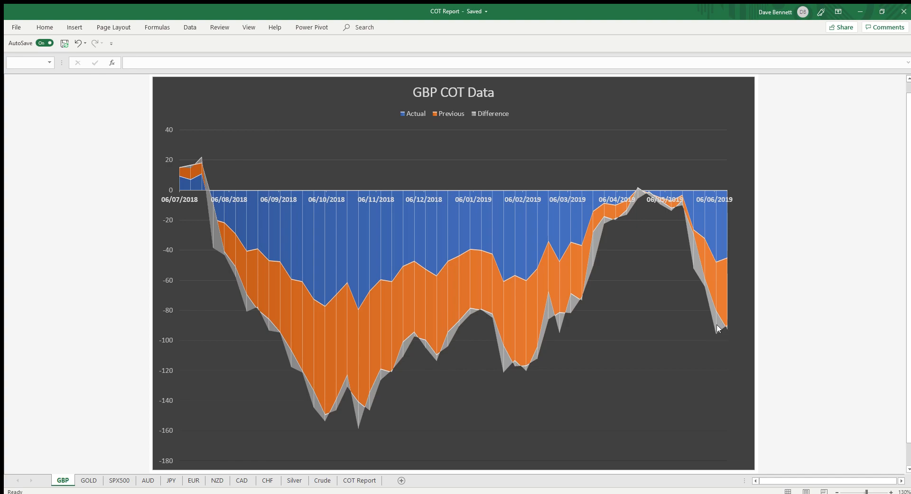
mouse_move(158, 472)
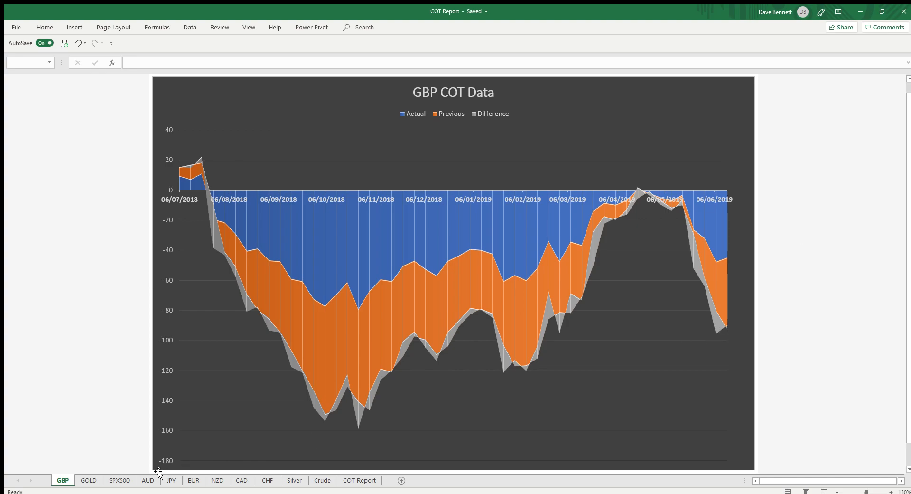
- Review the GOLD sheet's XAUUSD chart, then switch to the SPX500 sheet's chart
left_click(88, 479)
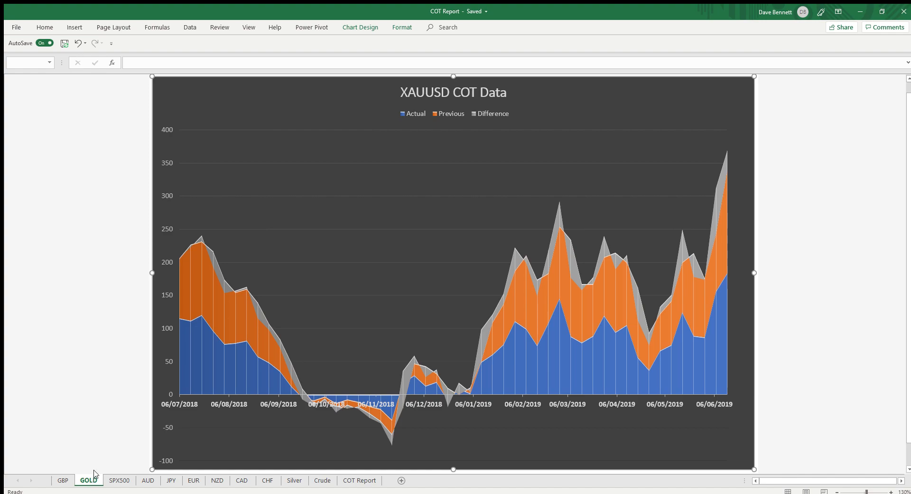
mouse_move(199, 237)
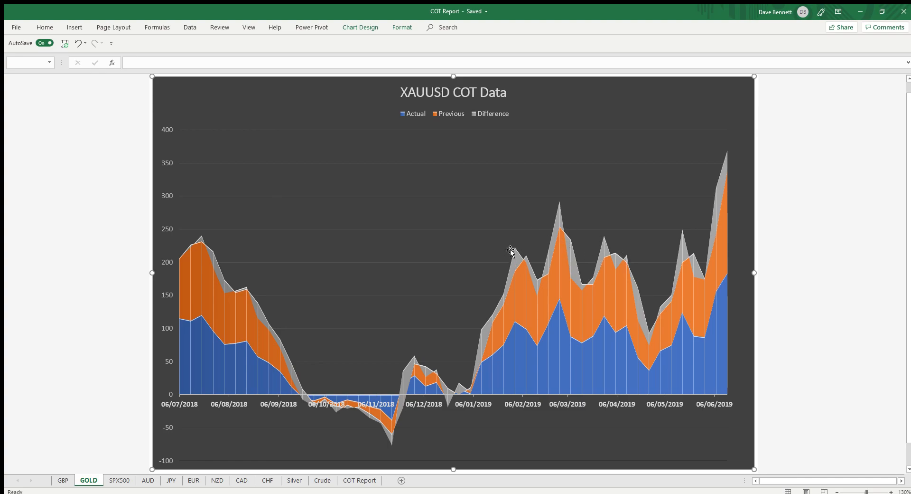
mouse_move(587, 209)
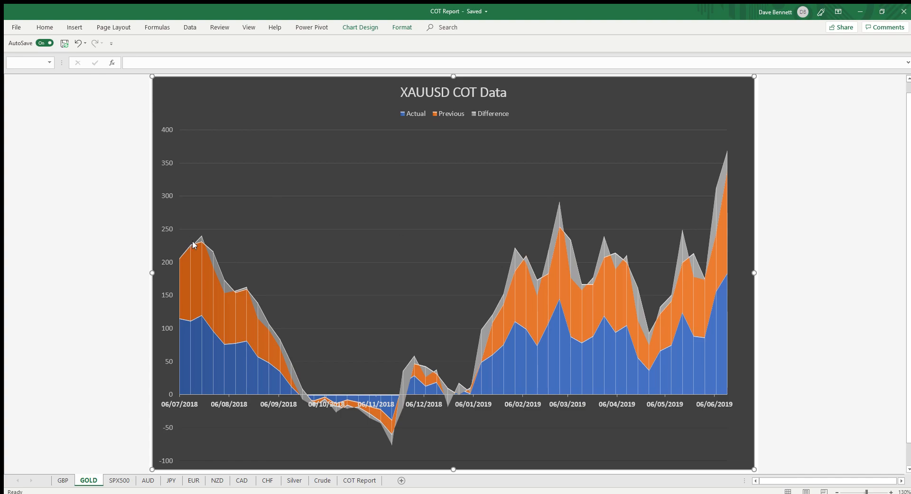
mouse_move(380, 240)
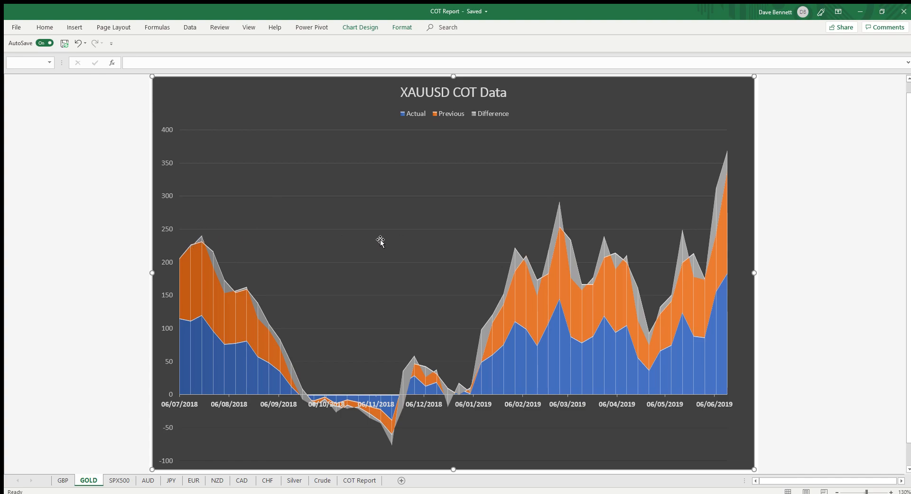
mouse_move(525, 236)
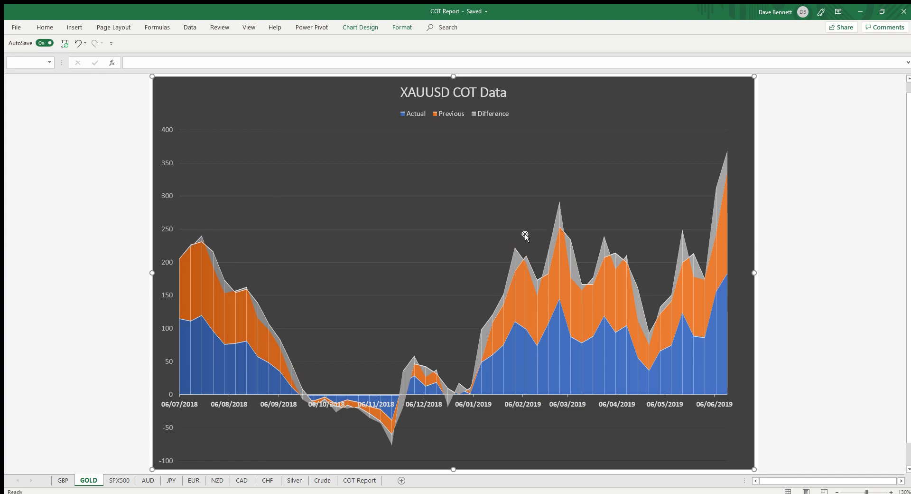
mouse_move(609, 242)
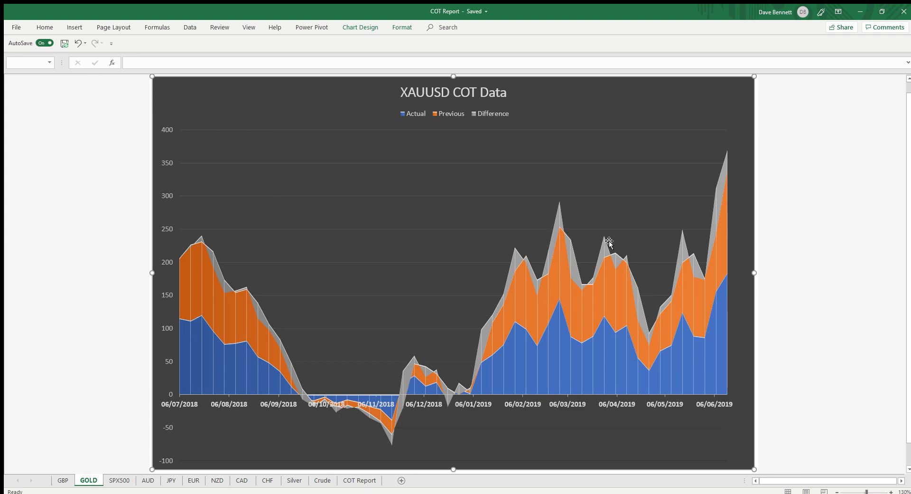
mouse_move(633, 291)
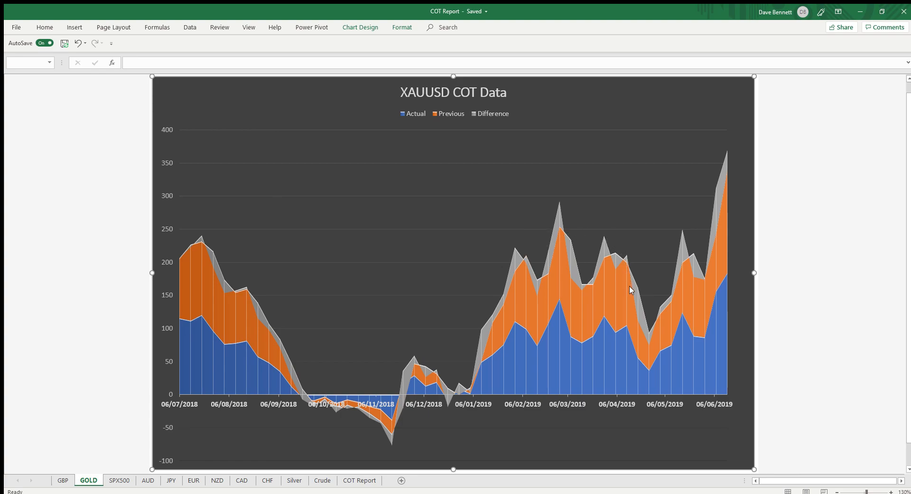
mouse_move(613, 257)
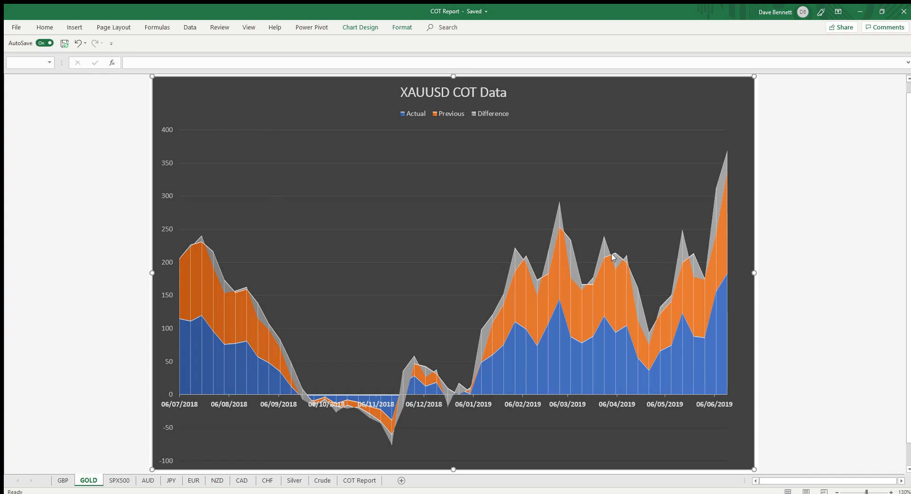
mouse_move(711, 200)
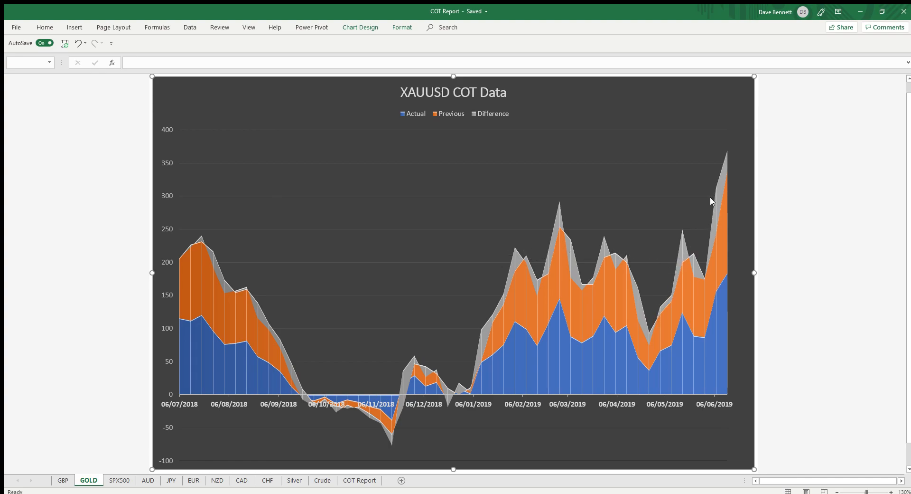
mouse_move(719, 192)
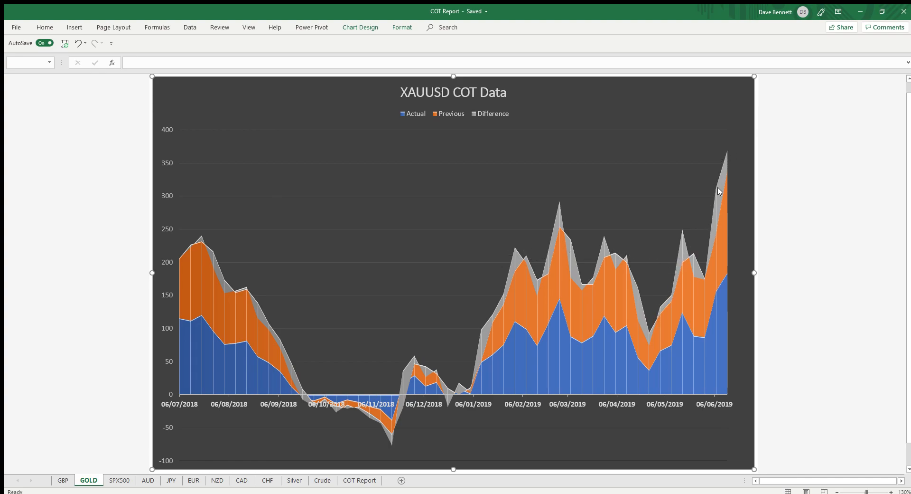
mouse_move(734, 152)
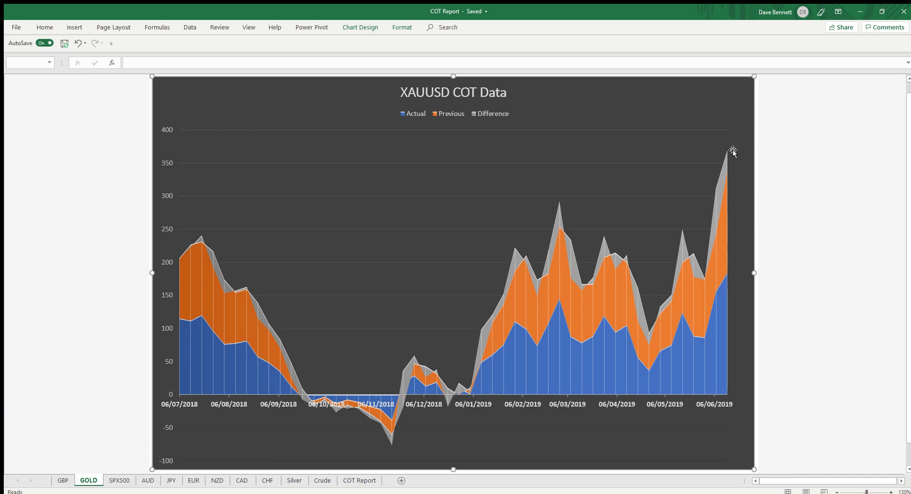
mouse_move(719, 187)
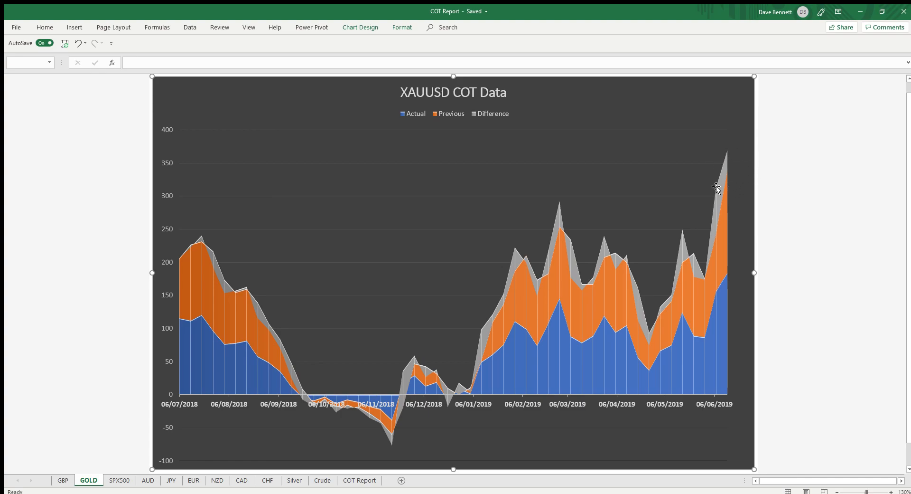
mouse_move(732, 149)
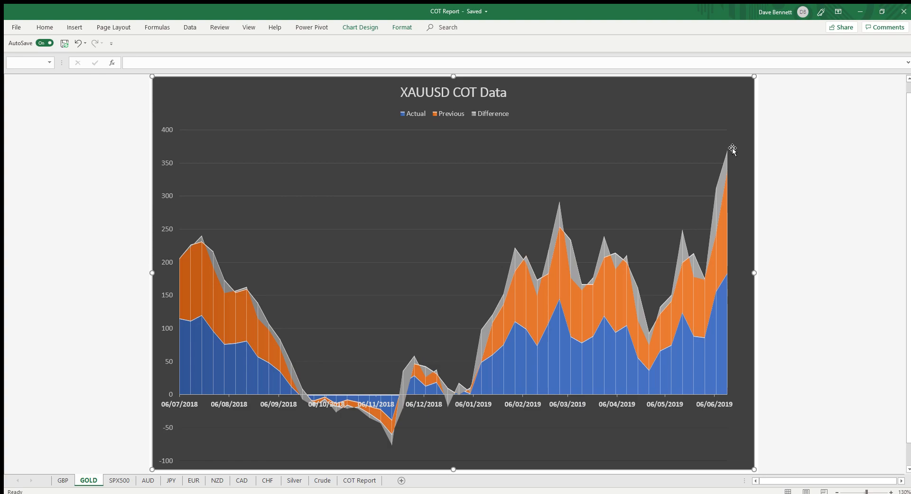
mouse_move(301, 212)
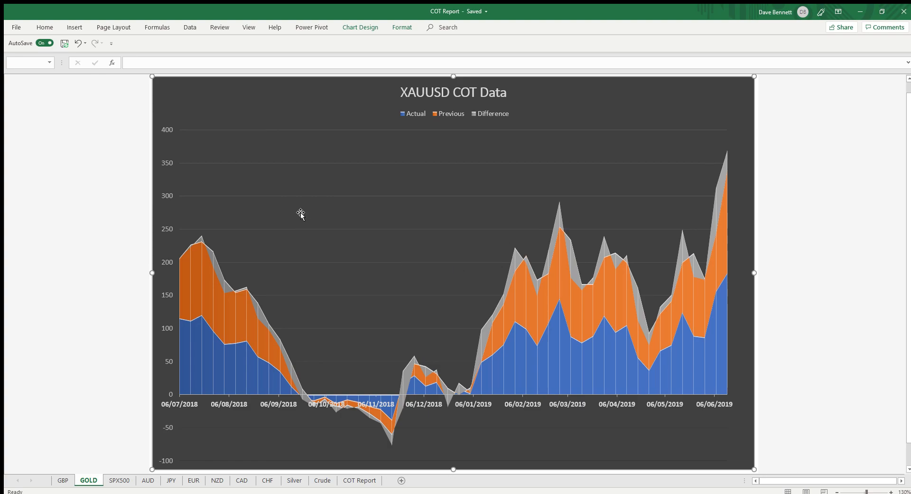
left_click(120, 479)
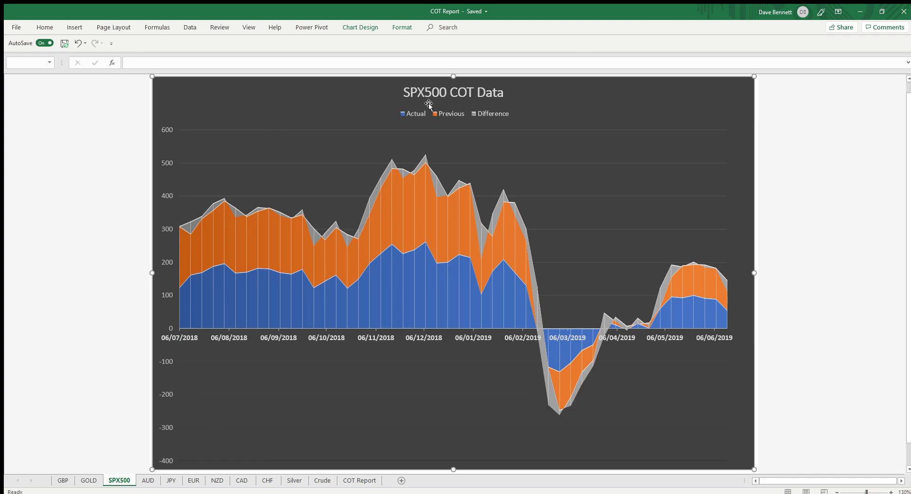
mouse_move(404, 138)
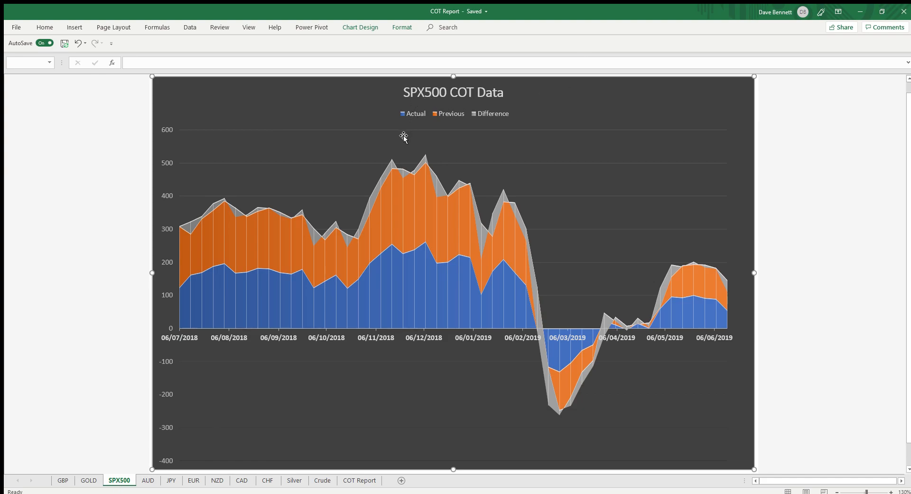
mouse_move(655, 309)
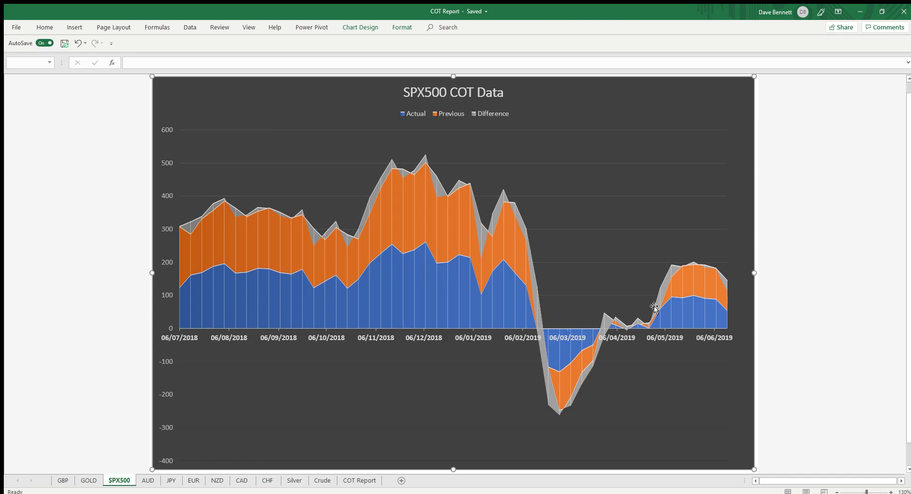
mouse_move(656, 285)
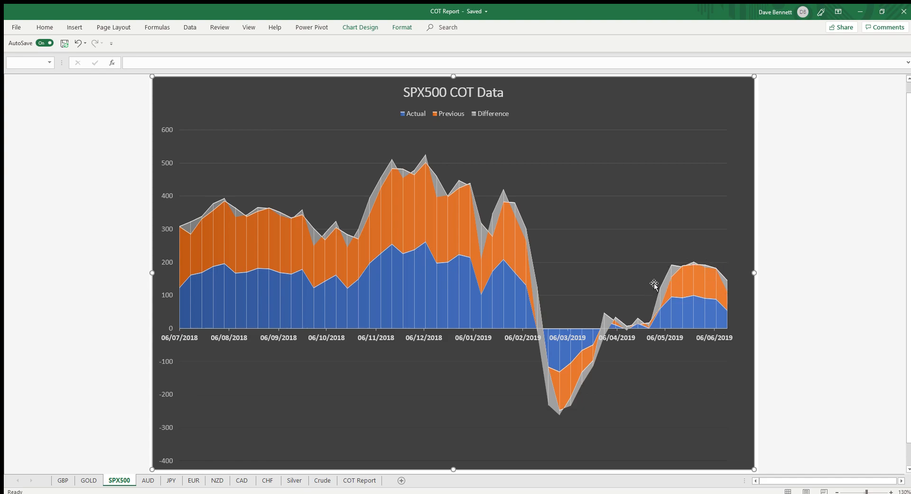
mouse_move(702, 269)
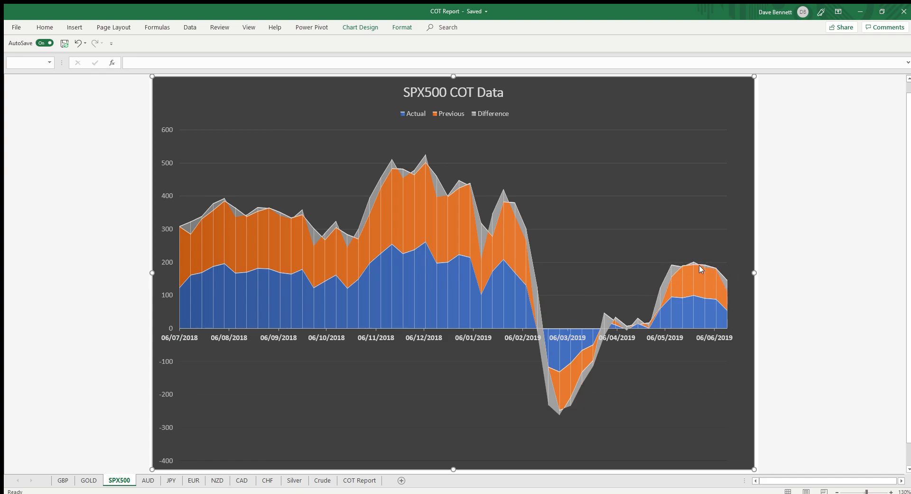
mouse_move(559, 422)
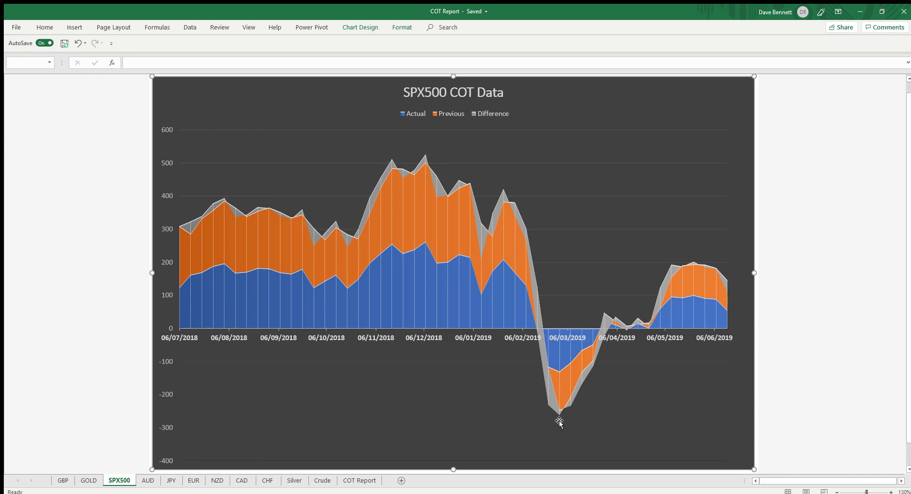
mouse_move(608, 328)
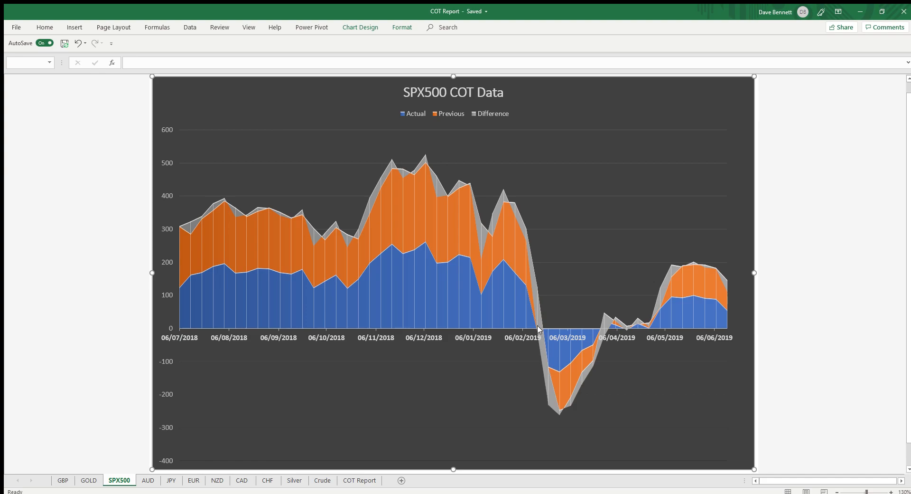
mouse_move(556, 420)
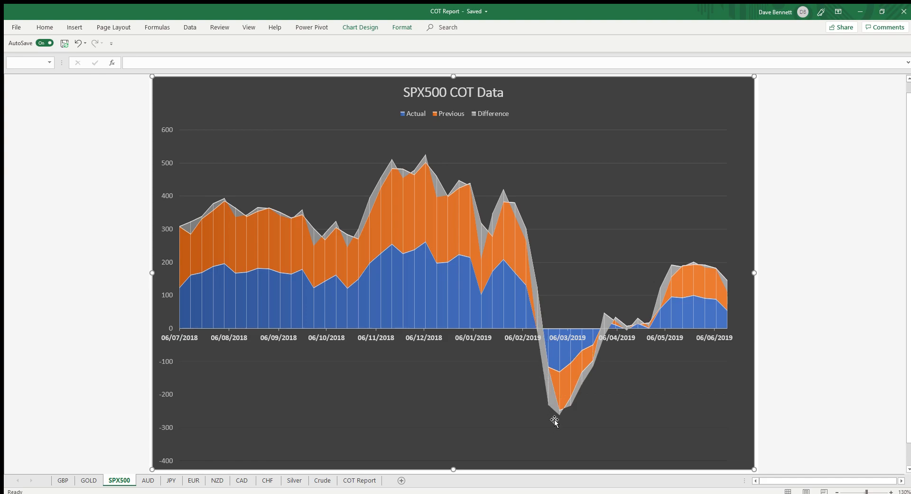
mouse_move(565, 415)
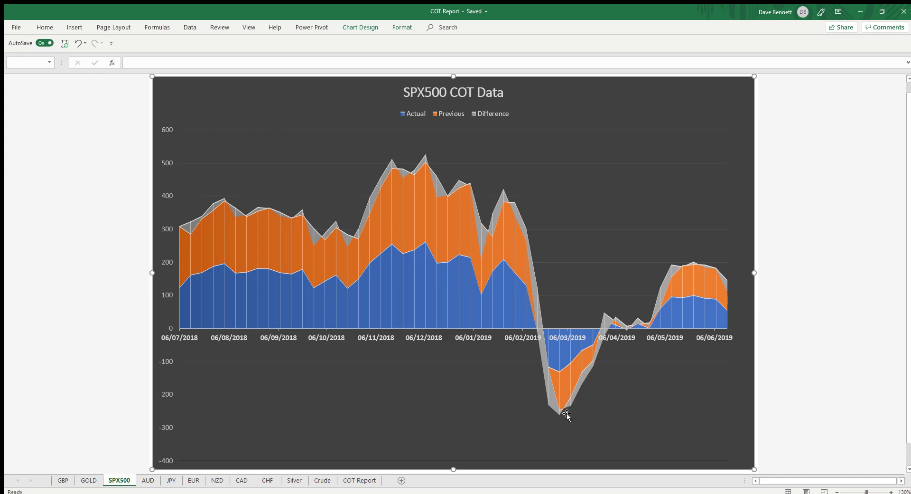
mouse_move(586, 373)
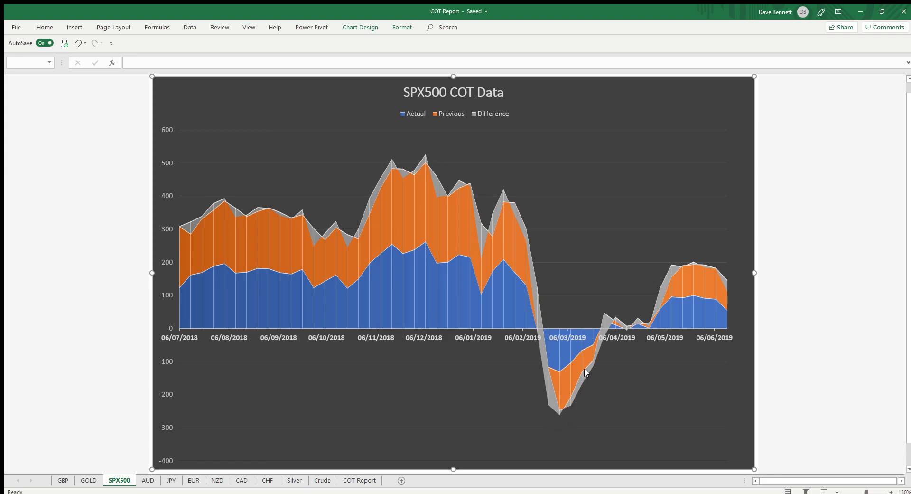
mouse_move(604, 311)
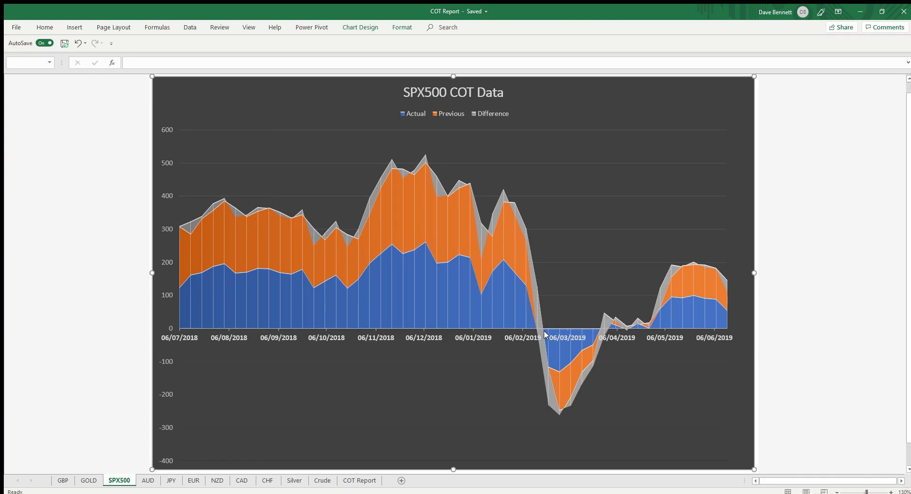
mouse_move(542, 352)
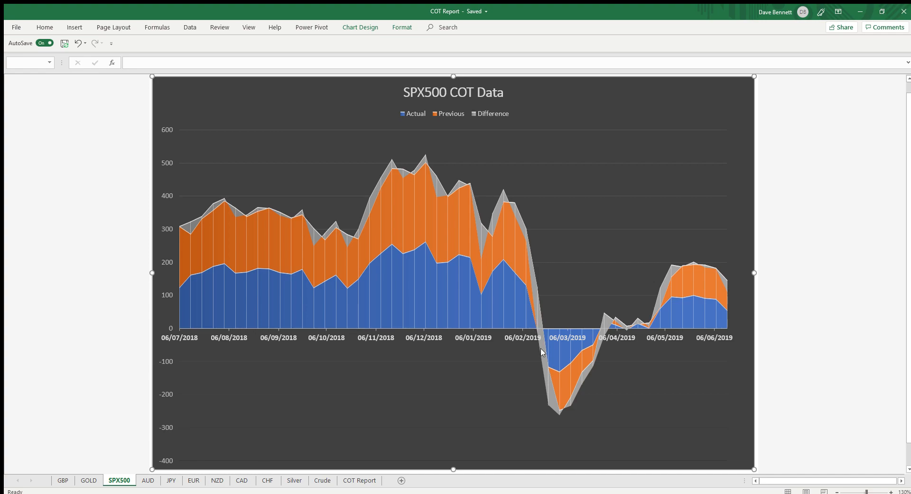
mouse_move(633, 320)
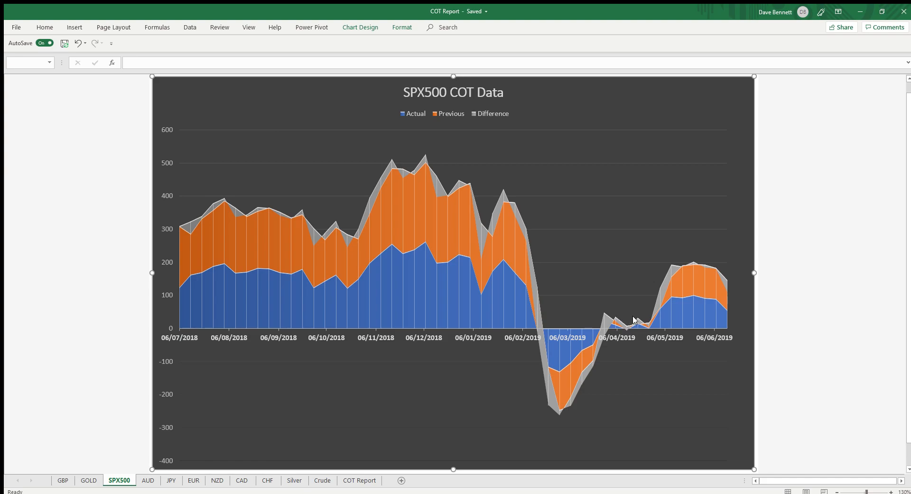
mouse_move(720, 277)
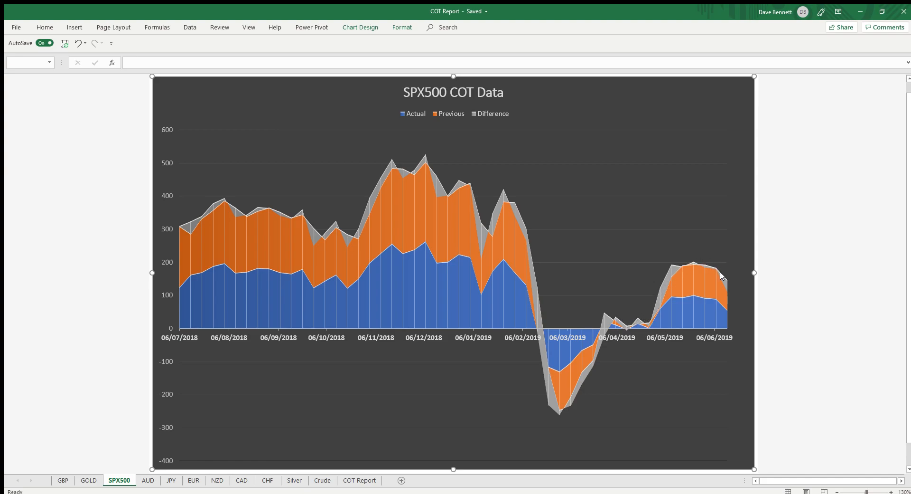
mouse_move(740, 338)
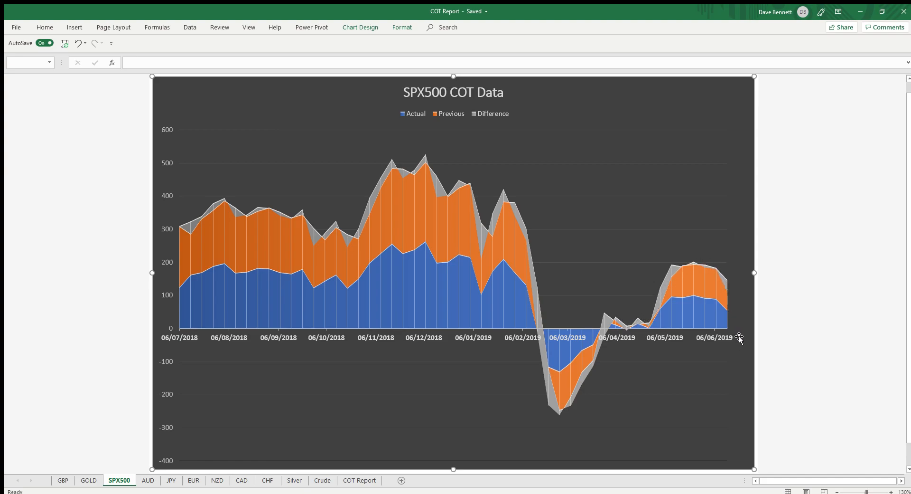
mouse_move(740, 332)
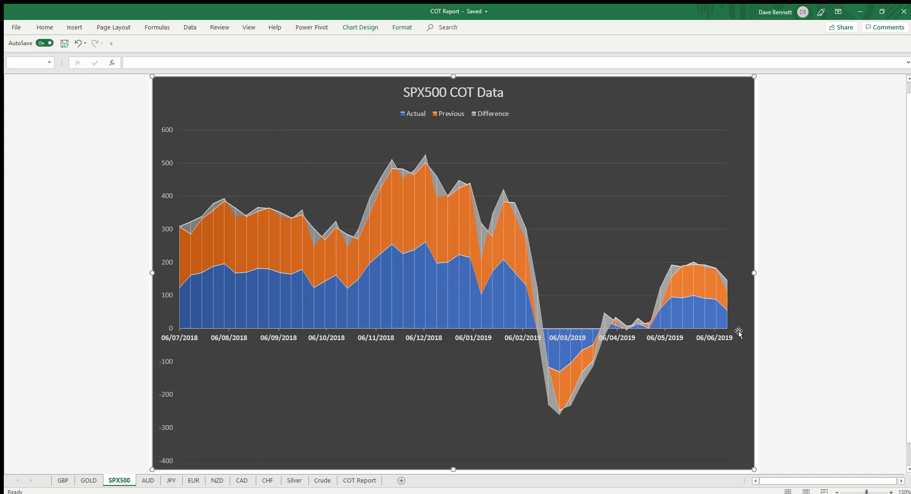
mouse_move(750, 395)
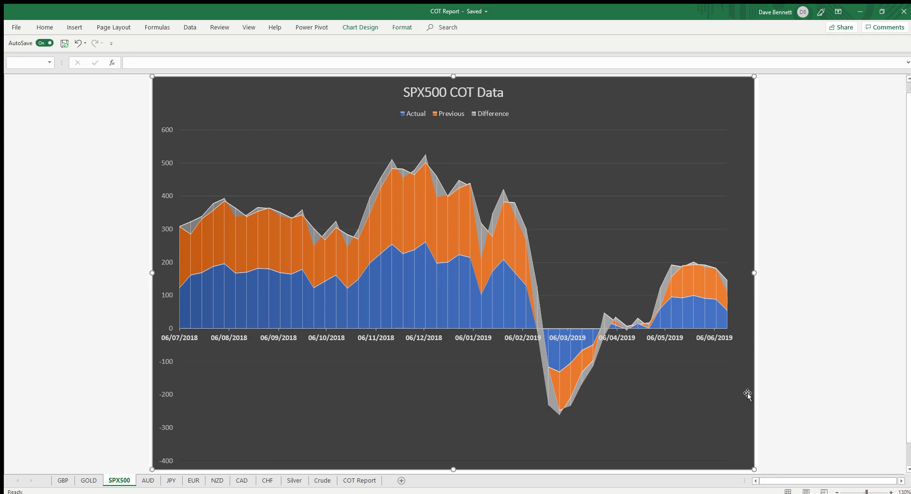
mouse_move(553, 412)
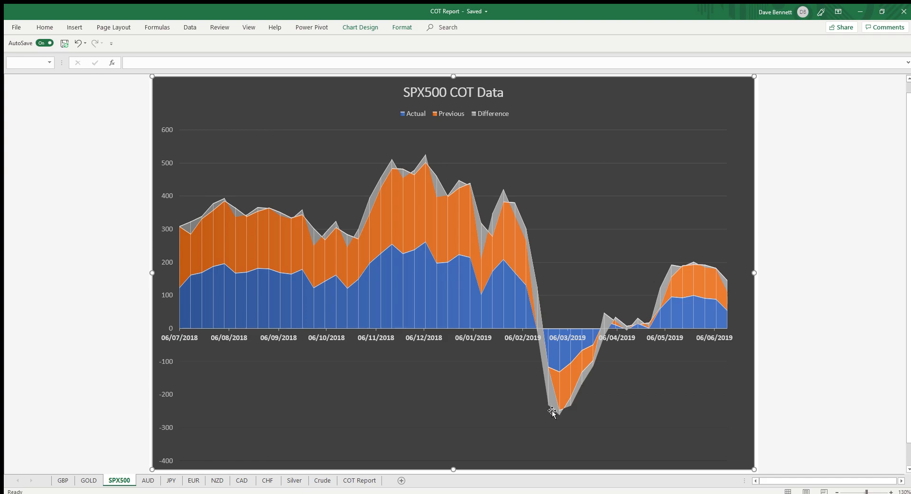
mouse_move(755, 426)
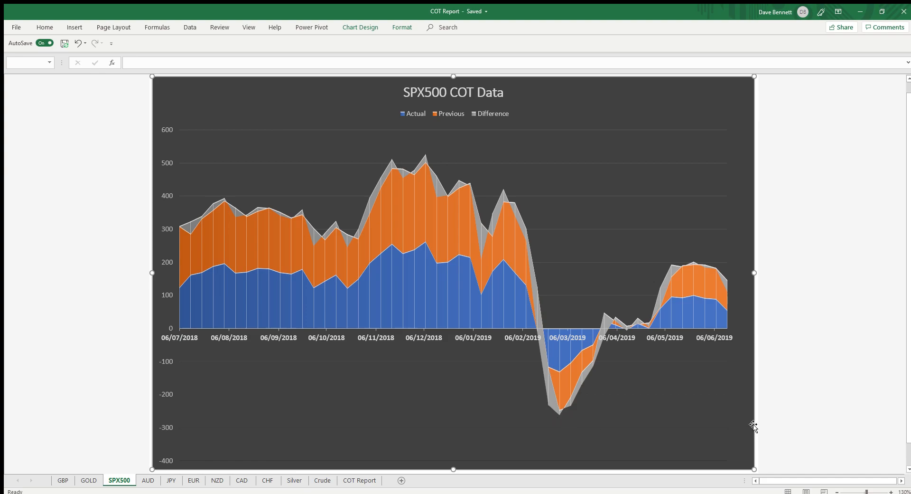
- Switch to the AUD sheet to view its AUD COT Data chart
left_click(148, 479)
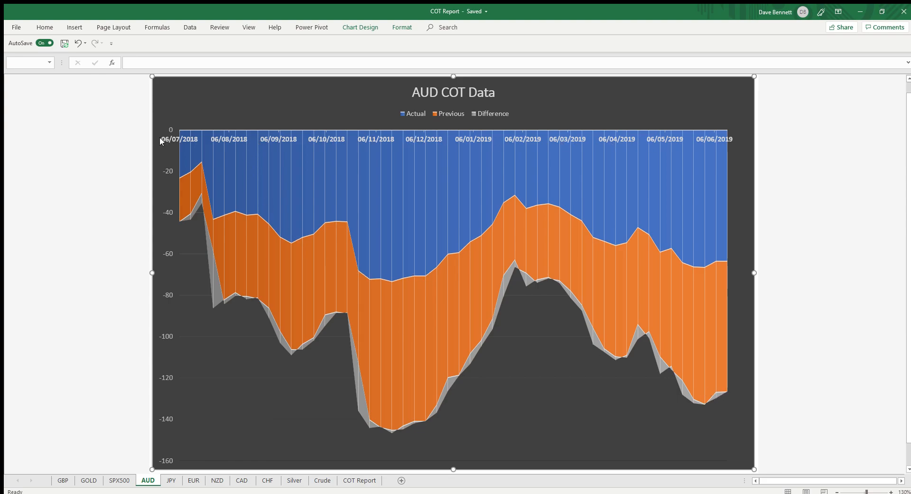
mouse_move(403, 178)
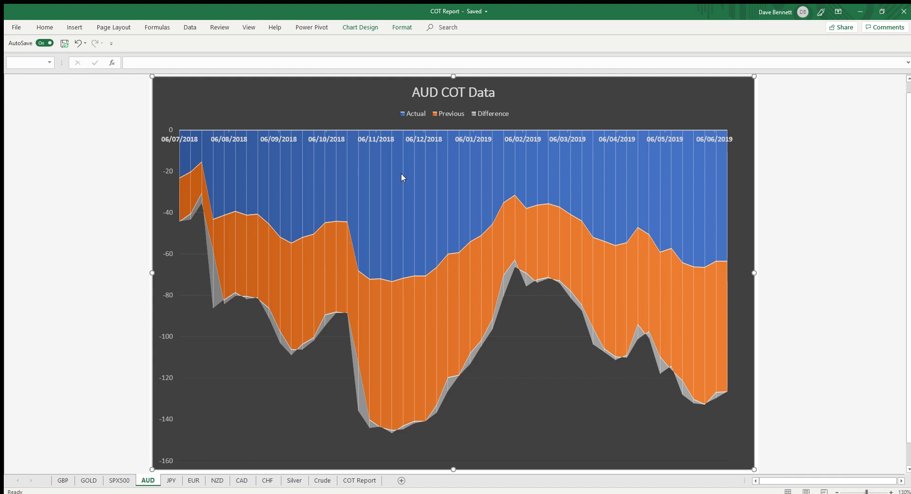
mouse_move(161, 139)
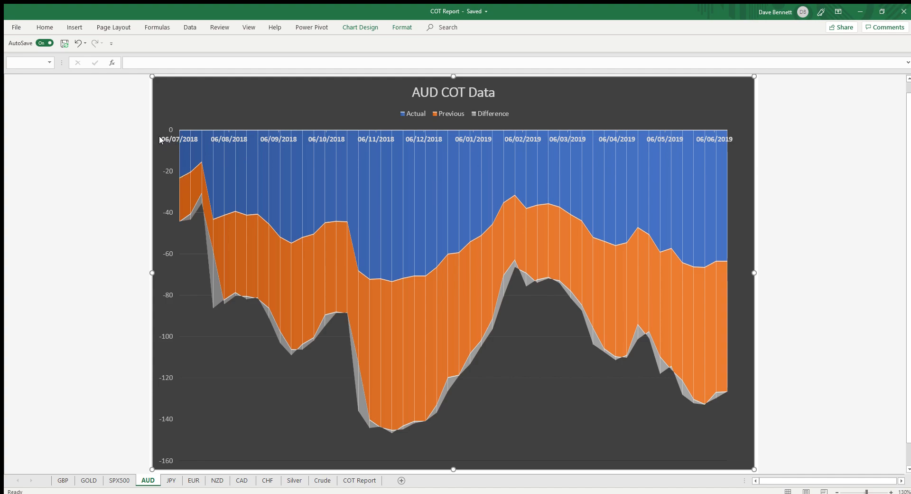
mouse_move(182, 142)
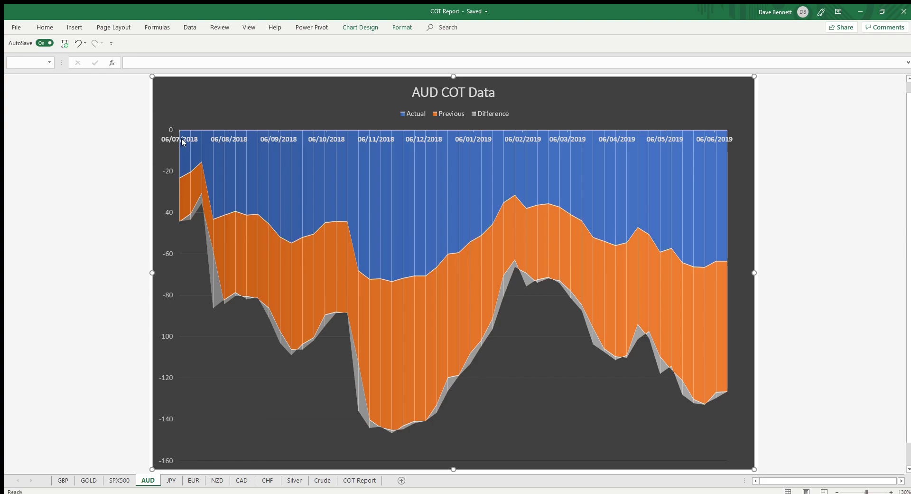
mouse_move(173, 152)
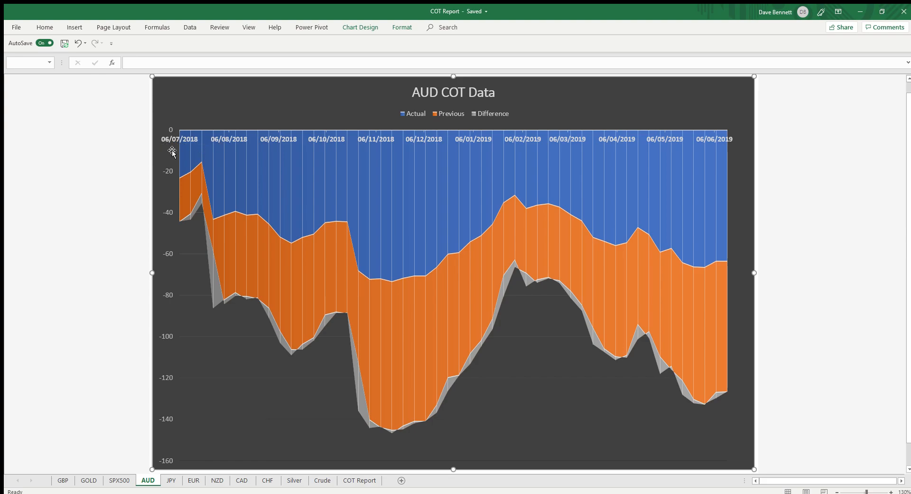
mouse_move(664, 273)
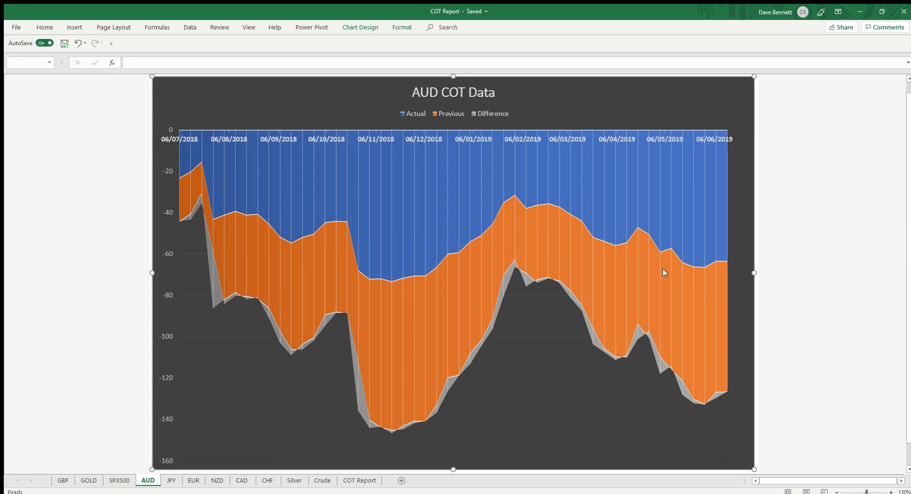
- Switch to the JPY sheet to view its JPY COT Data chart
left_click(171, 480)
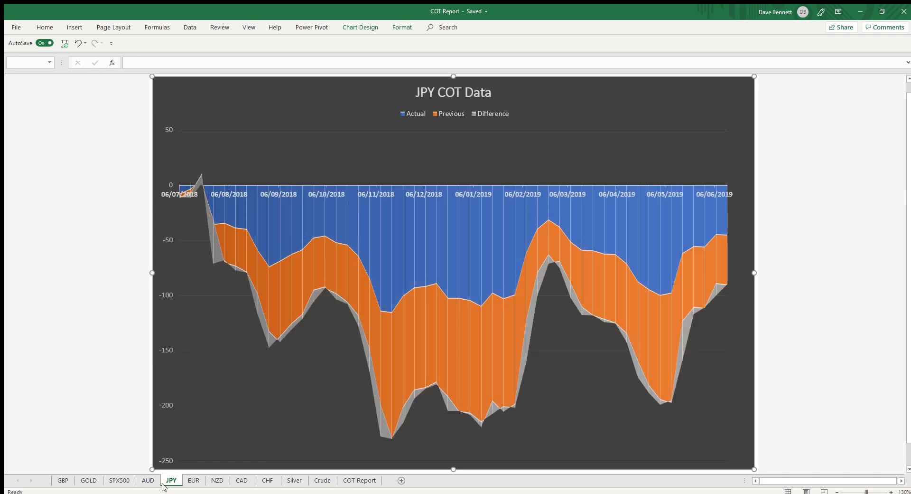
mouse_move(653, 373)
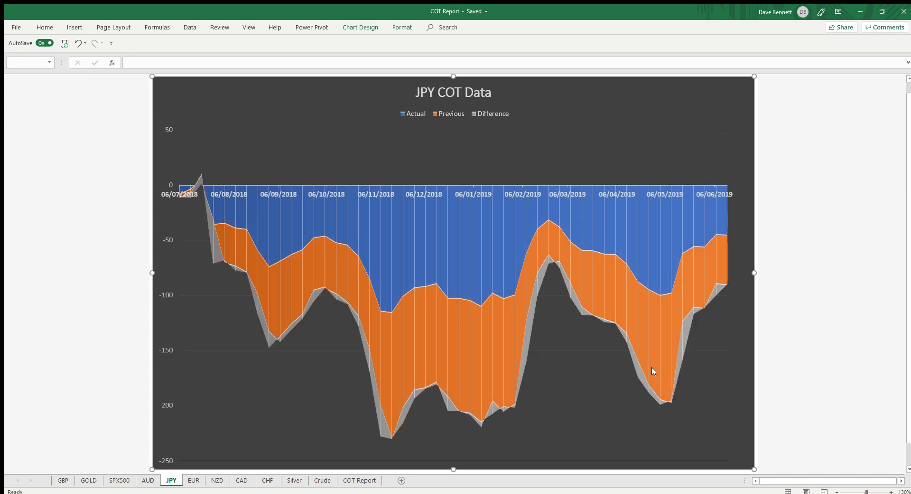
mouse_move(700, 378)
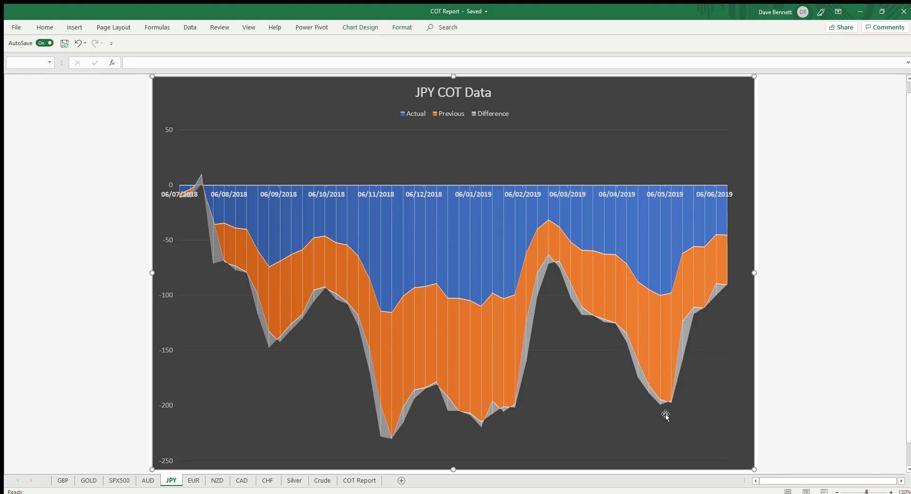
mouse_move(695, 310)
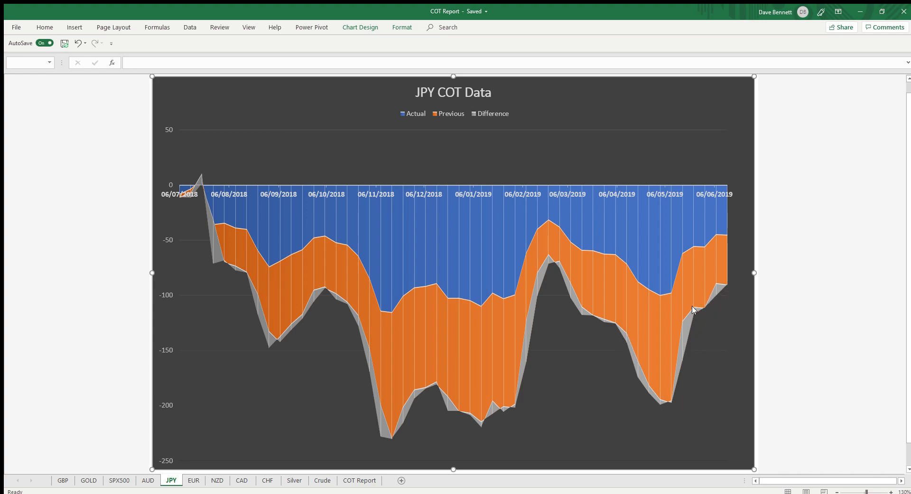
mouse_move(558, 266)
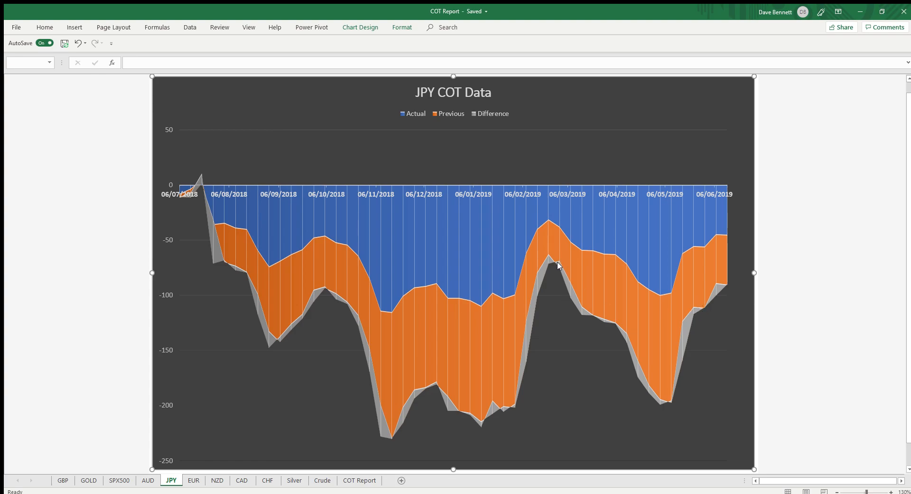
mouse_move(702, 301)
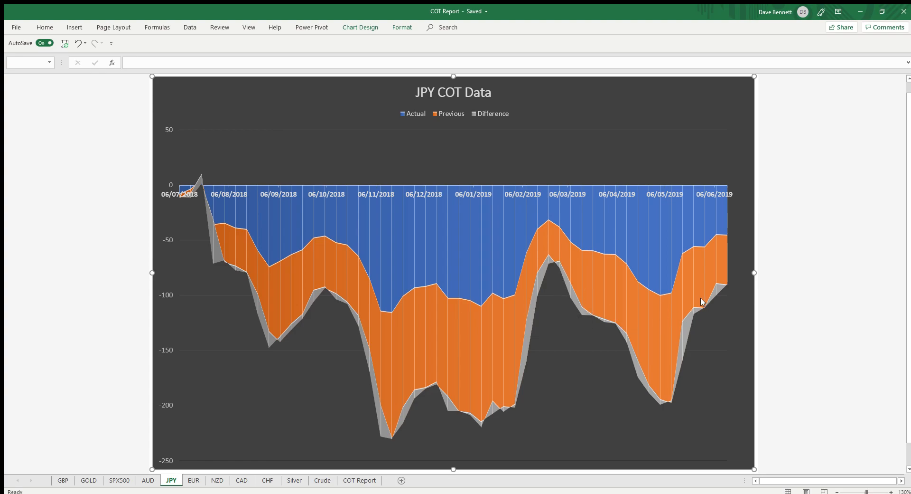
mouse_move(541, 256)
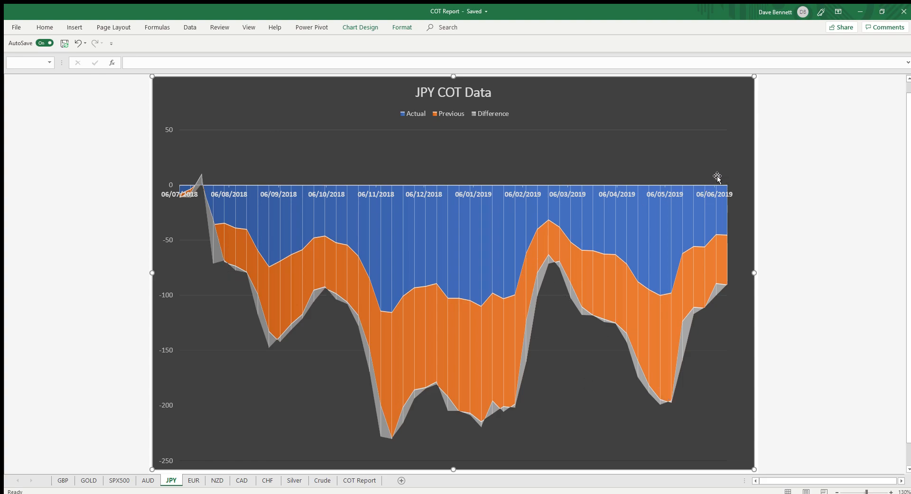
mouse_move(733, 187)
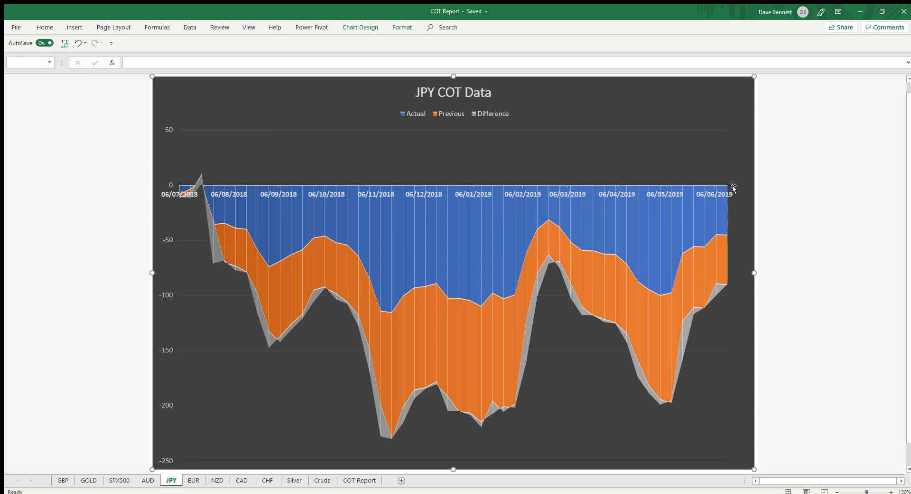
mouse_move(747, 161)
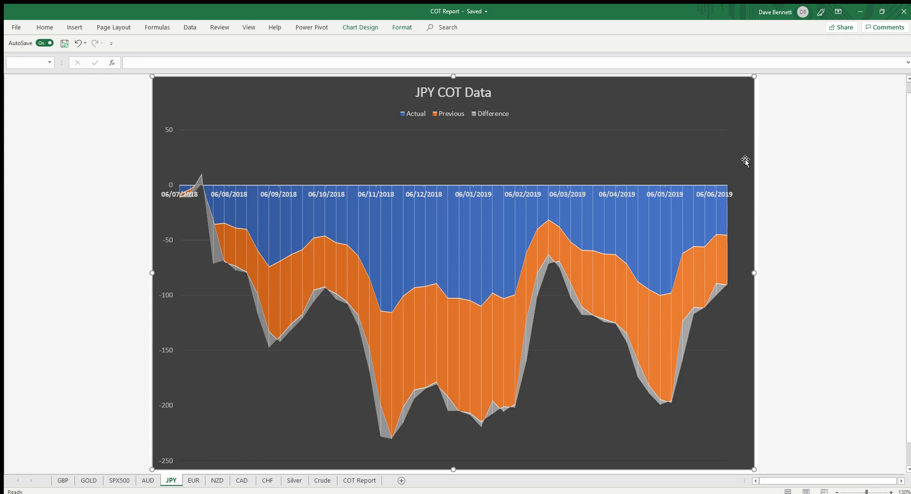
mouse_move(755, 146)
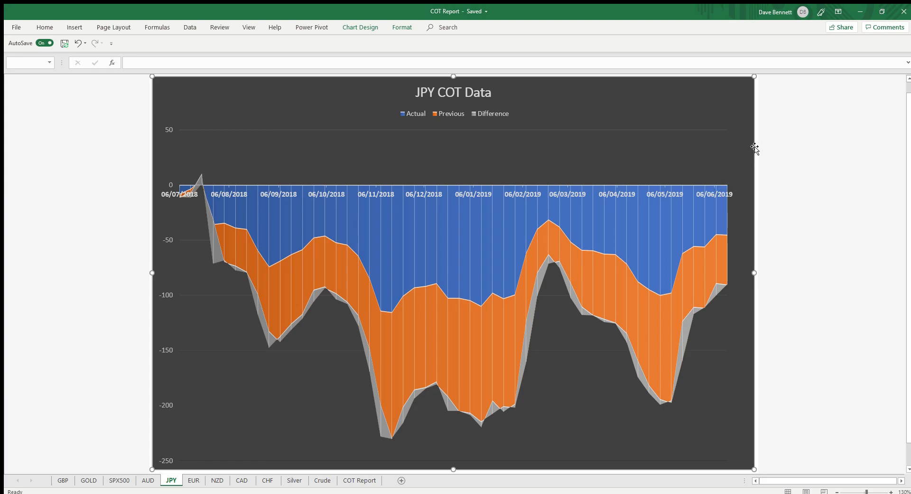
mouse_move(672, 393)
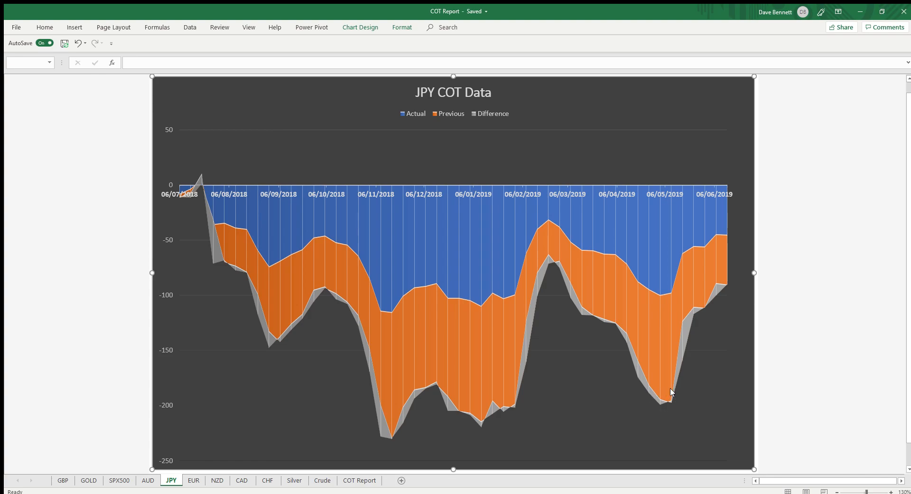
mouse_move(746, 246)
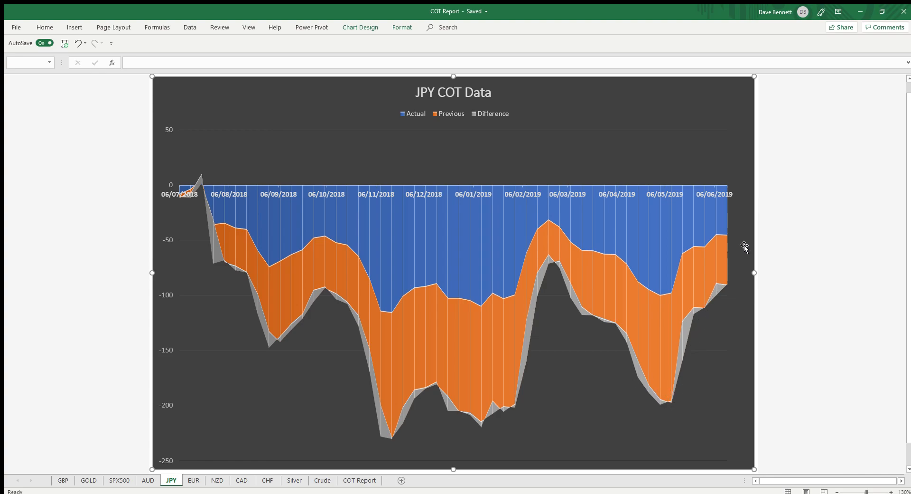
mouse_move(714, 296)
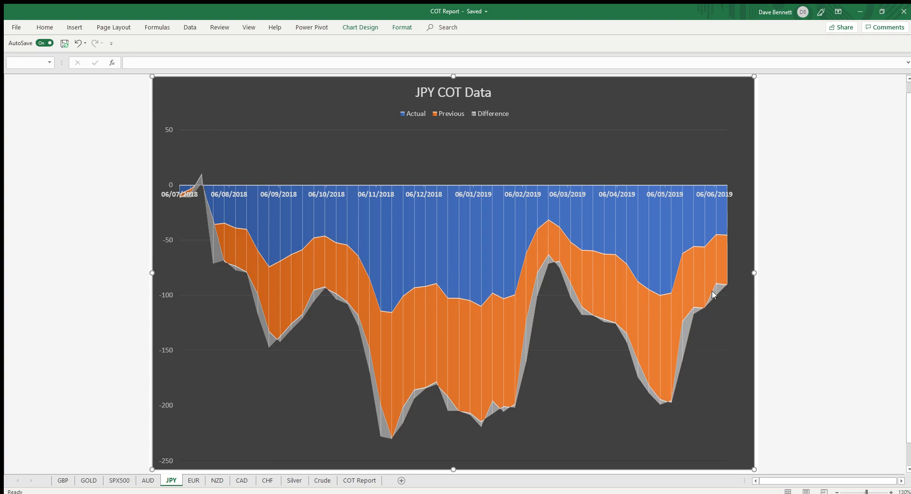
- Switch to the EUR sheet to view its EUR COT Data chart
left_click(193, 479)
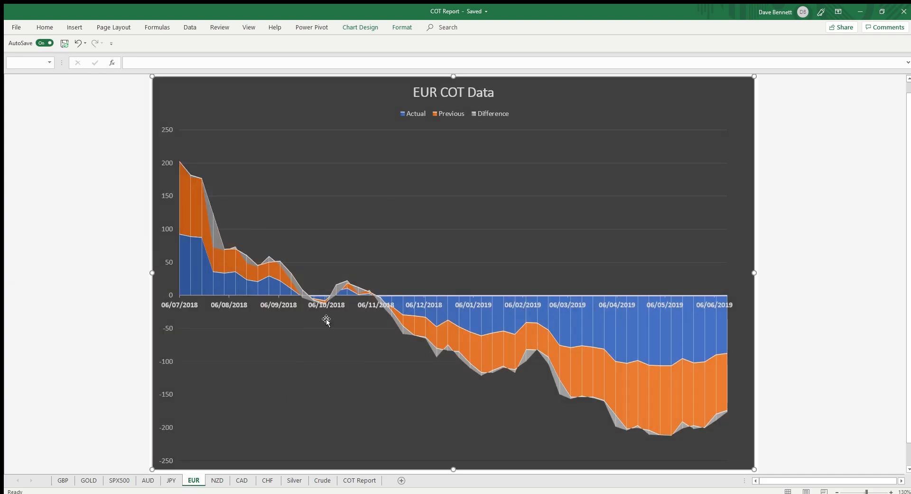
mouse_move(733, 418)
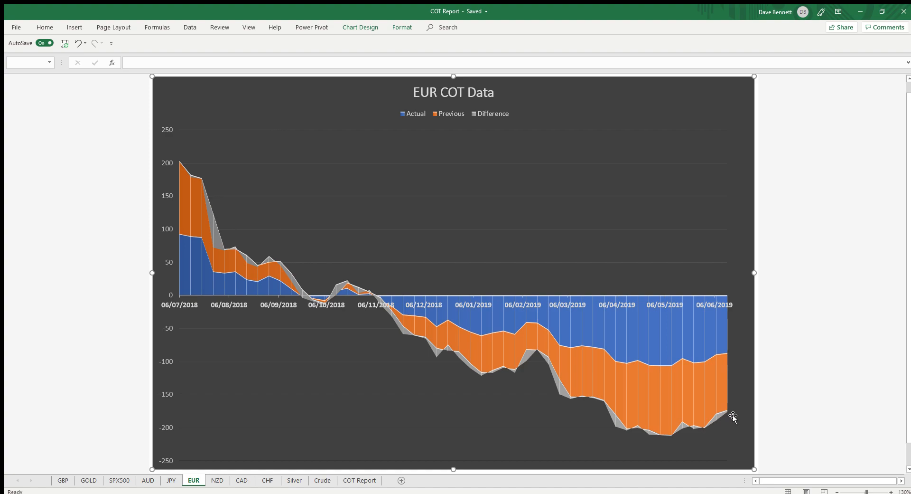
mouse_move(672, 432)
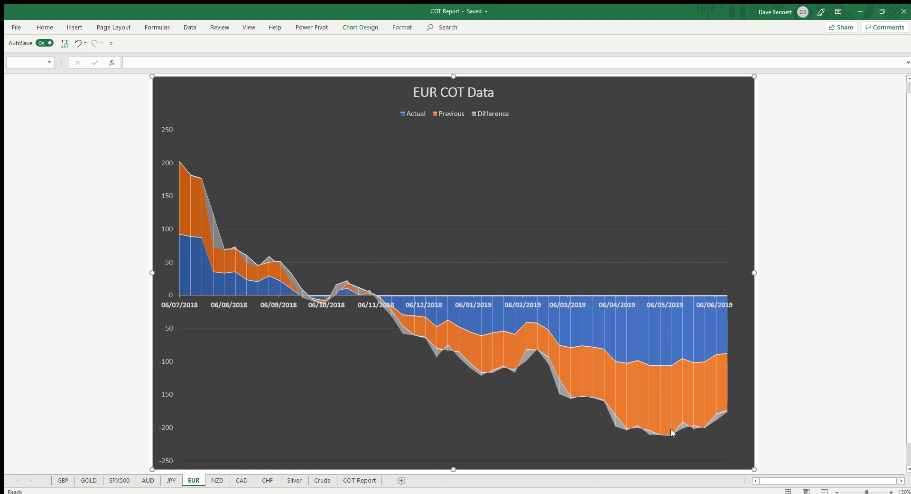
mouse_move(700, 418)
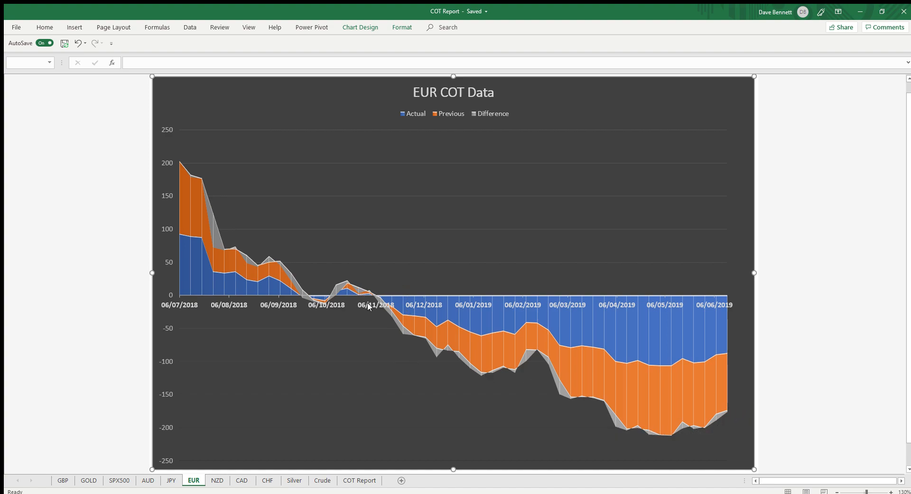
mouse_move(379, 282)
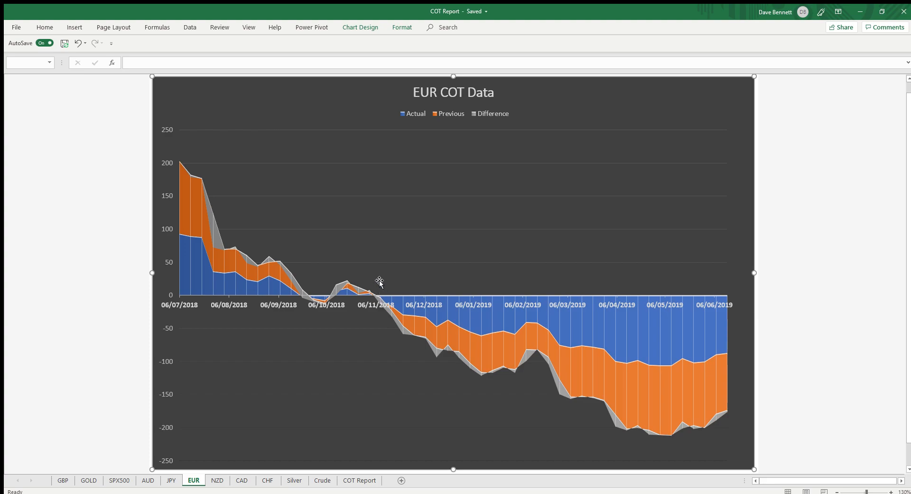
mouse_move(379, 288)
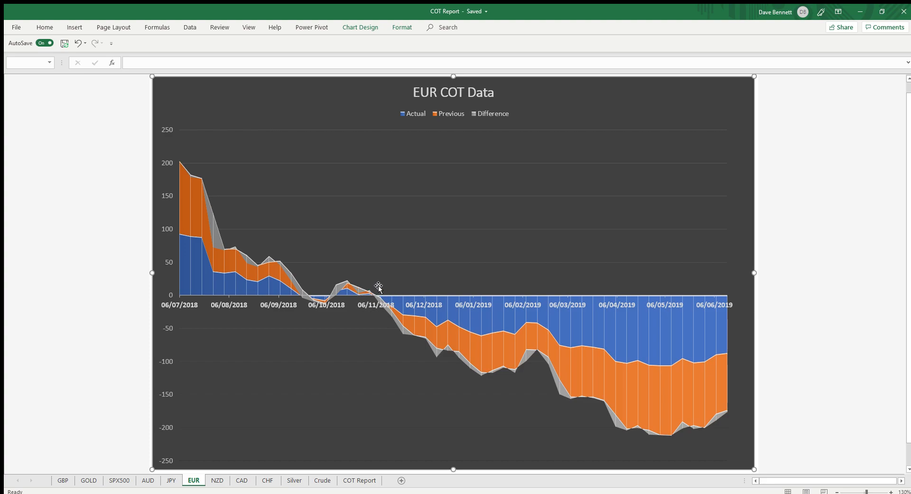
mouse_move(361, 310)
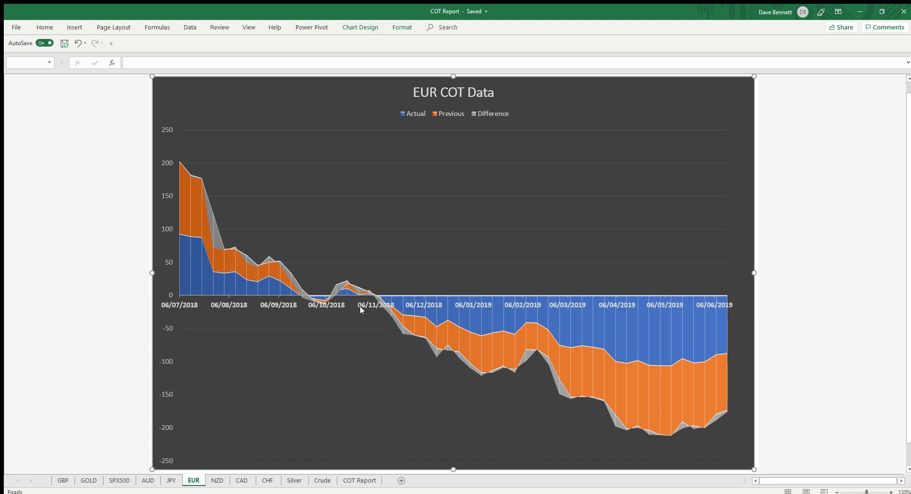
mouse_move(352, 293)
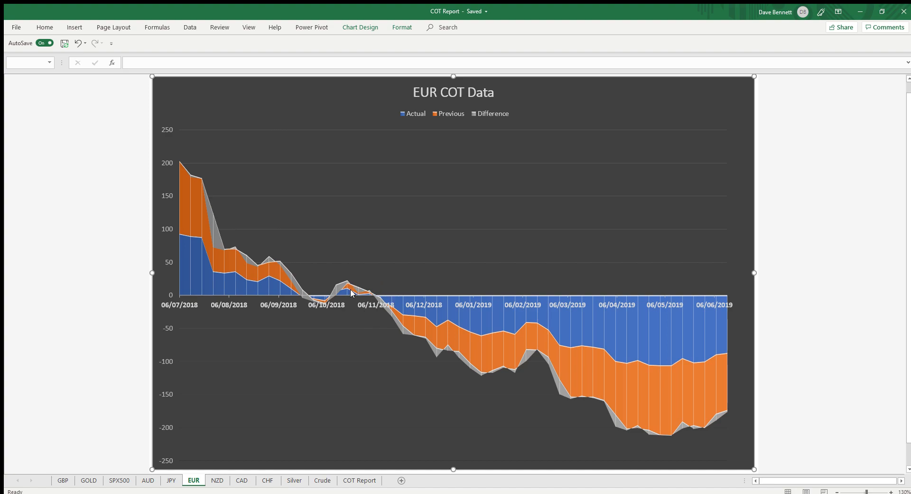
mouse_move(373, 290)
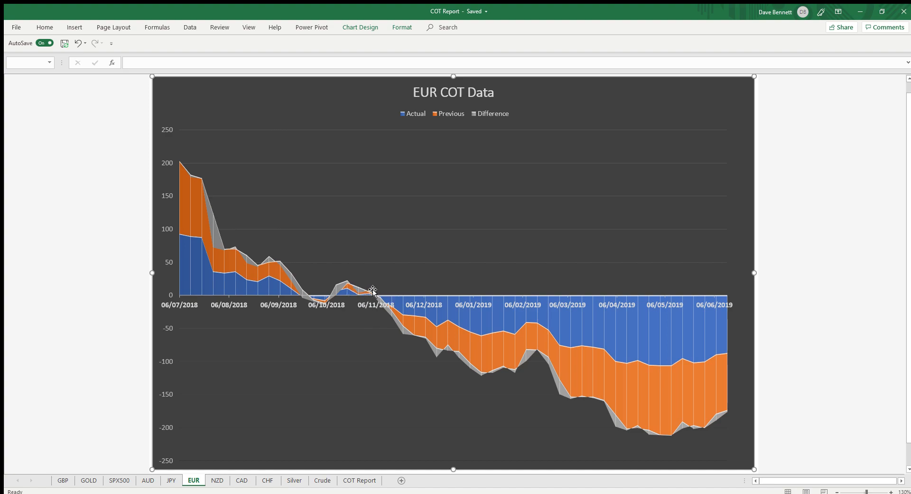
mouse_move(392, 311)
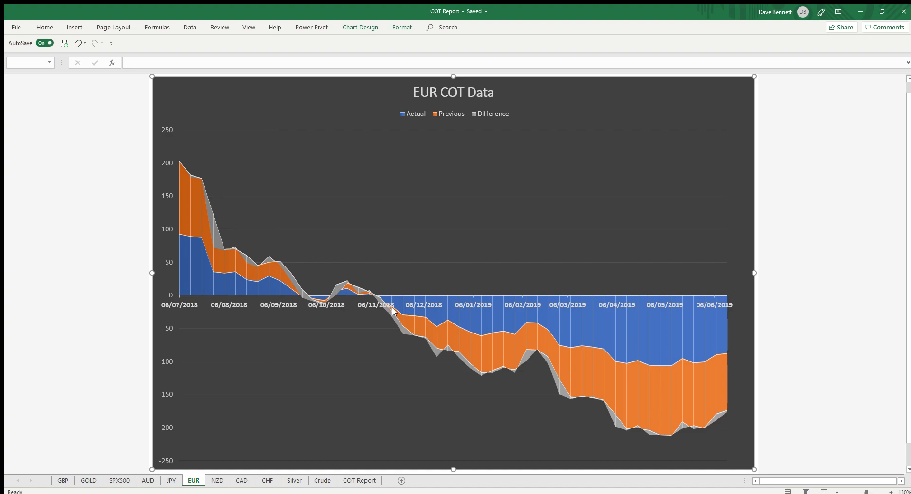
mouse_move(511, 364)
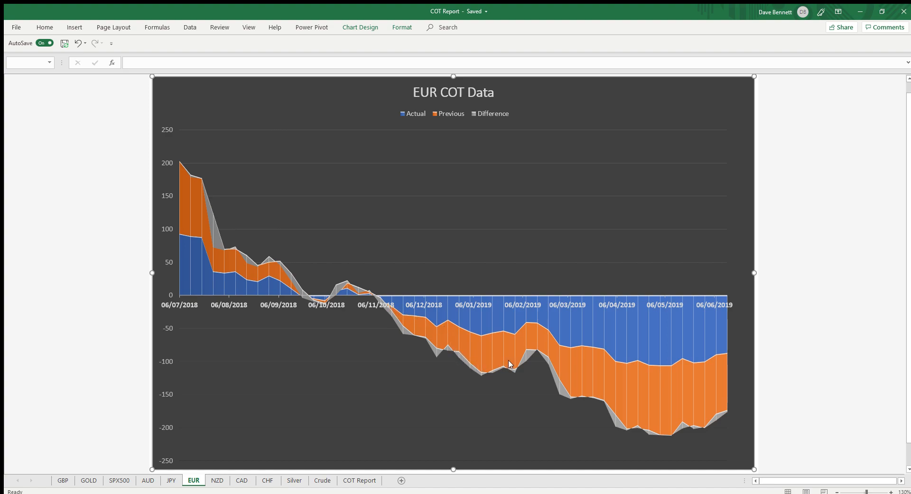
mouse_move(723, 427)
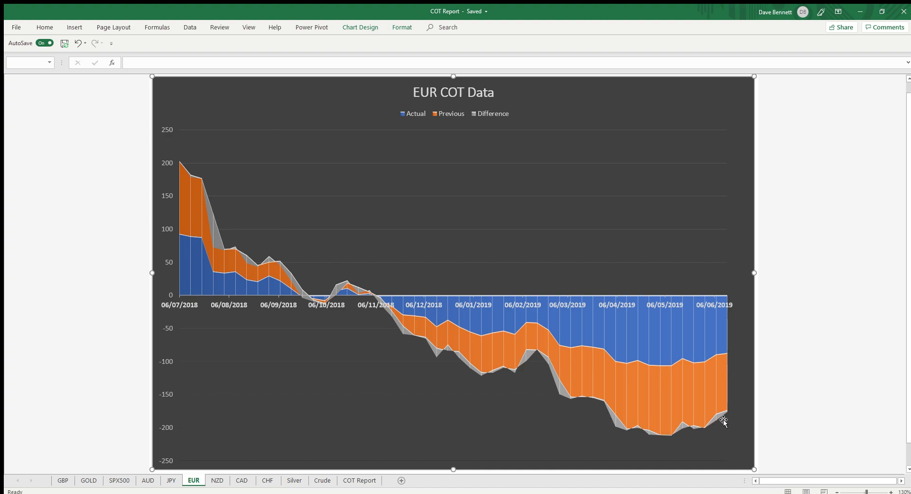
mouse_move(734, 419)
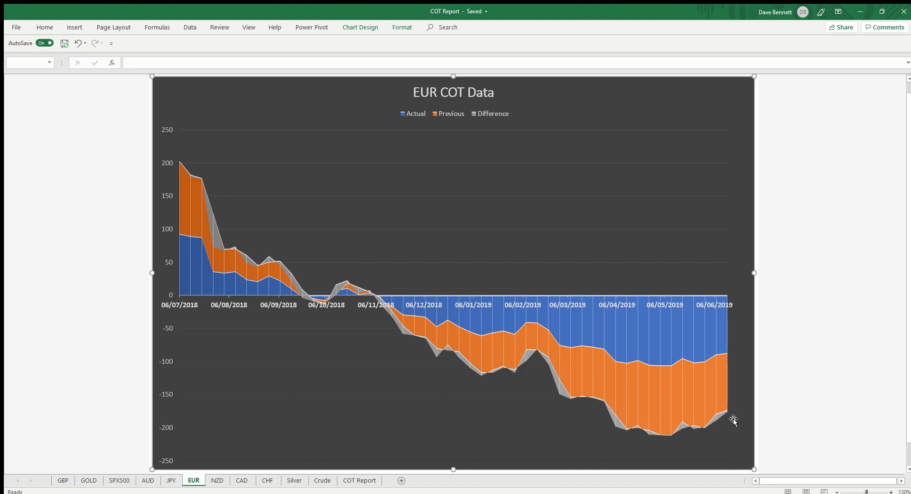
mouse_move(433, 107)
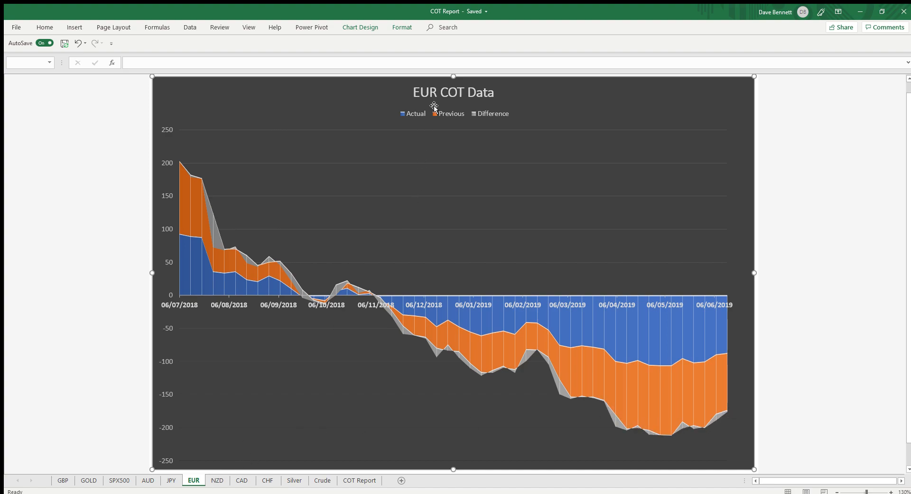
left_click(217, 479)
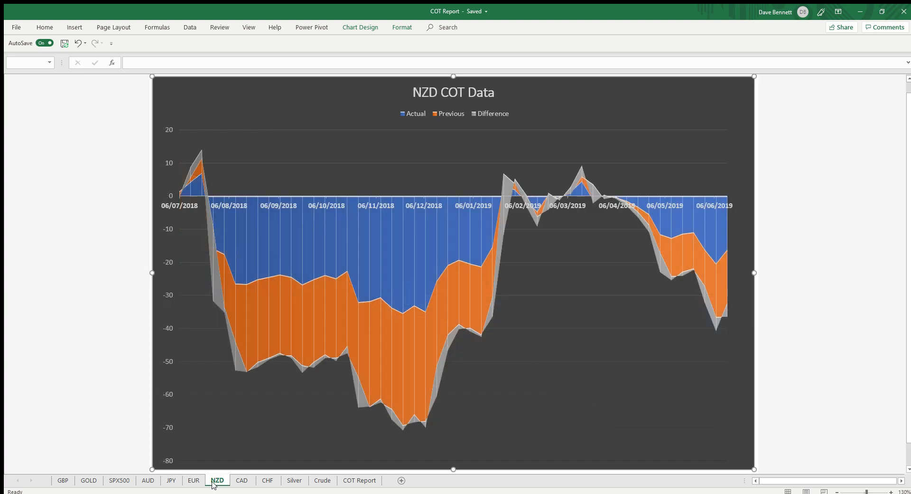
mouse_move(618, 188)
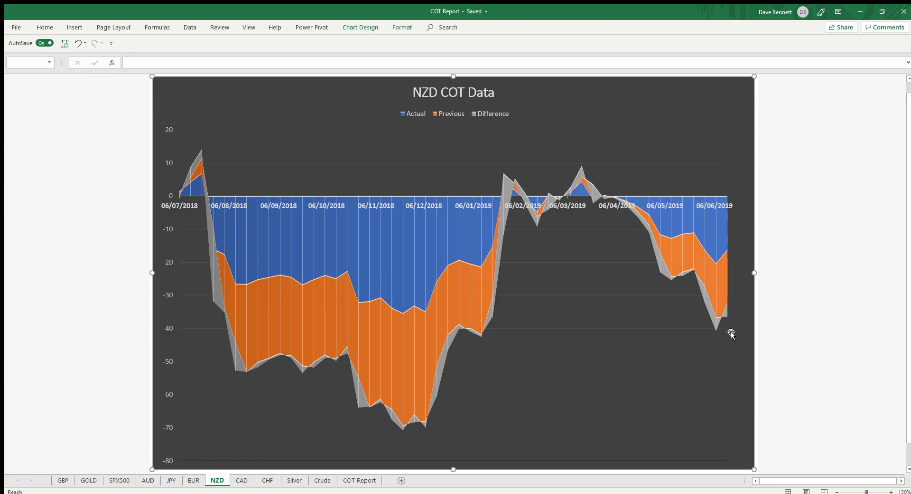
mouse_move(732, 314)
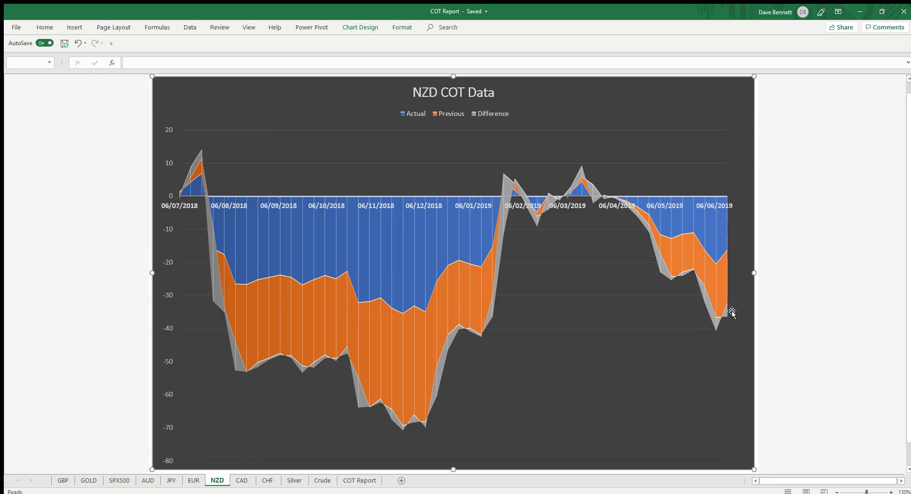
mouse_move(485, 342)
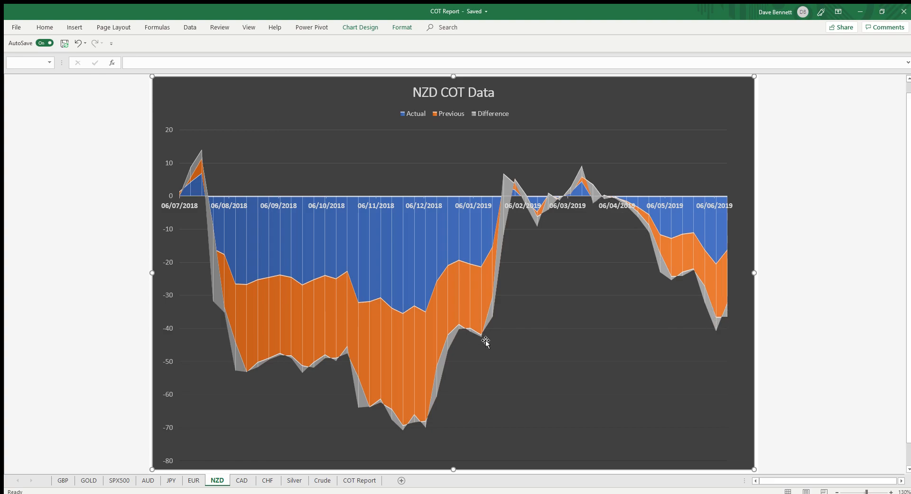
mouse_move(688, 343)
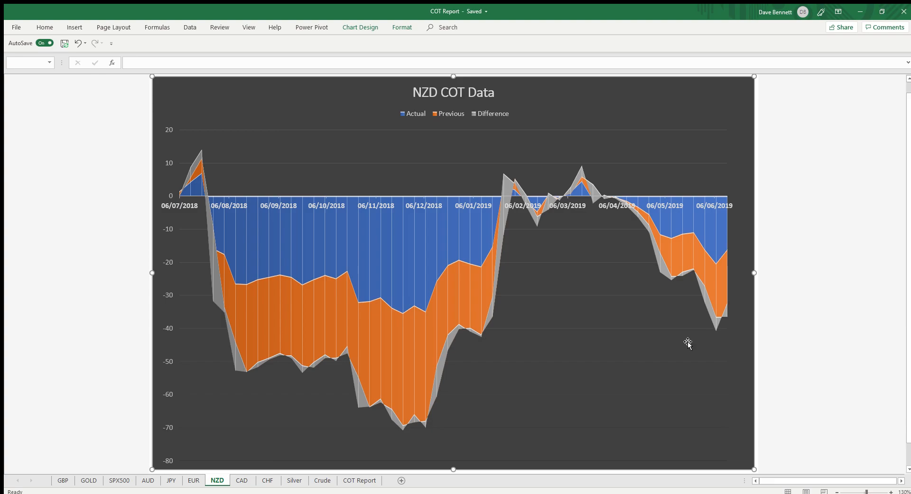
mouse_move(512, 337)
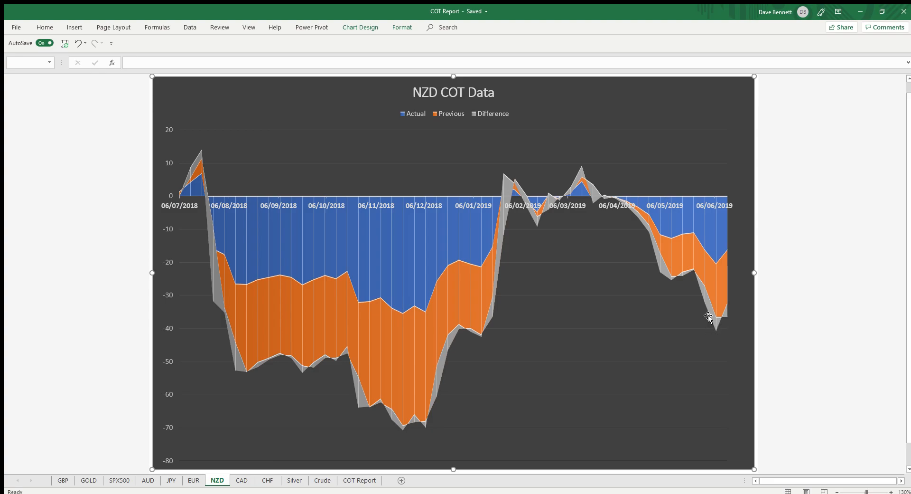
mouse_move(752, 273)
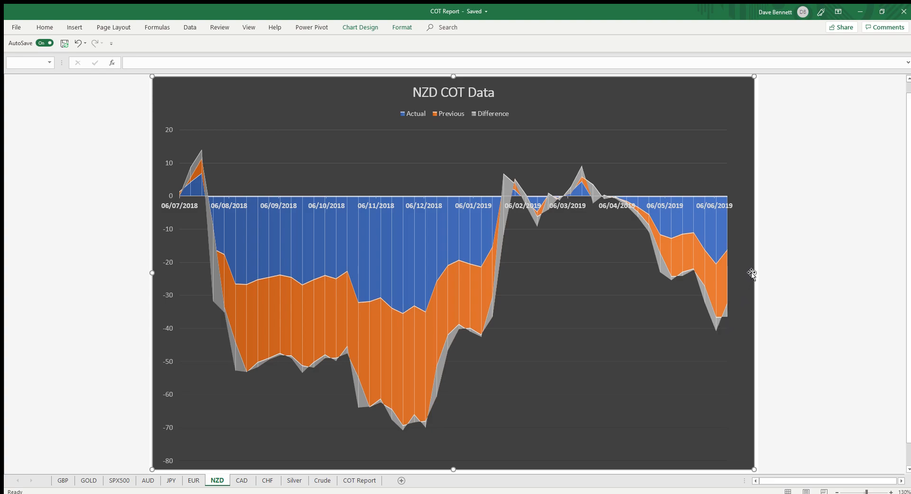
mouse_move(767, 166)
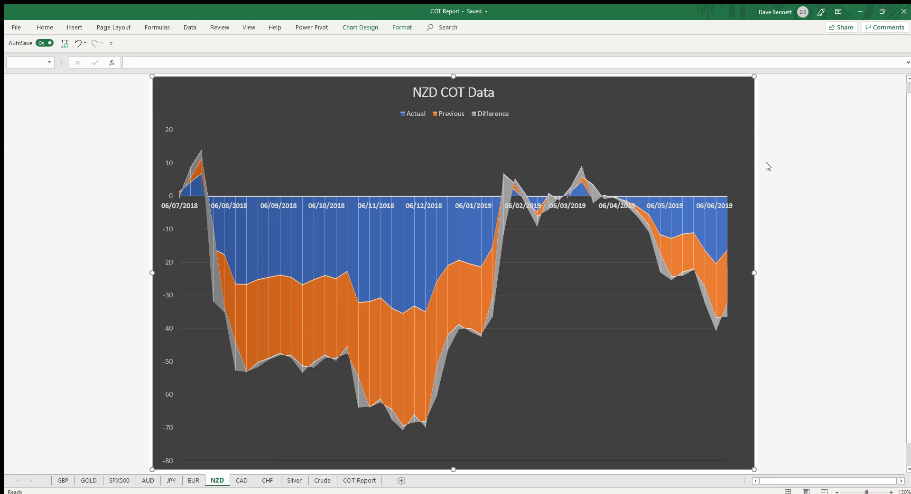
mouse_move(685, 335)
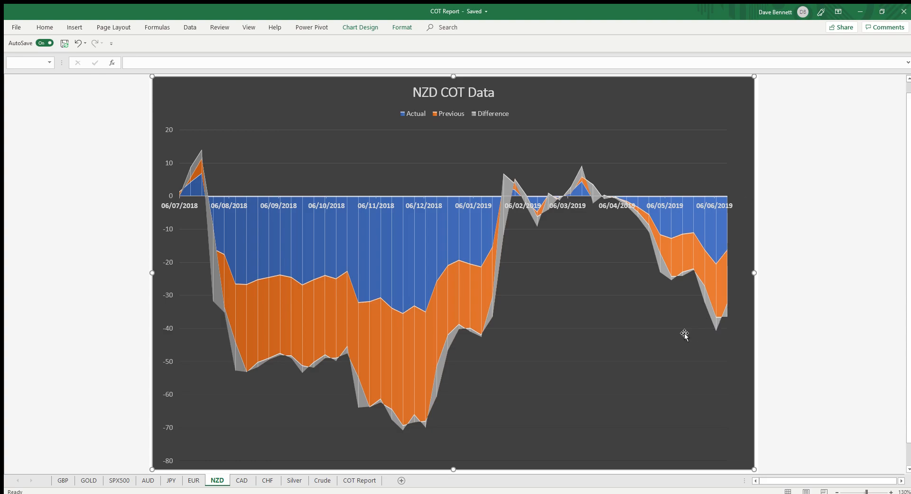
mouse_move(420, 433)
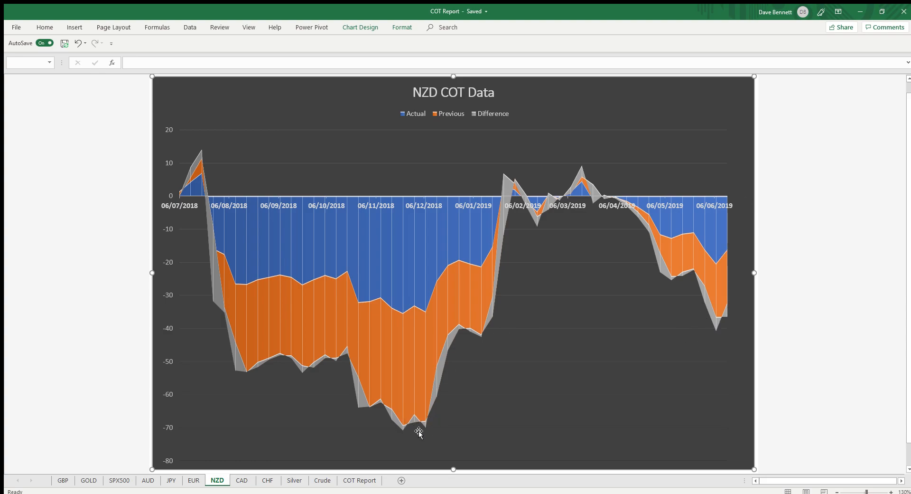
mouse_move(479, 333)
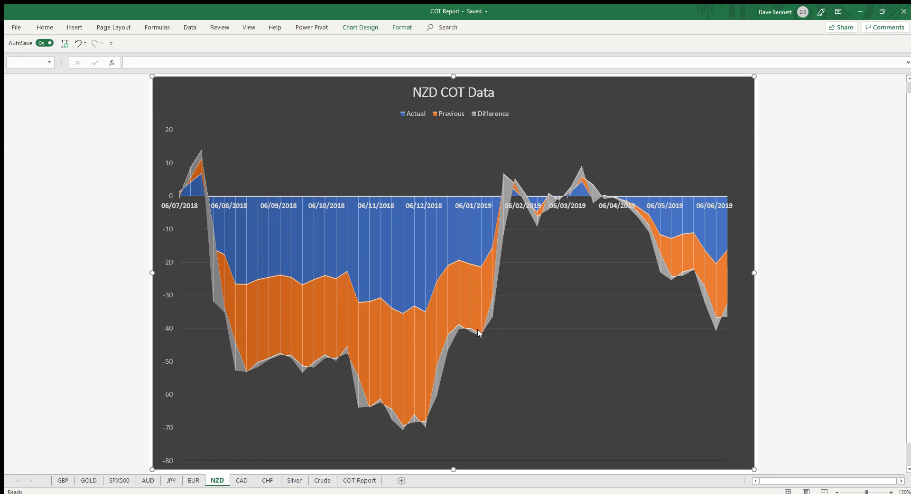
- Switch to the CAD sheet to view its CAD COT Data chart
left_click(242, 479)
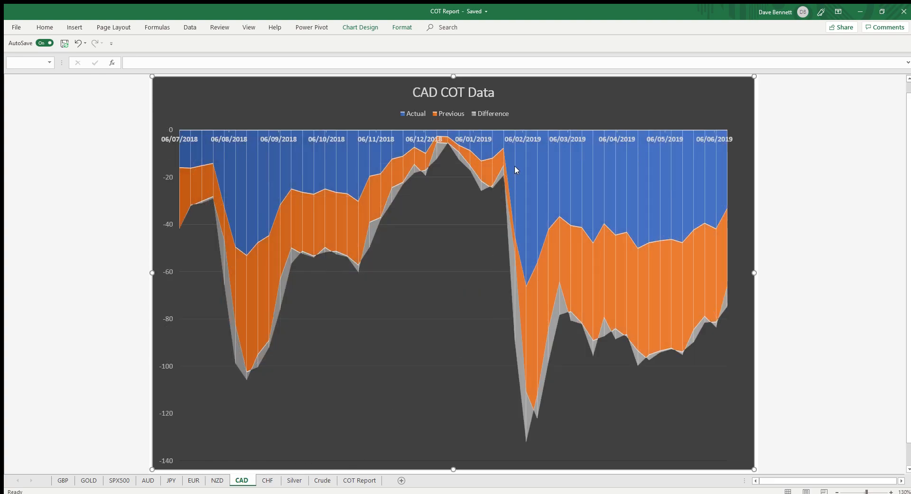
mouse_move(505, 271)
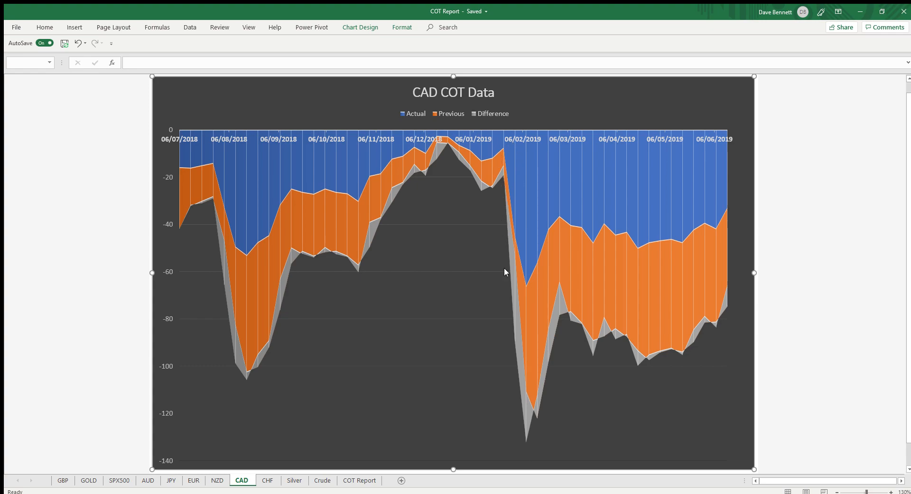
mouse_move(550, 242)
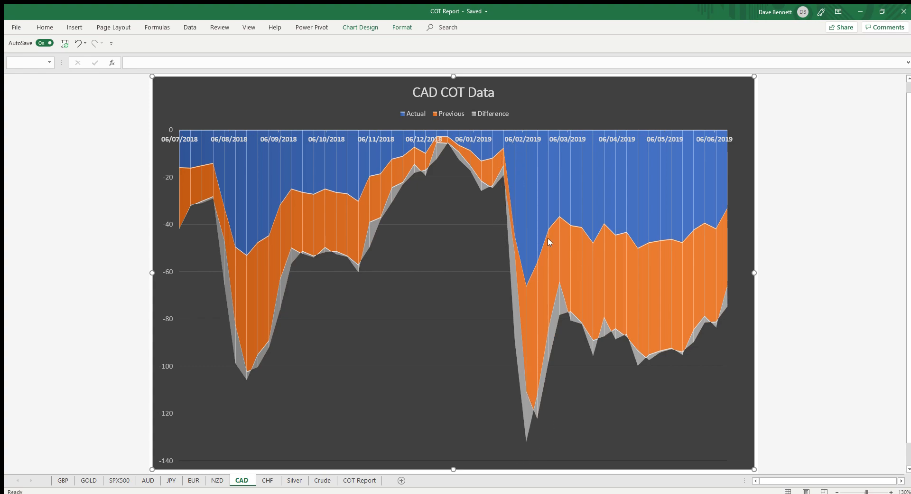
mouse_move(736, 307)
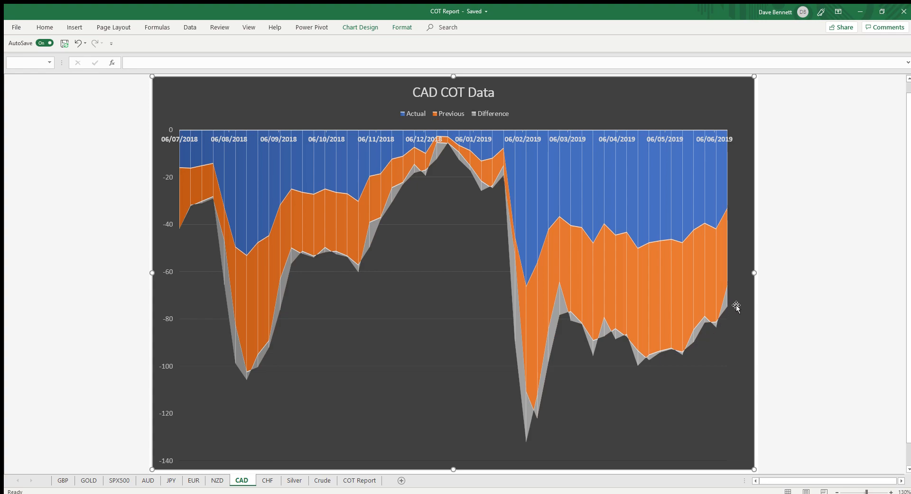
mouse_move(731, 320)
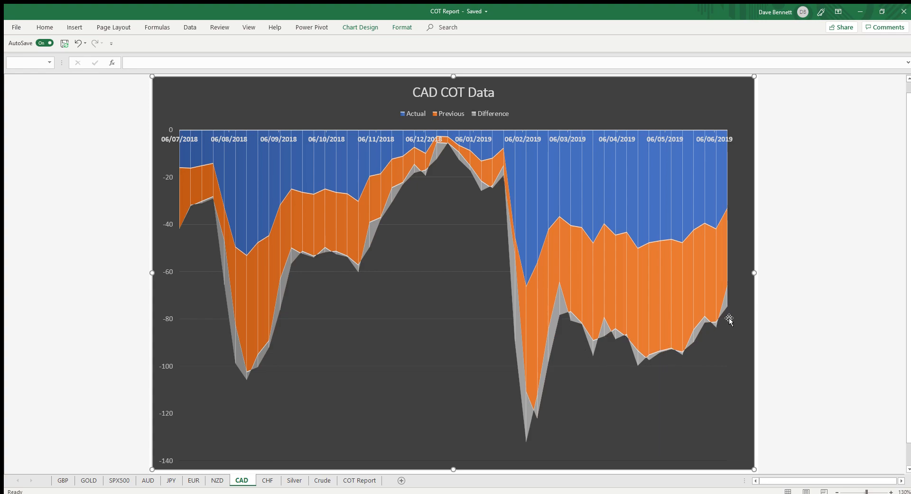
mouse_move(555, 281)
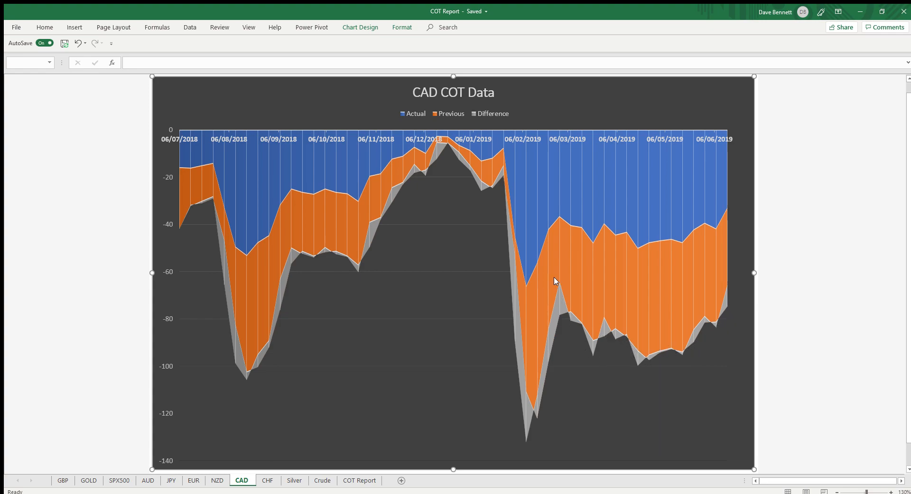
mouse_move(533, 413)
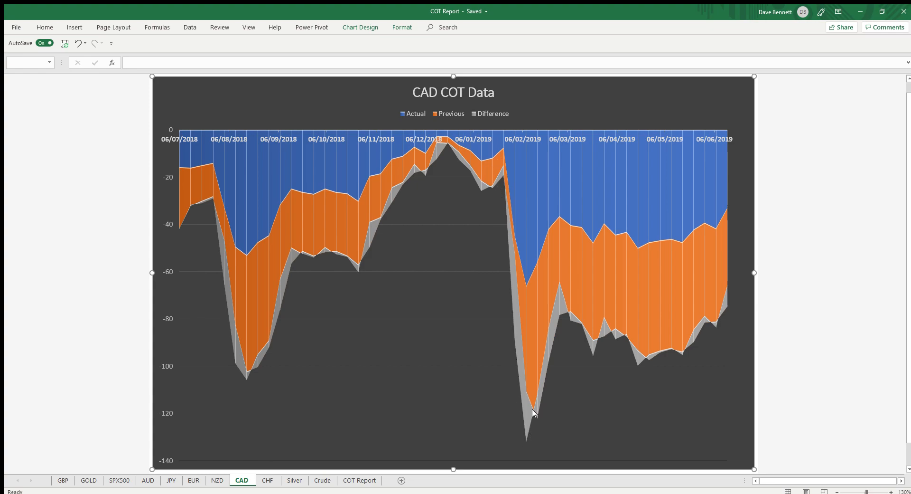
mouse_move(743, 184)
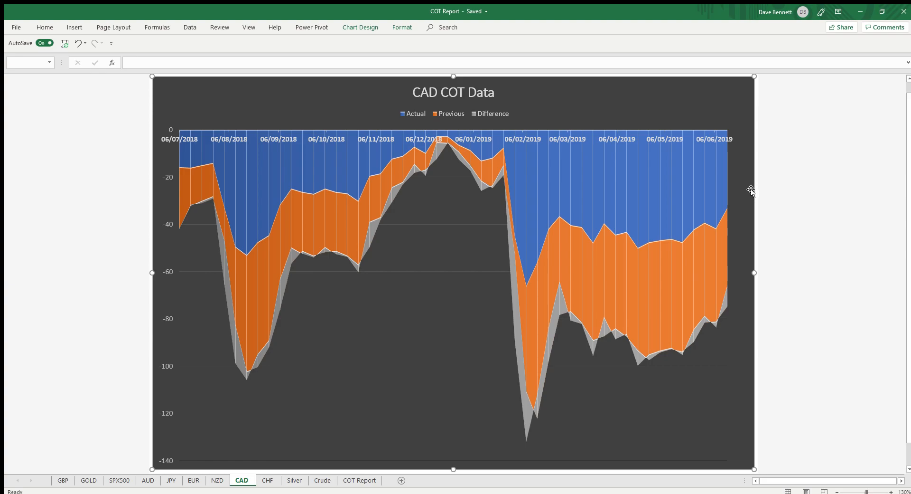
mouse_move(244, 379)
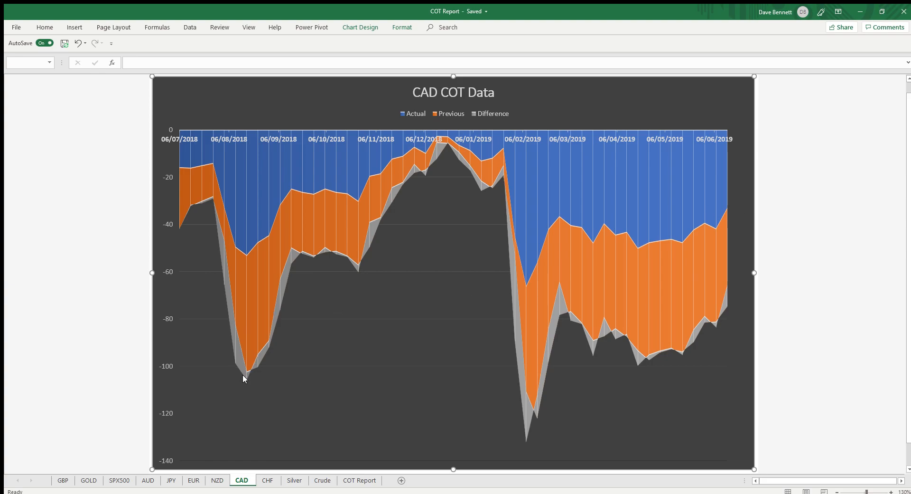
mouse_move(638, 384)
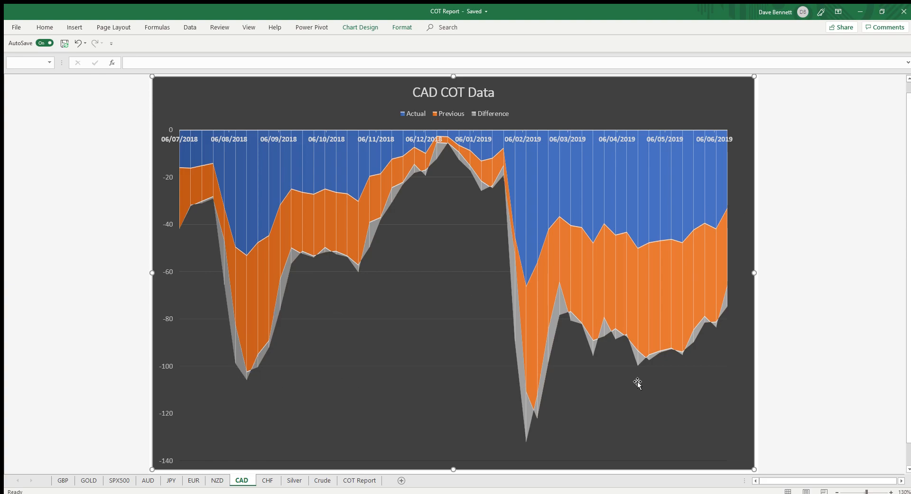
mouse_move(639, 365)
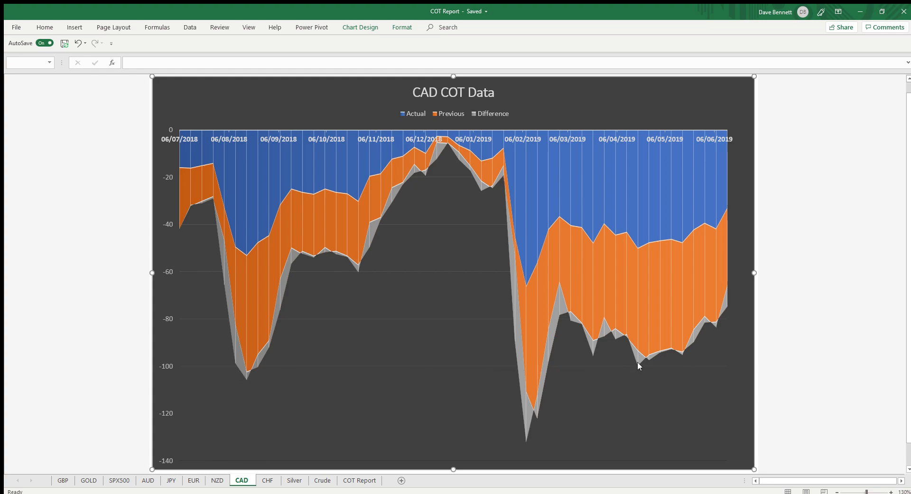
mouse_move(576, 123)
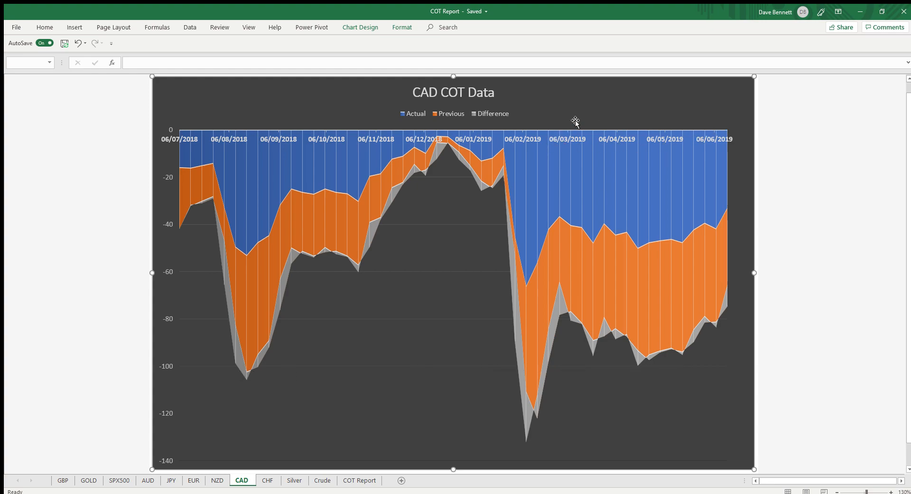
mouse_move(338, 234)
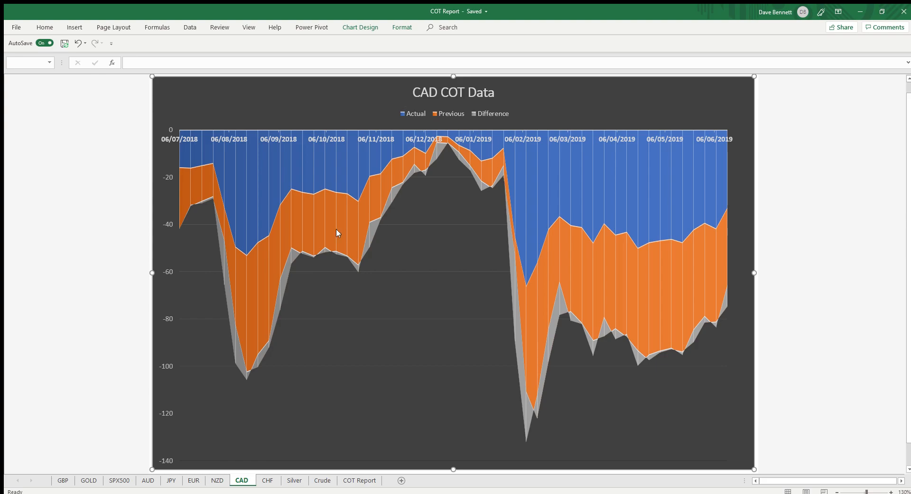
- Switch to the CHF sheet to view its CHF COT Data chart
left_click(268, 479)
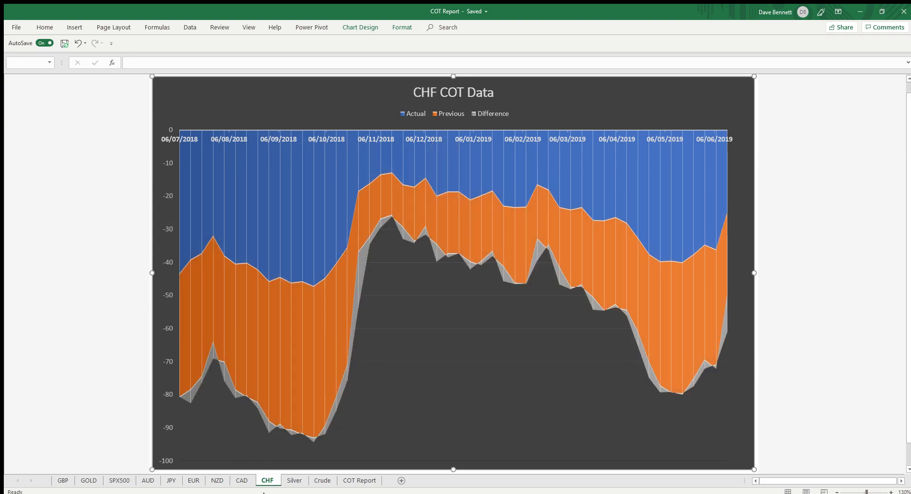
mouse_move(464, 194)
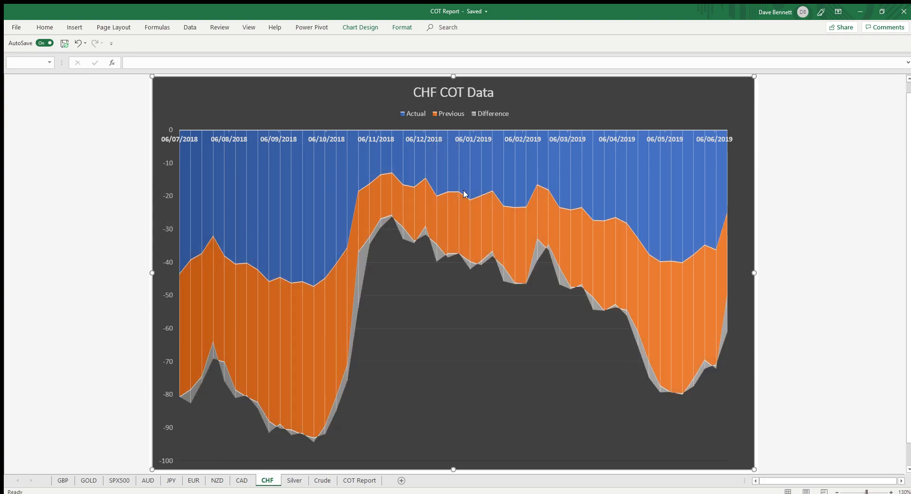
mouse_move(741, 322)
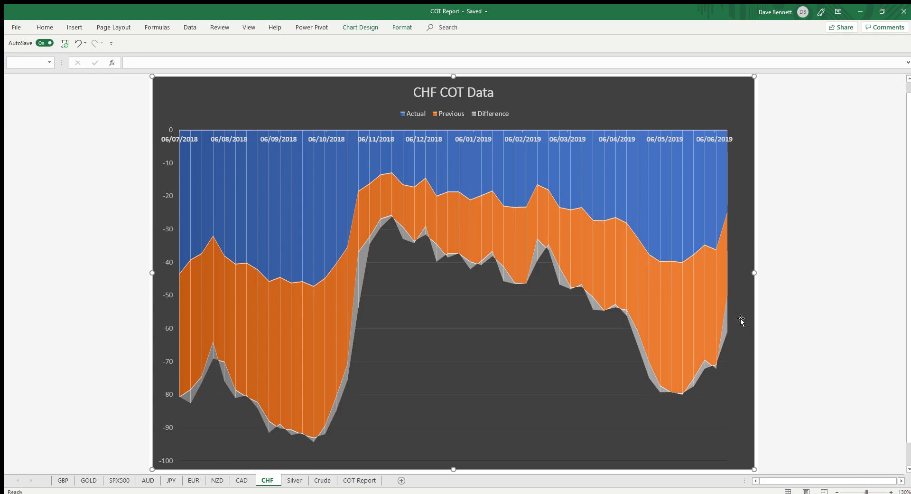
mouse_move(610, 316)
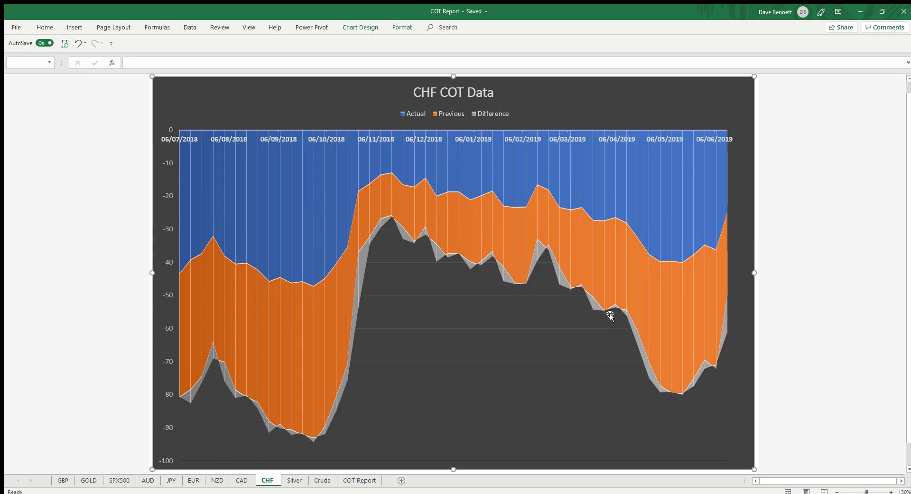
mouse_move(192, 268)
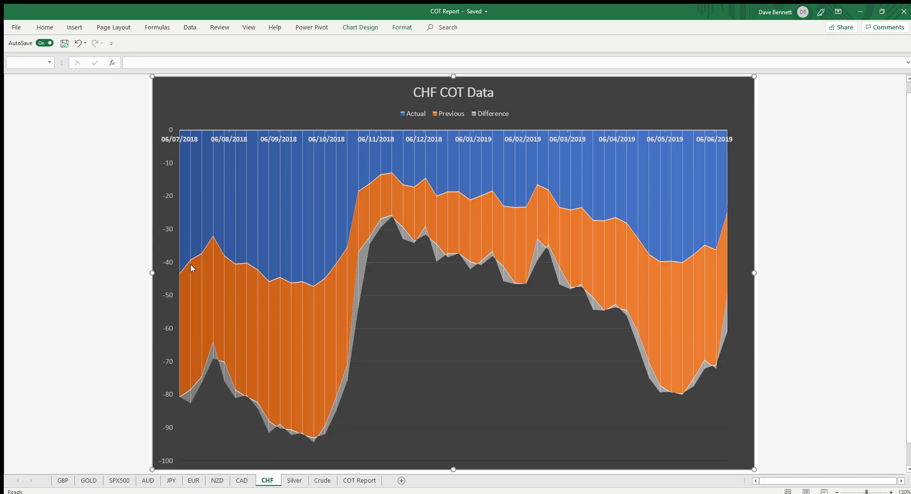
mouse_move(687, 241)
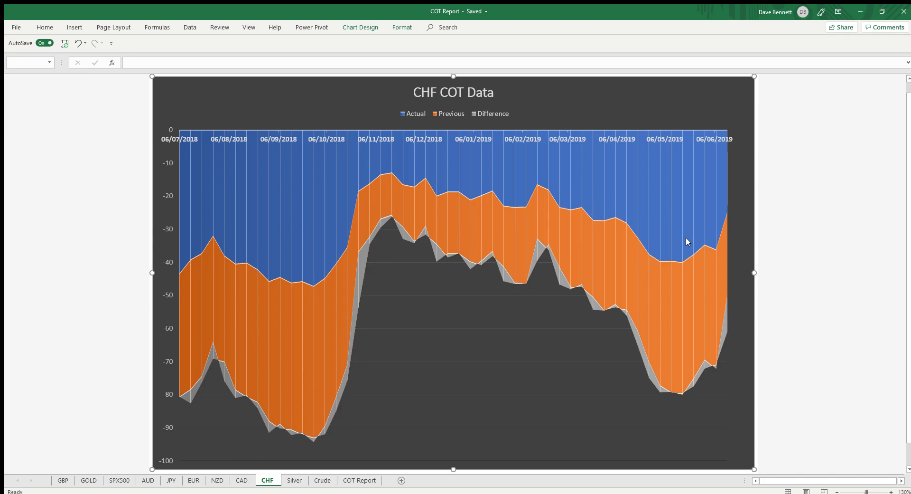
mouse_move(368, 172)
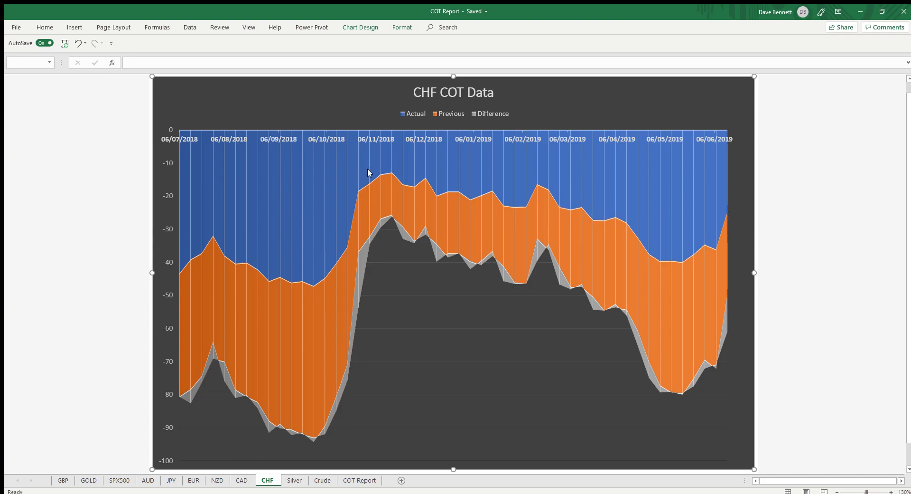
mouse_move(389, 172)
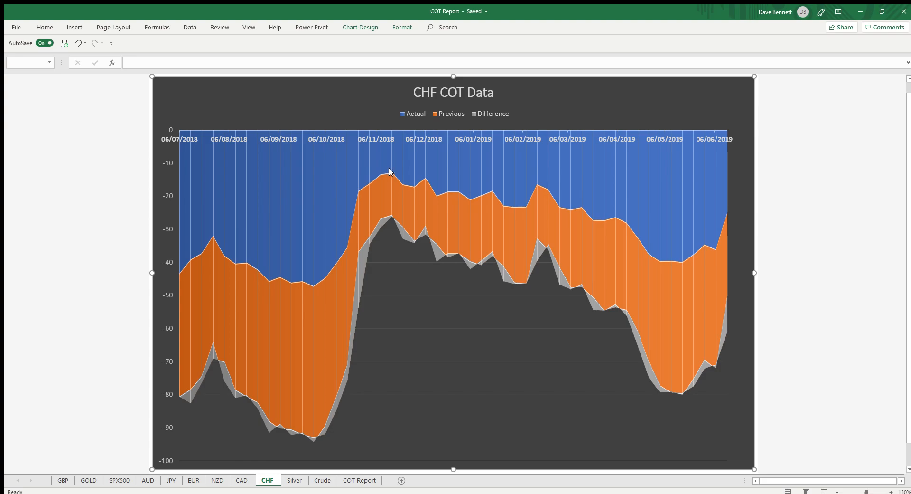
mouse_move(397, 171)
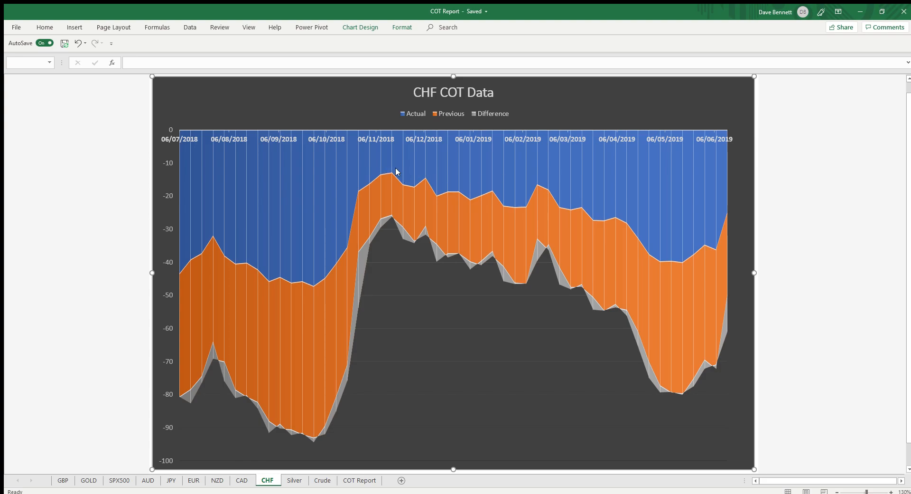
mouse_move(314, 363)
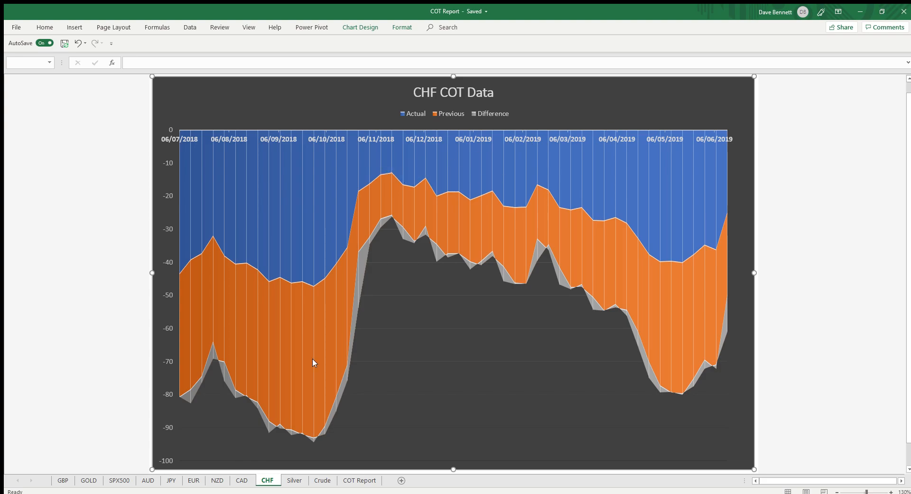
- Switch to the Silver sheet to view its Silver COT Data chart
left_click(294, 479)
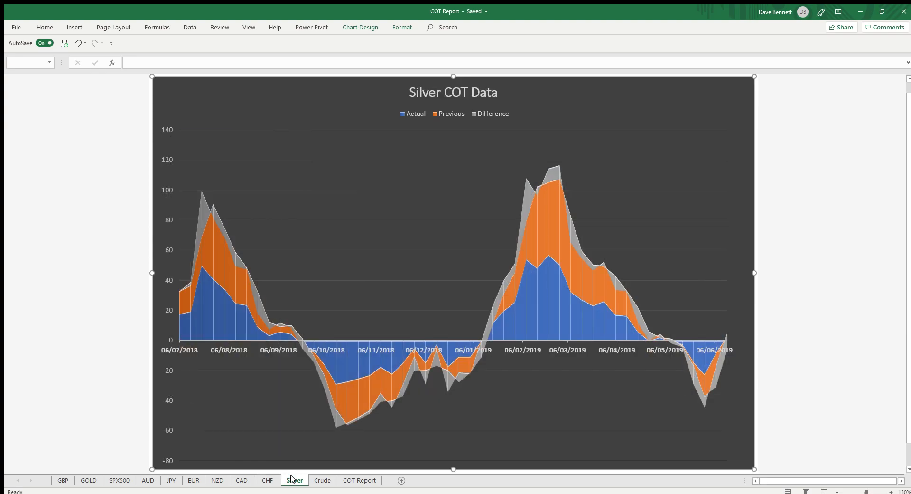
mouse_move(734, 338)
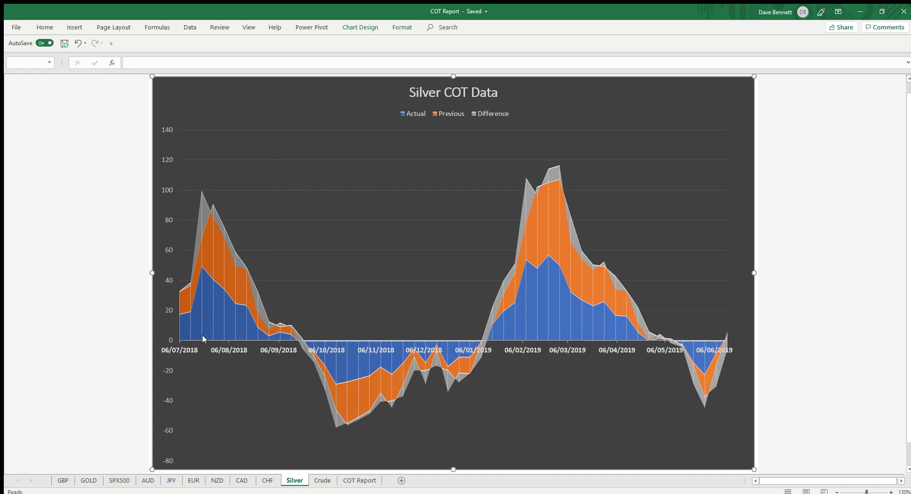
mouse_move(698, 340)
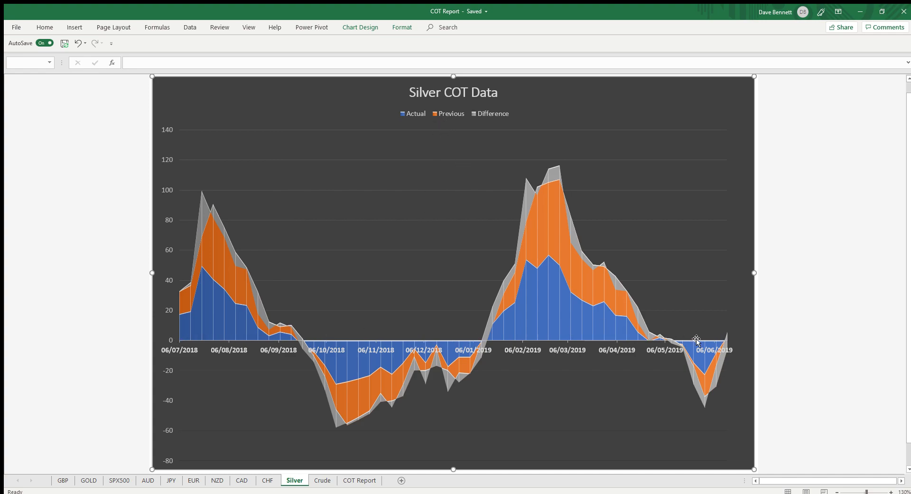
mouse_move(201, 192)
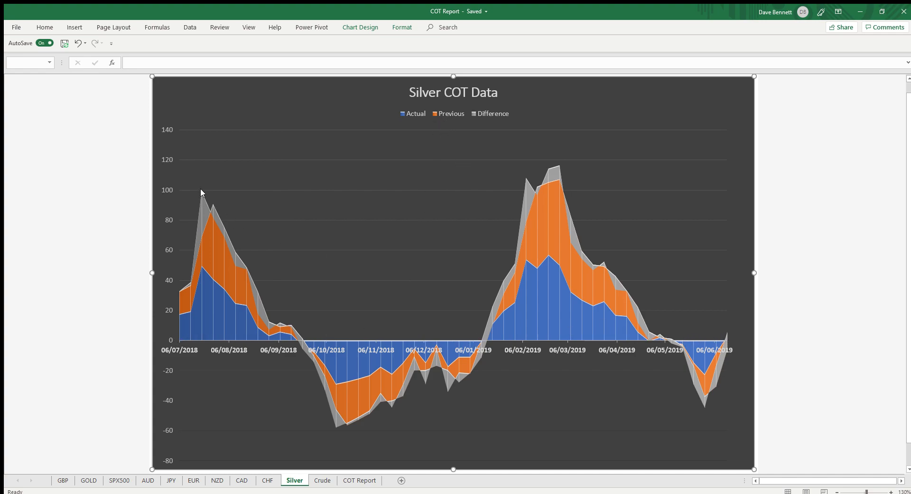
mouse_move(199, 189)
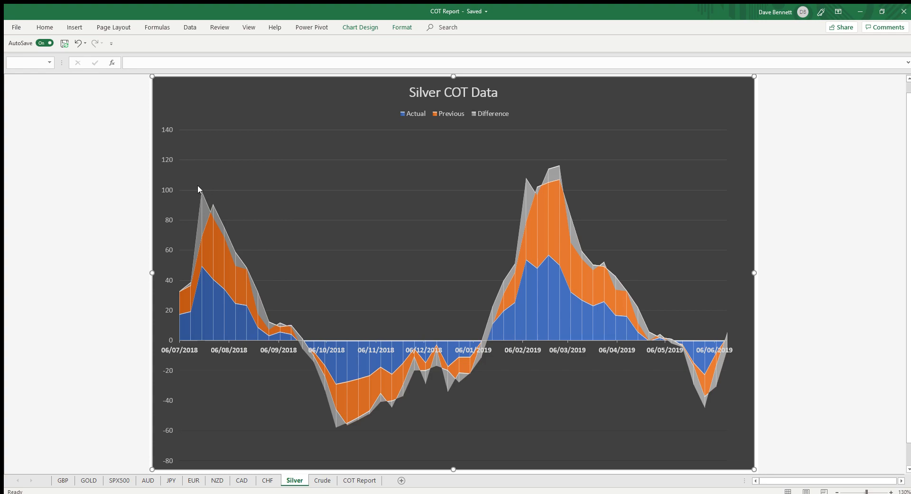
mouse_move(717, 196)
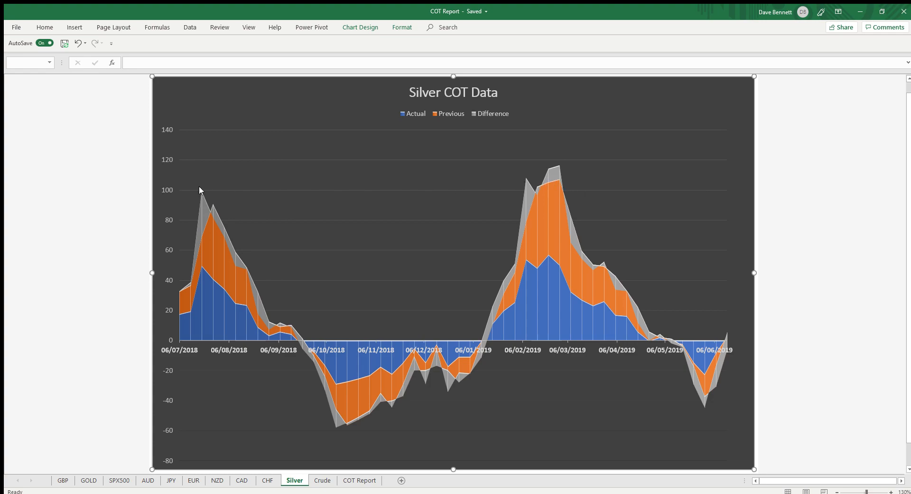
mouse_move(258, 221)
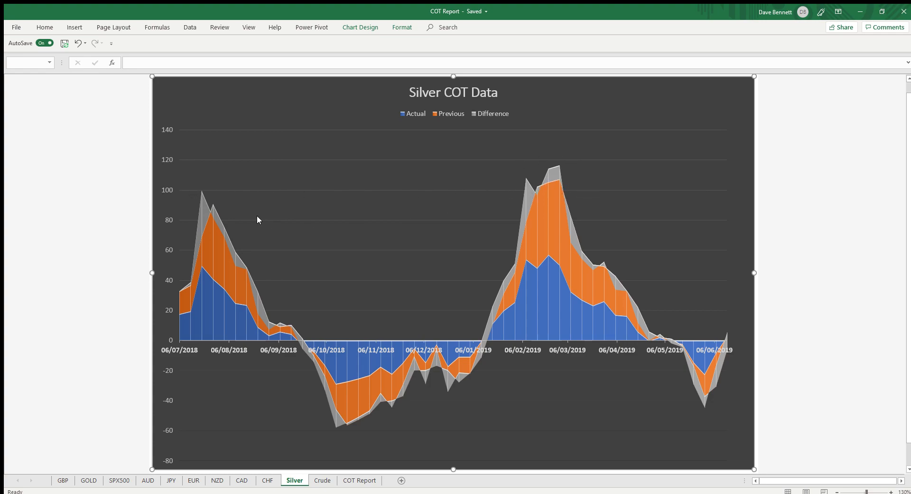
mouse_move(389, 62)
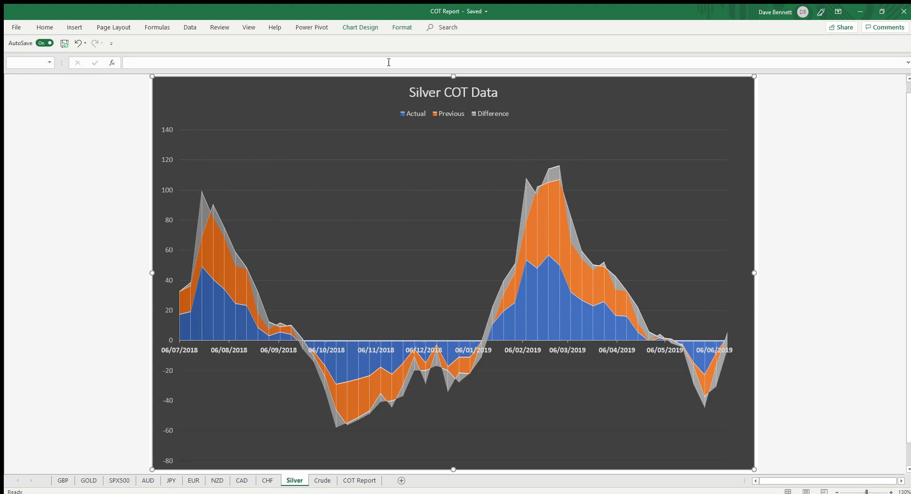
mouse_move(448, 103)
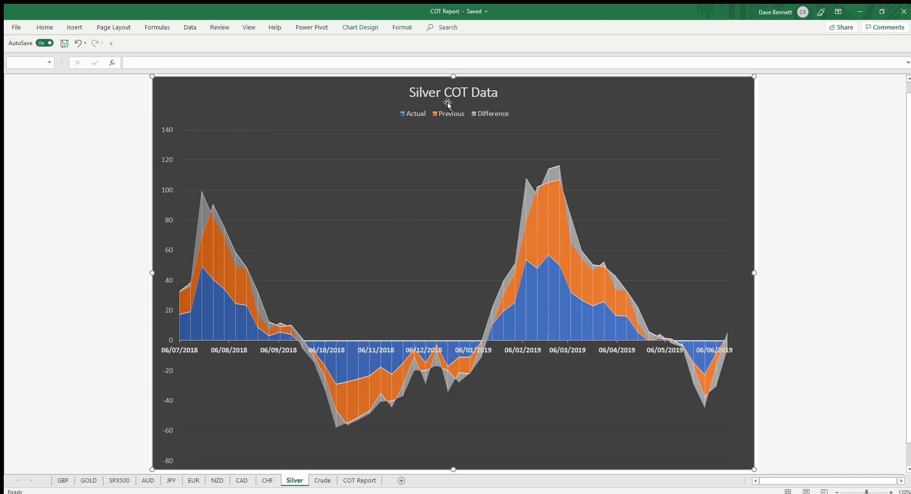
mouse_move(215, 491)
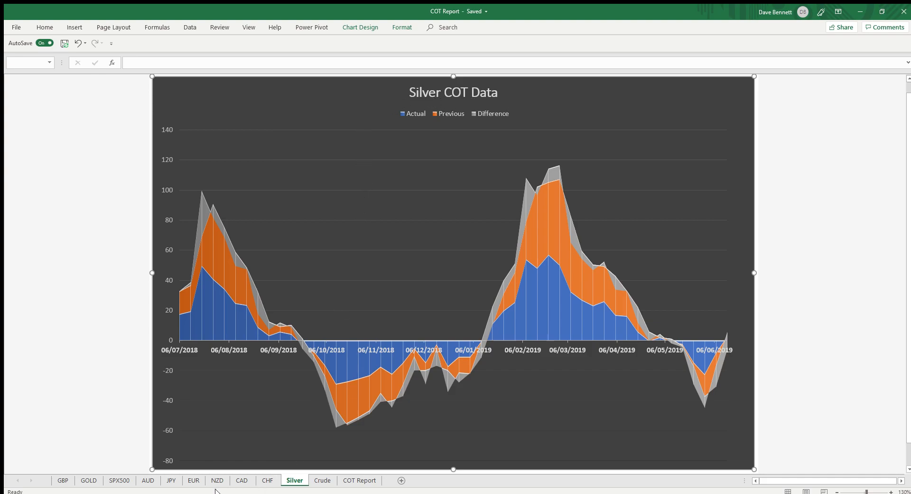
left_click(120, 479)
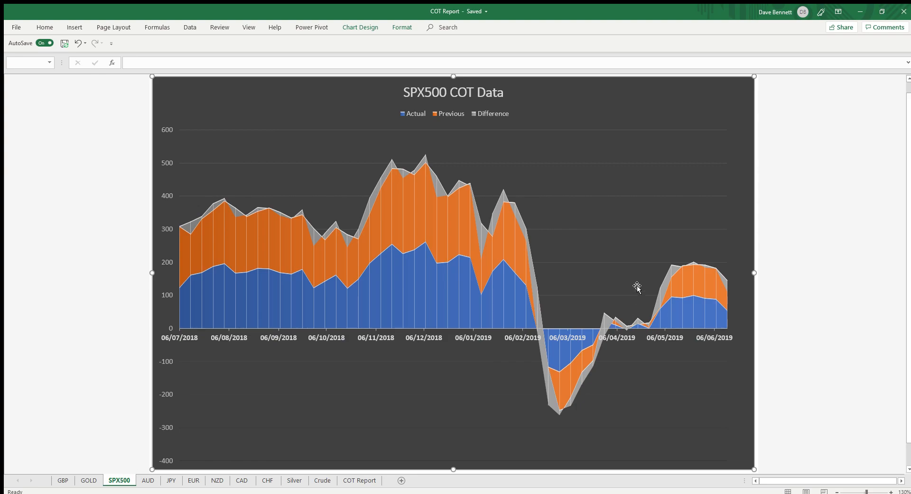
mouse_move(735, 283)
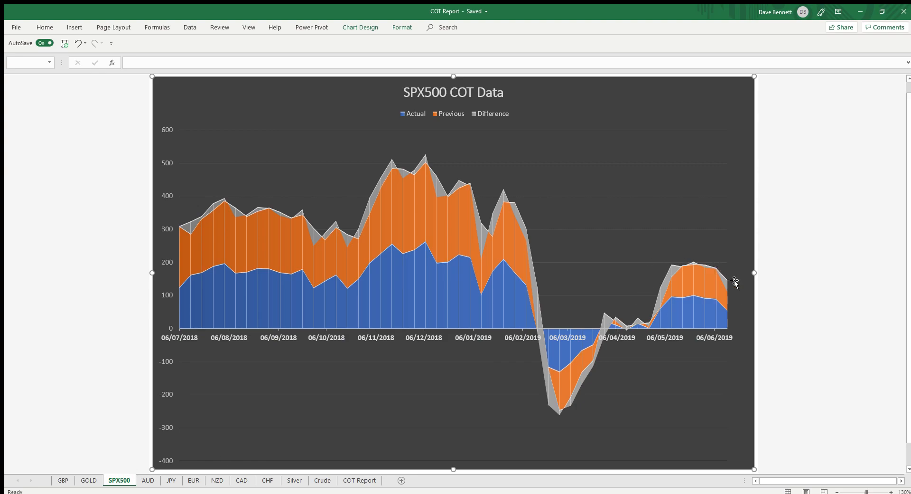
left_click(295, 480)
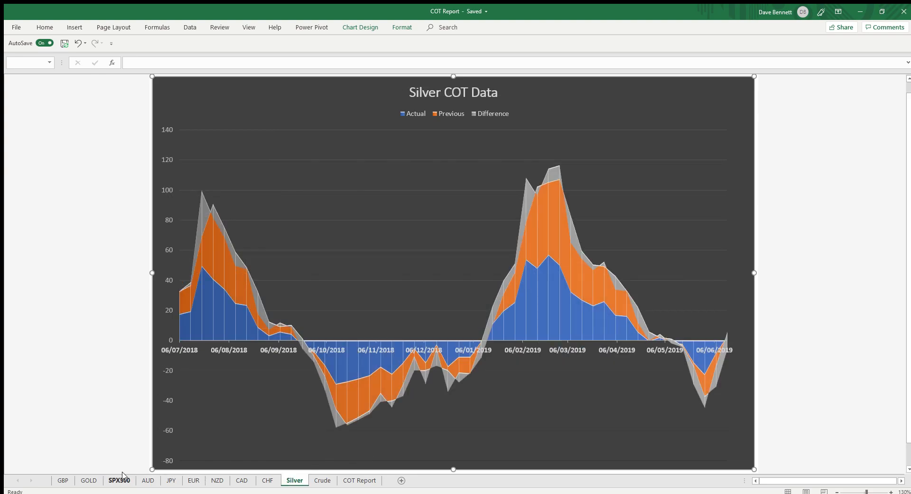
left_click(89, 480)
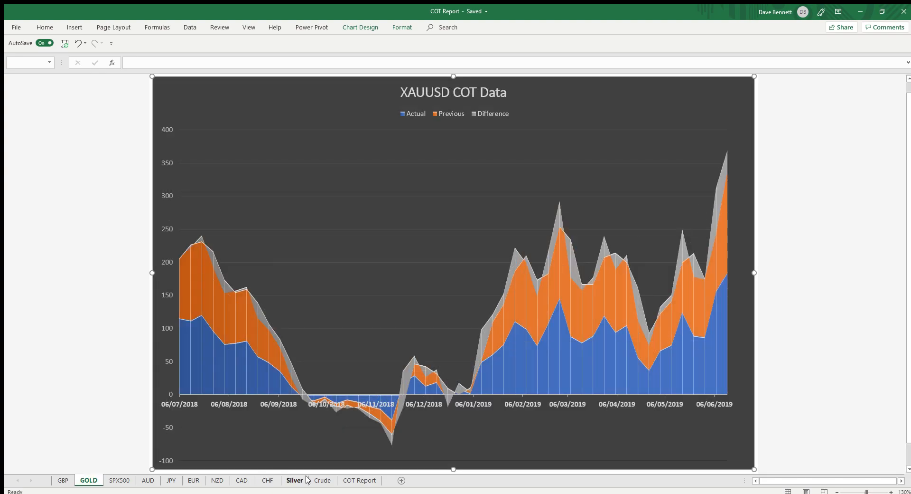
left_click(295, 480)
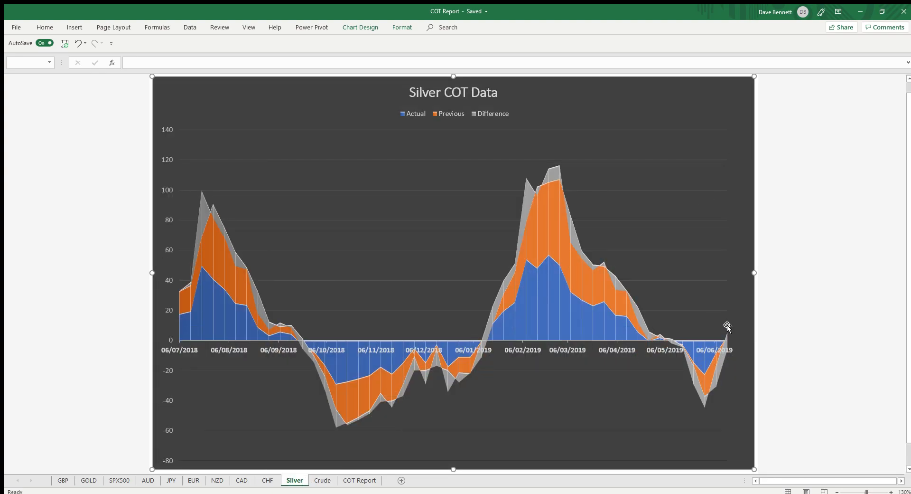
- Review the Crude sheet's Crude Oil COT chart, then return to the EUR sheet's chart
left_click(322, 480)
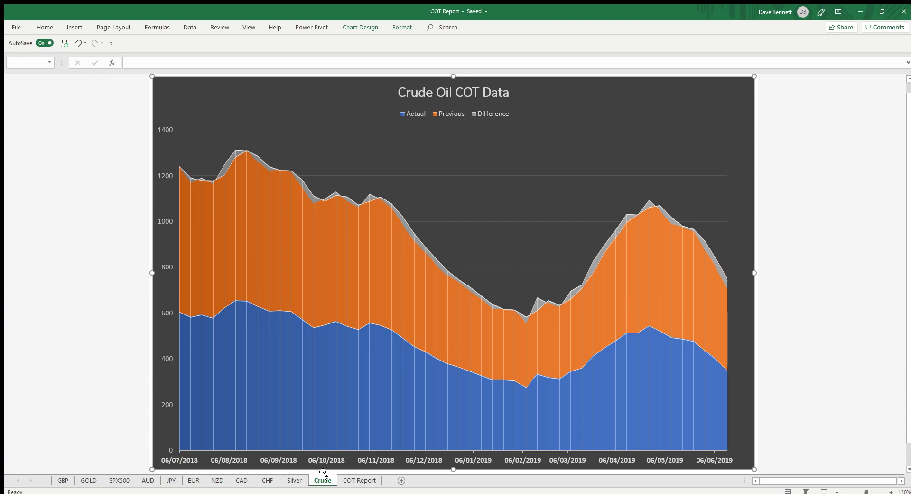
mouse_move(203, 347)
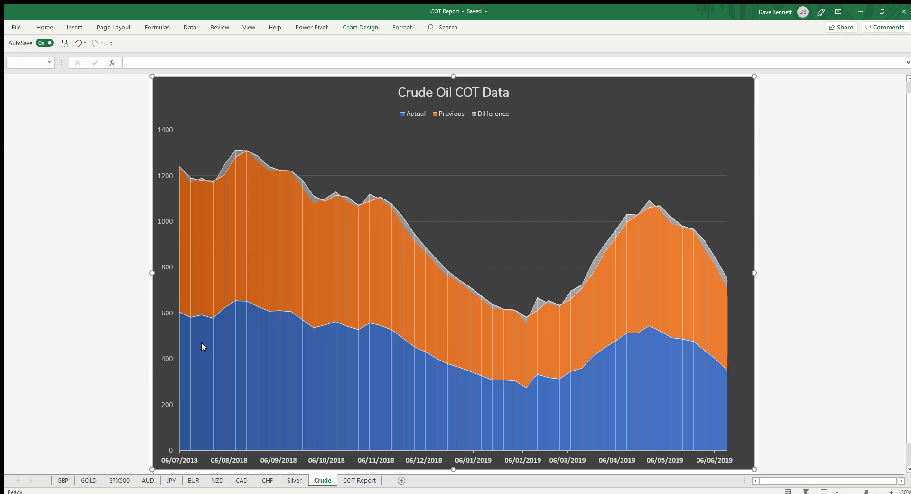
mouse_move(660, 211)
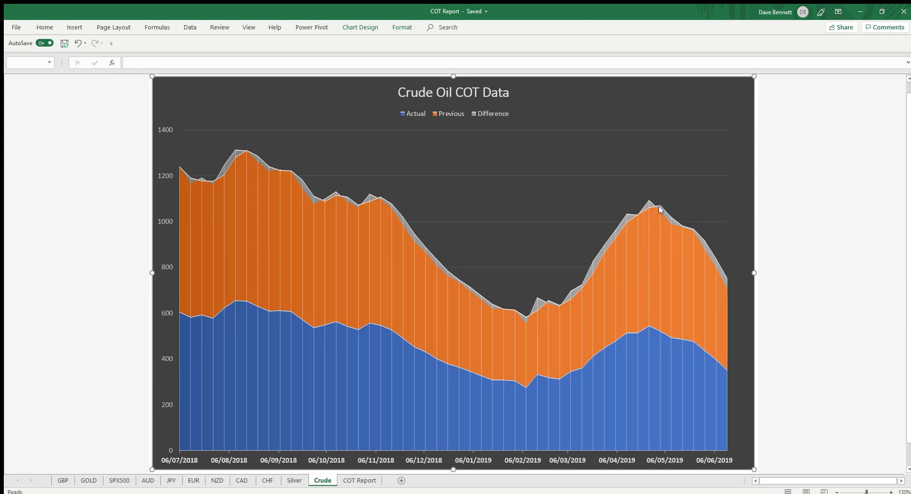
mouse_move(646, 216)
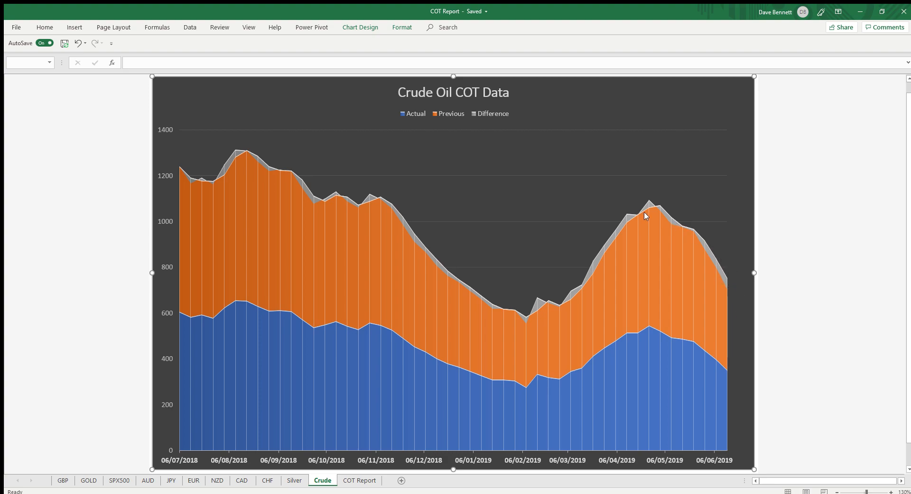
mouse_move(169, 448)
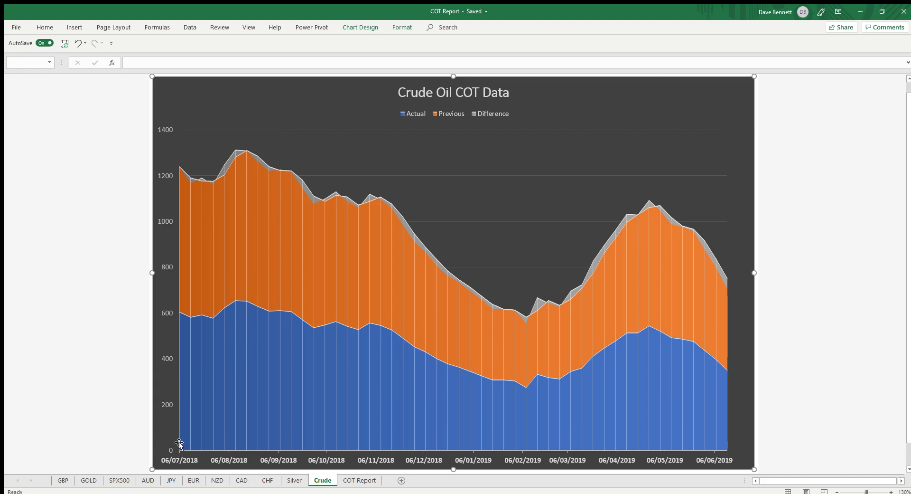
mouse_move(729, 281)
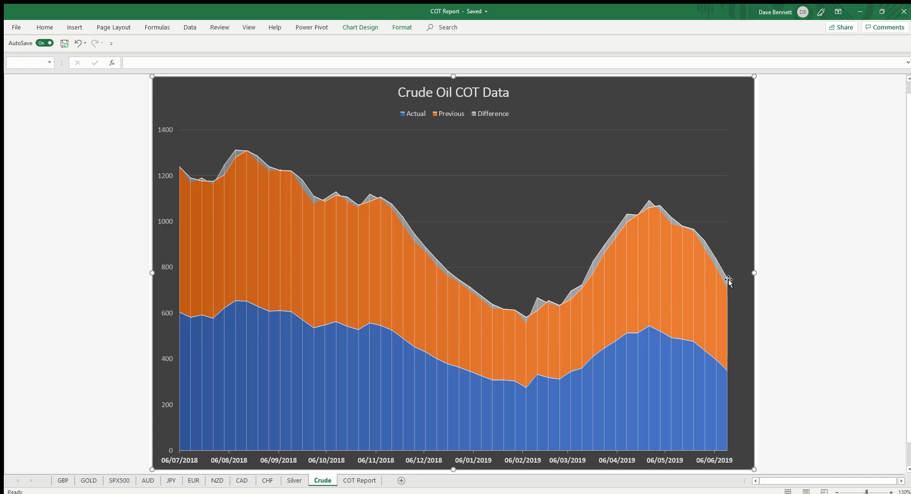
mouse_move(731, 291)
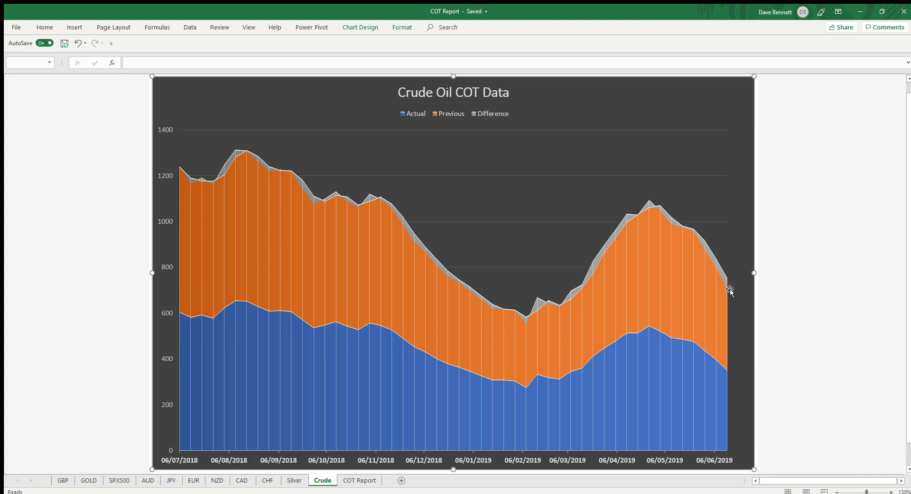
mouse_move(723, 291)
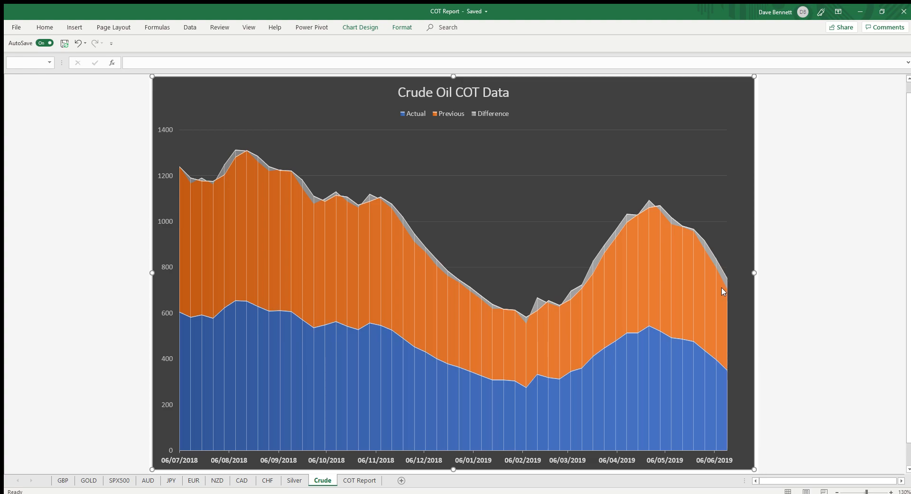
mouse_move(722, 265)
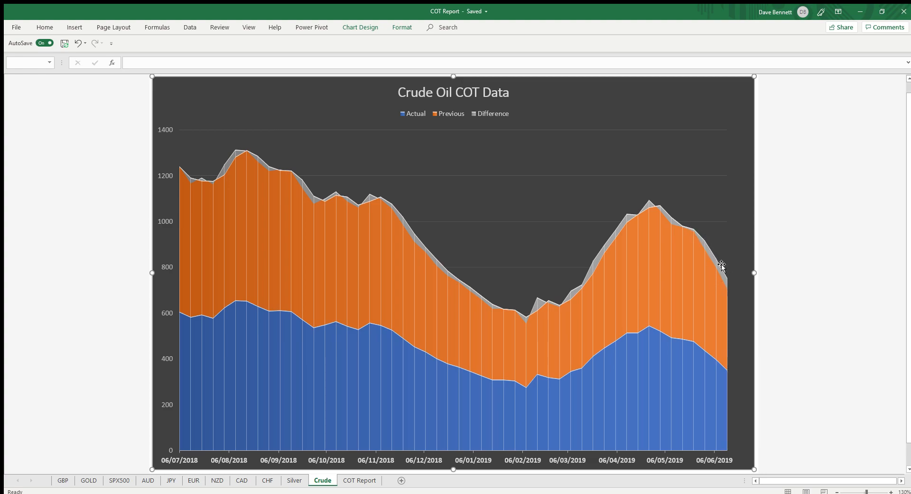
mouse_move(704, 255)
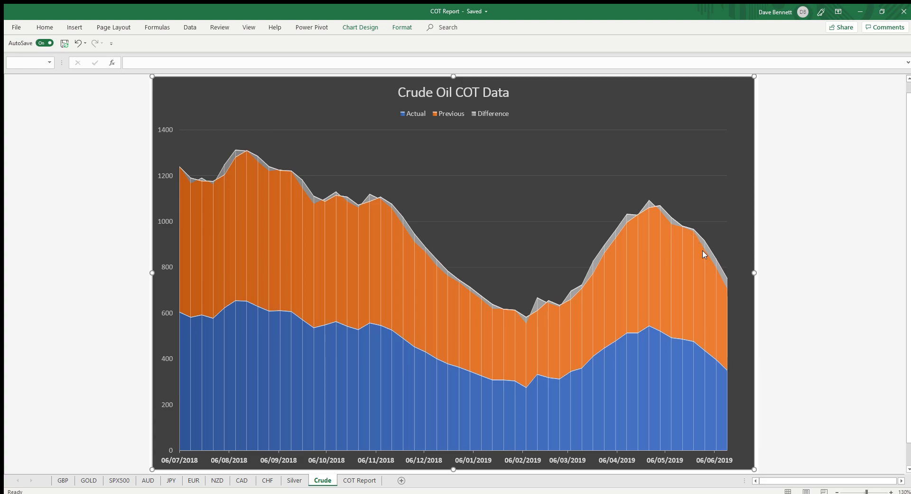
mouse_move(729, 306)
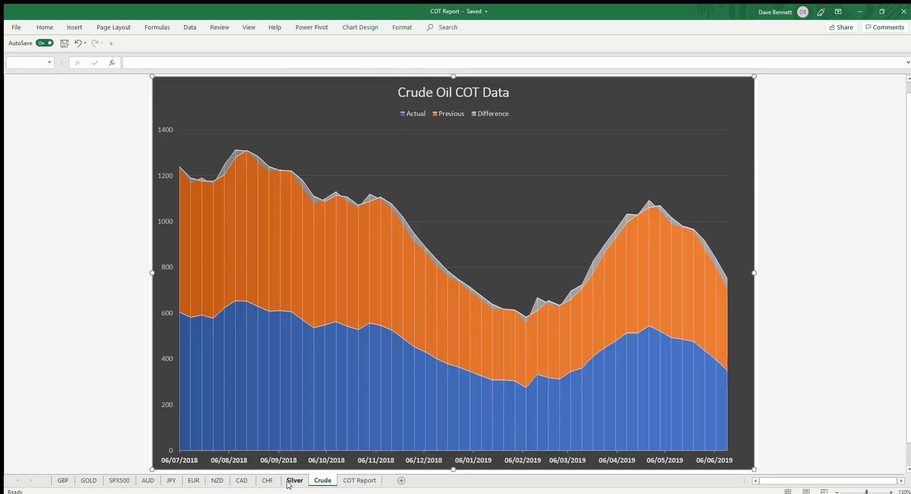
mouse_move(178, 487)
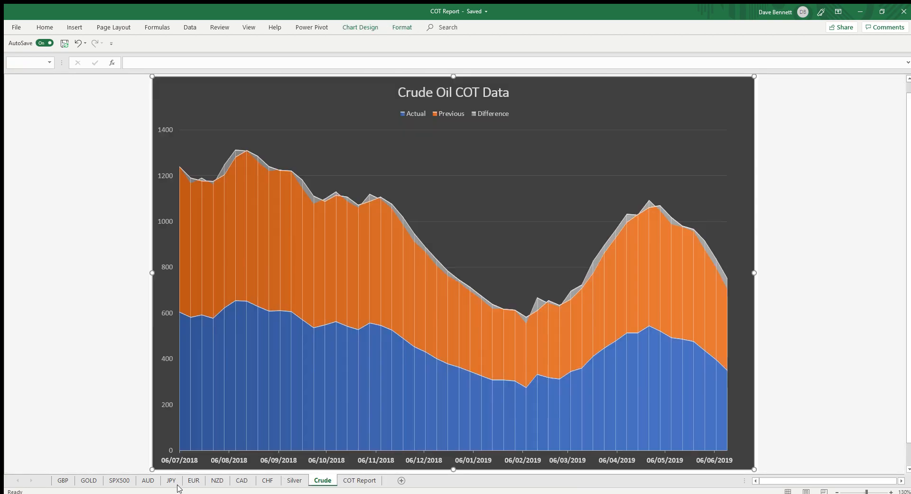
left_click(193, 480)
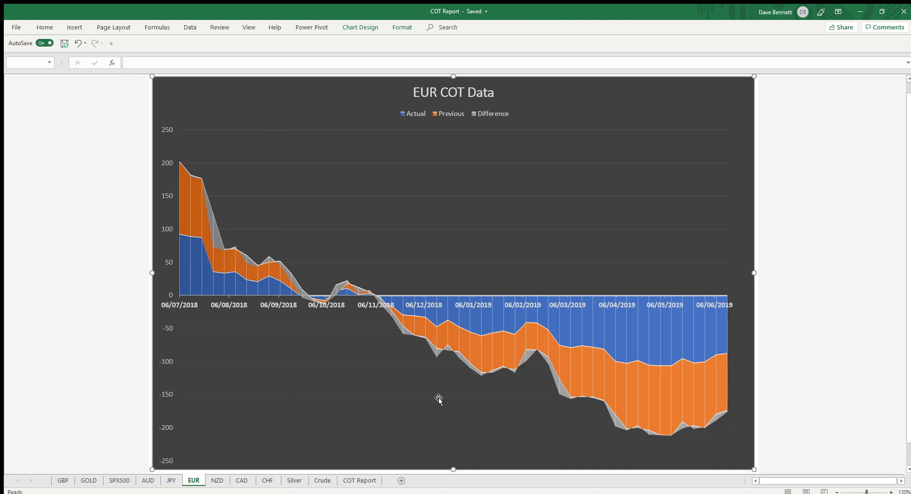
mouse_move(381, 324)
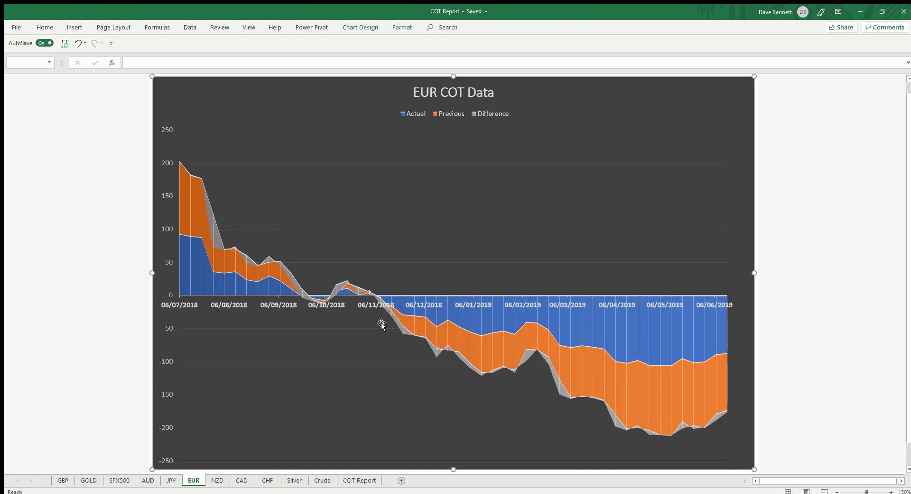